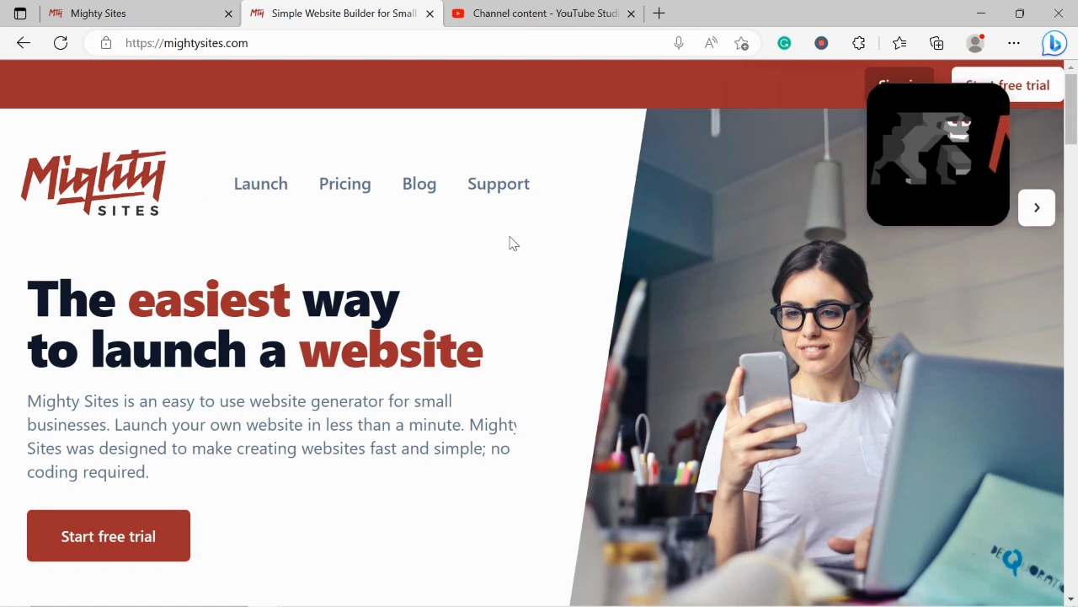
# Browse the mightysites.com homepage blog, features and templates, then go to the builder's create-site page.
pyautogui.scroll(-3)
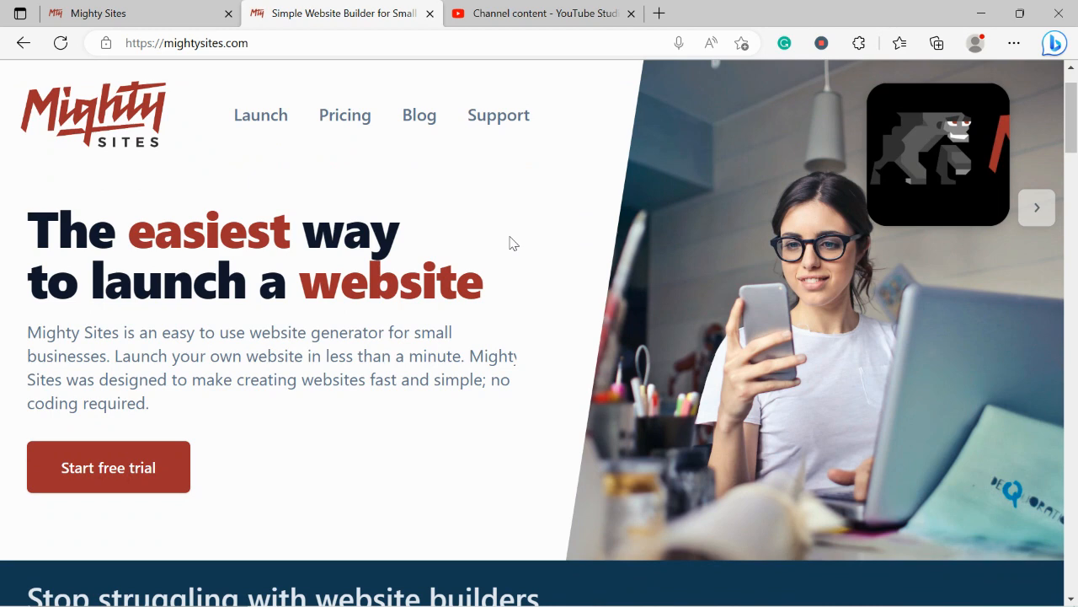
pyautogui.scroll(-3)
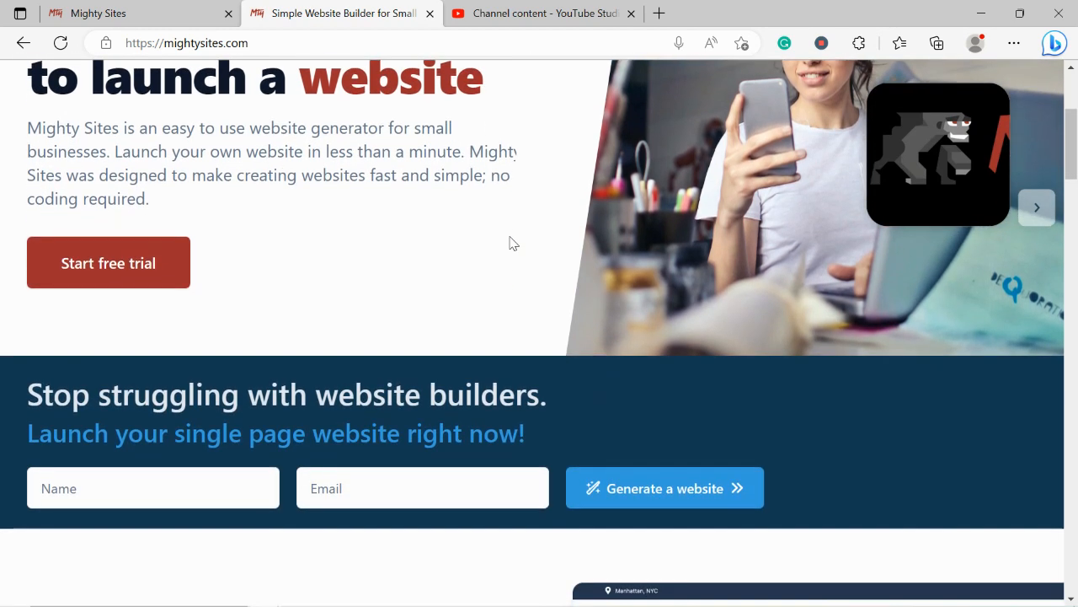
pyautogui.scroll(-3)
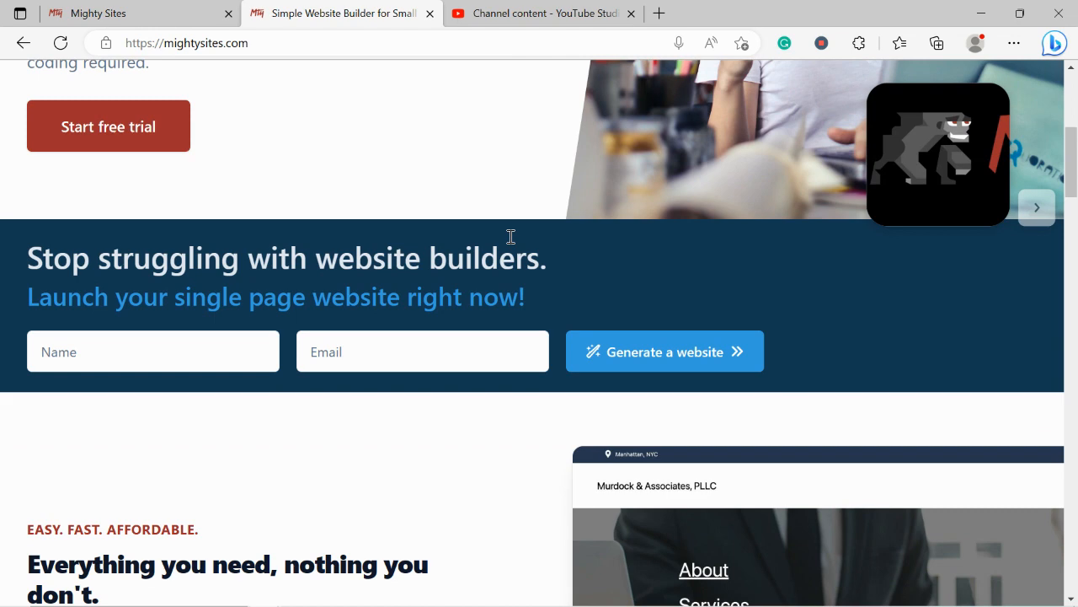
pyautogui.scroll(-3)
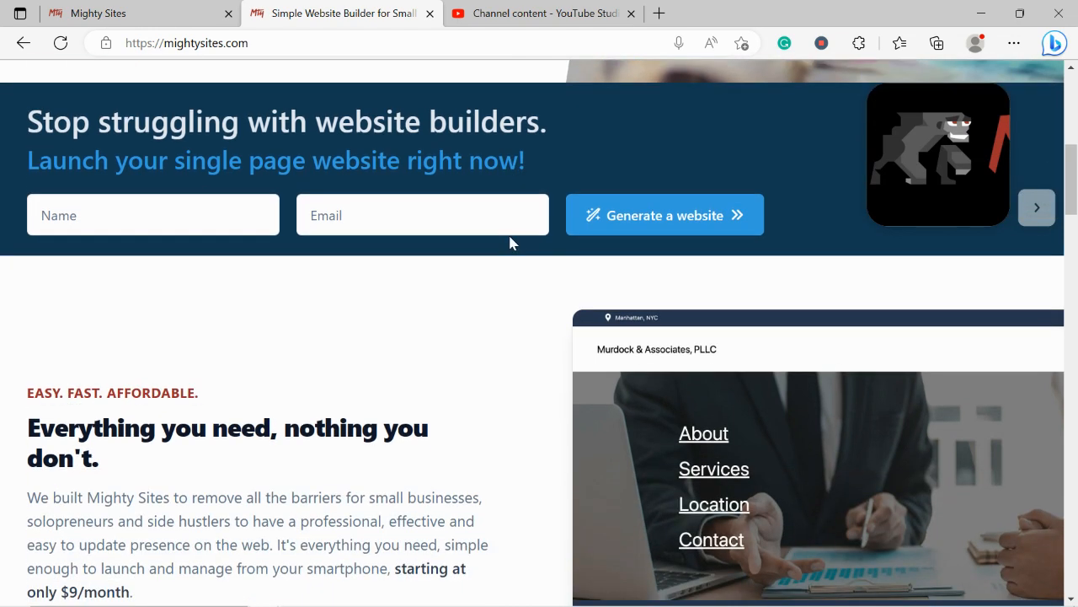
pyautogui.scroll(-3)
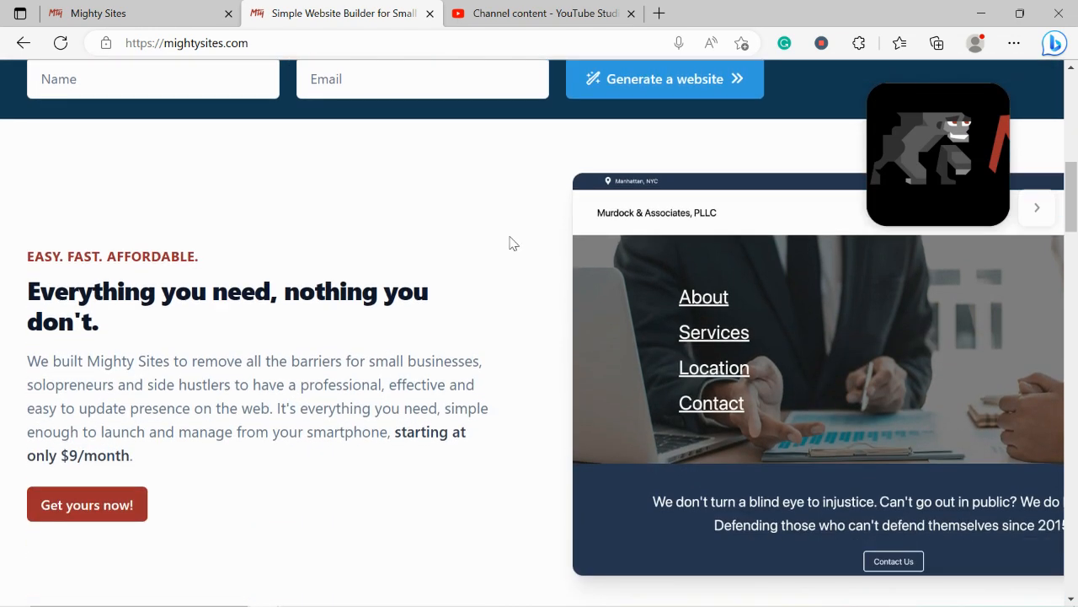
pyautogui.scroll(-3)
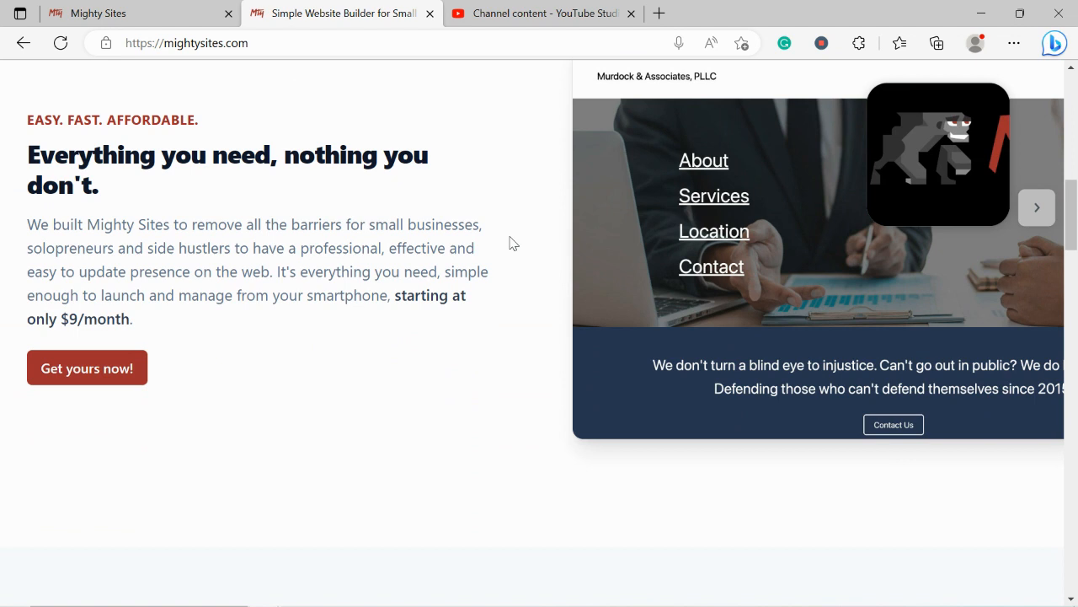
pyautogui.scroll(-3)
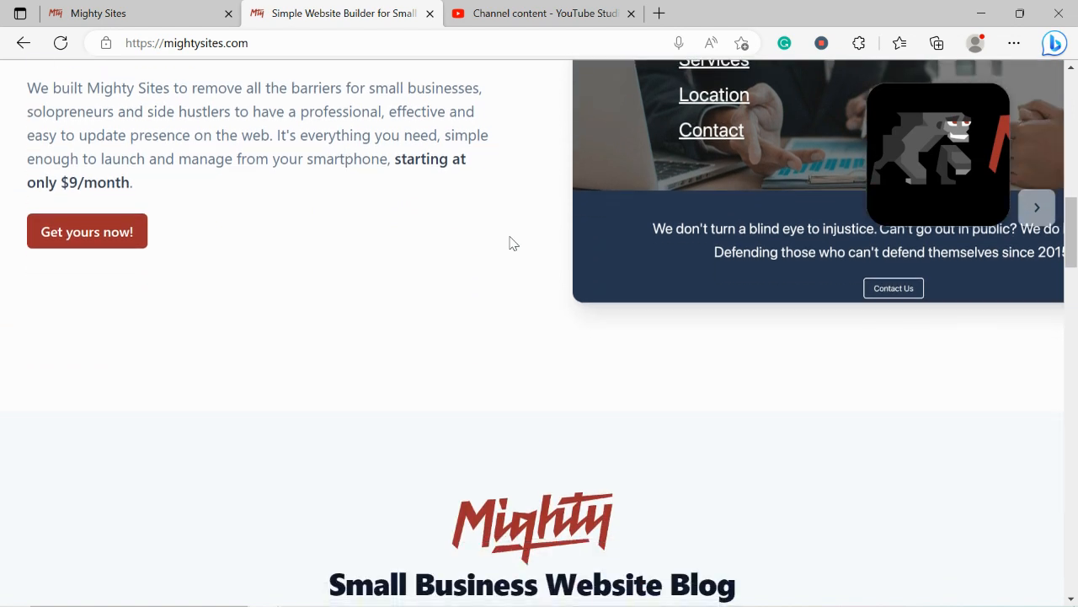
pyautogui.scroll(-3)
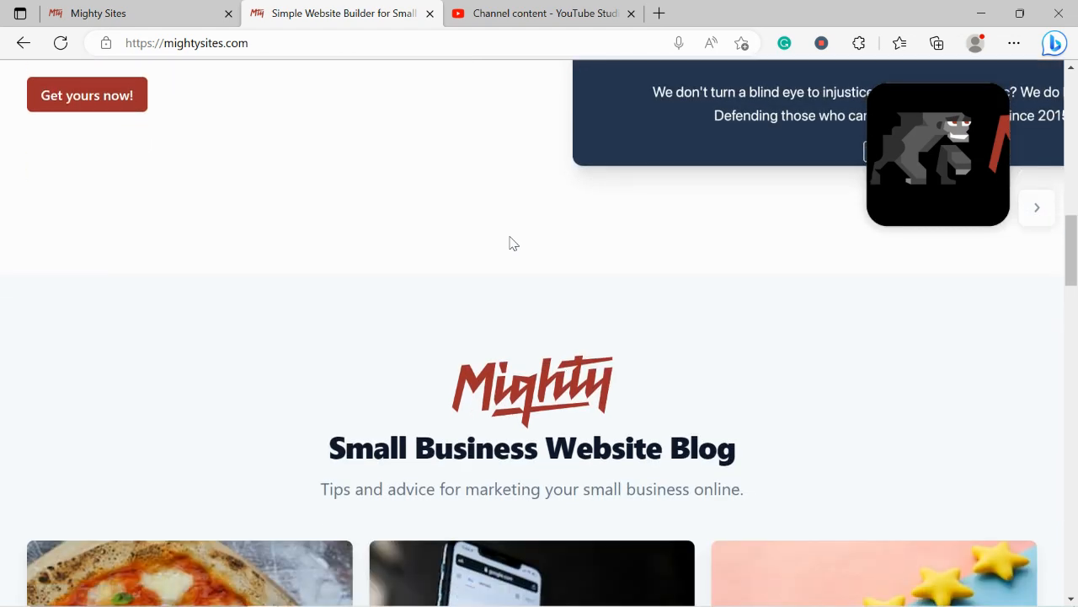
pyautogui.scroll(-3)
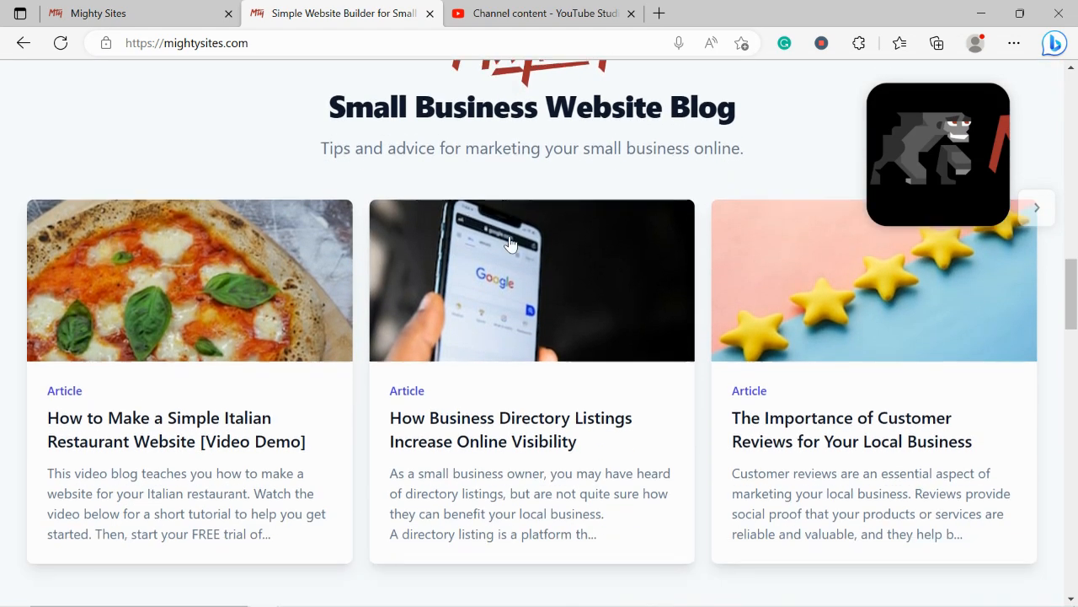
pyautogui.scroll(-3)
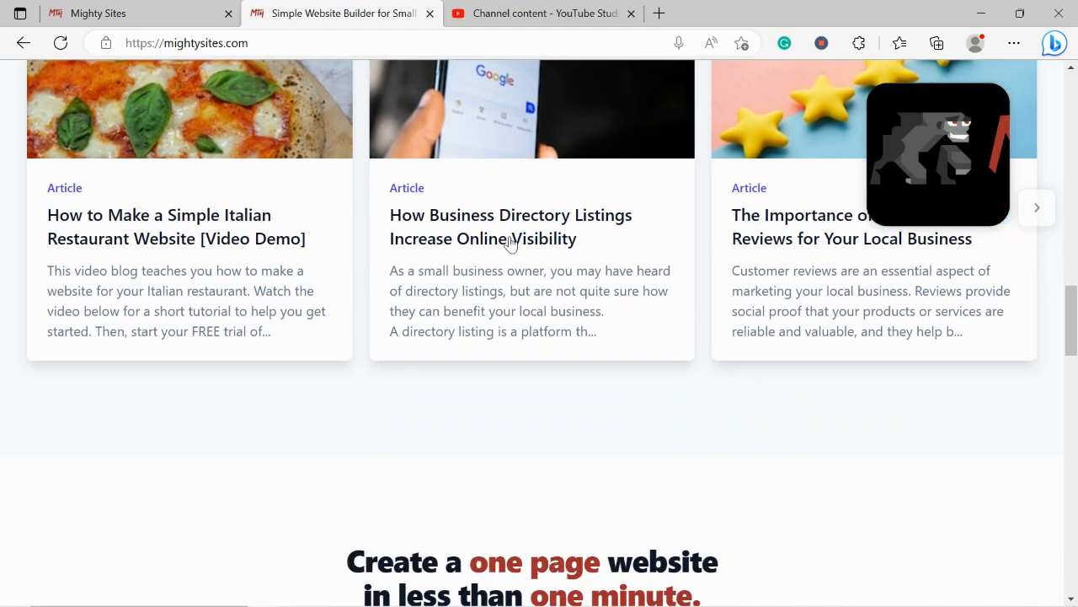
pyautogui.scroll(-3)
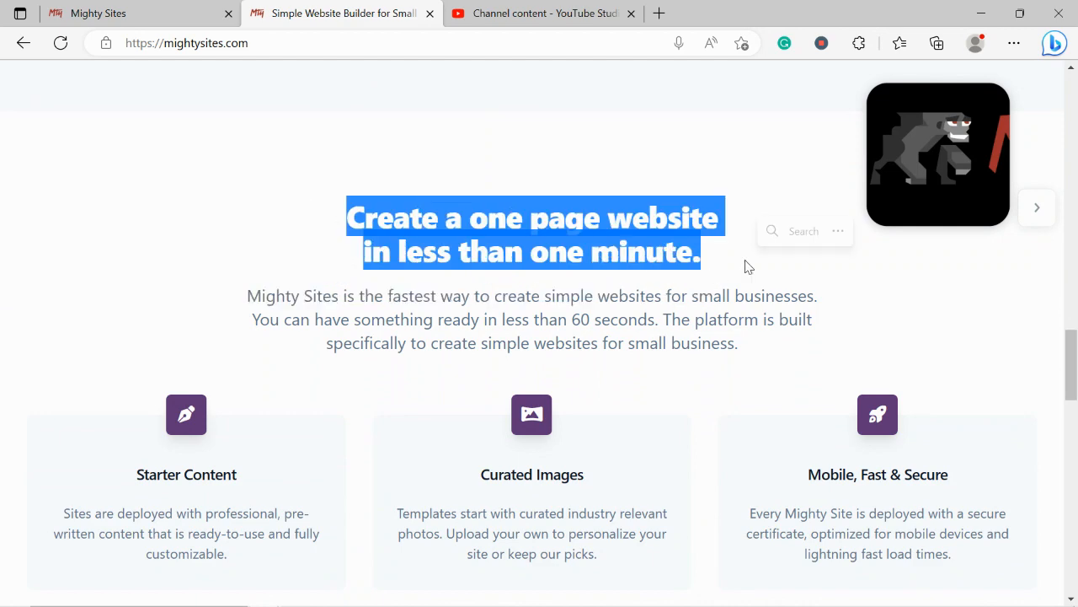
pyautogui.scroll(-3)
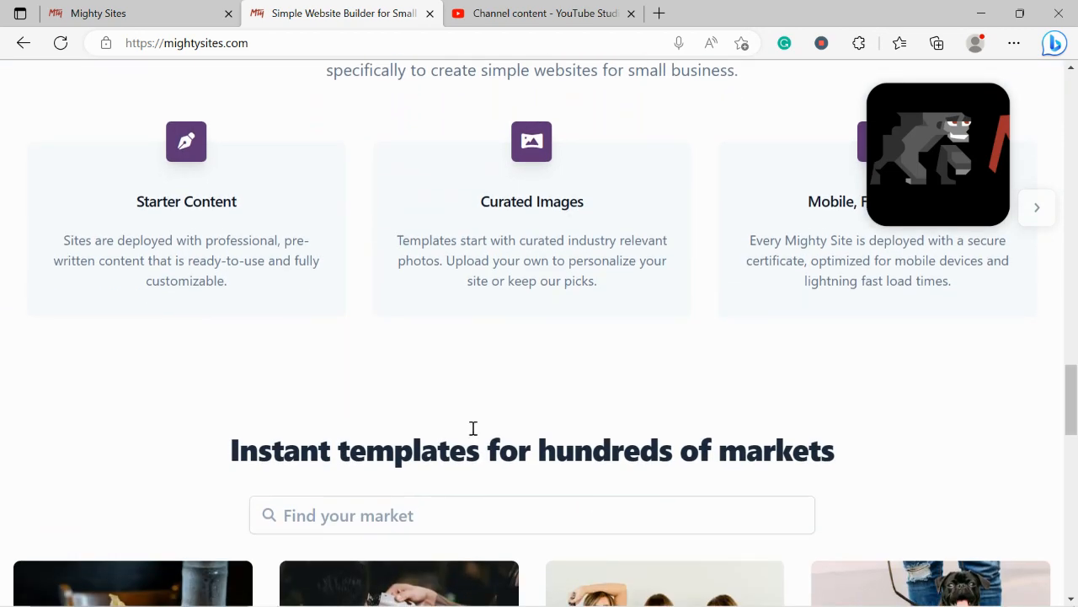
pyautogui.click(98, 14)
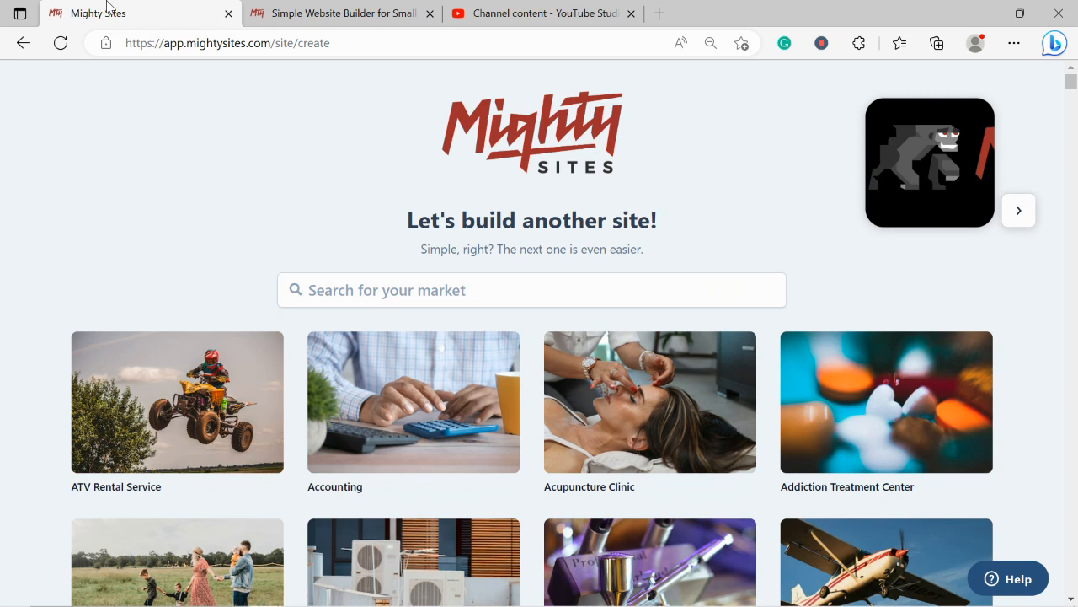
pyautogui.moveTo(256, 206)
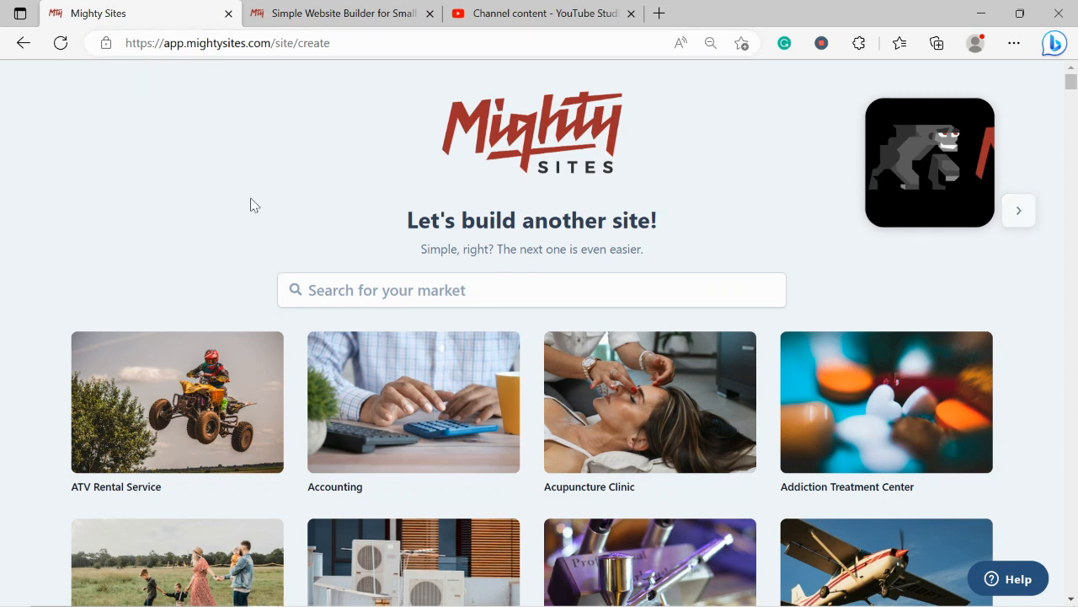
# Search the market list for 'video pr' and choose the Video Production Service template.
pyautogui.scroll(-3)
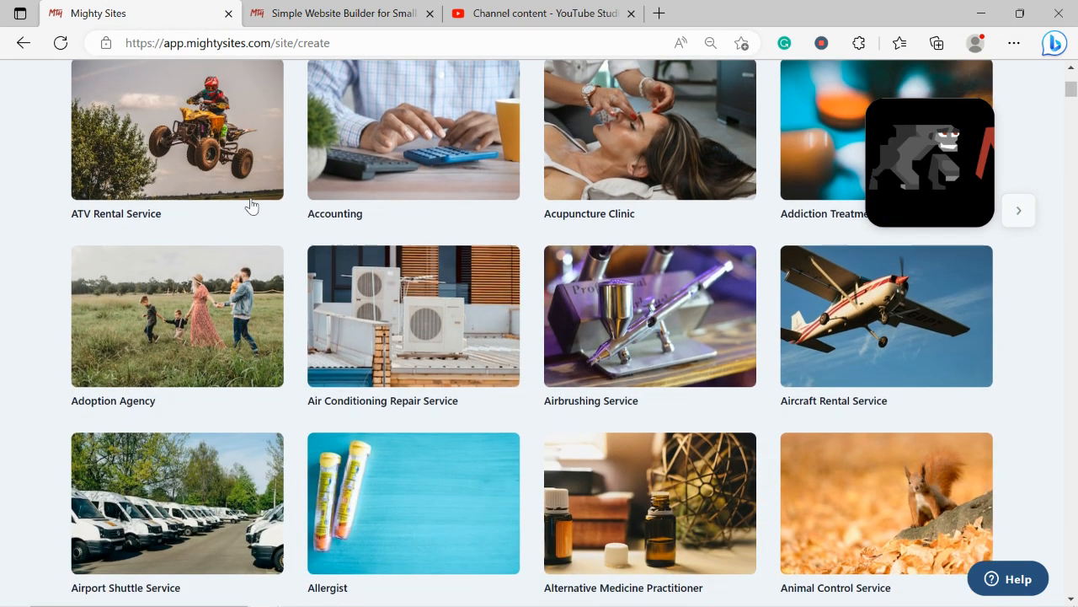
pyautogui.scroll(-3)
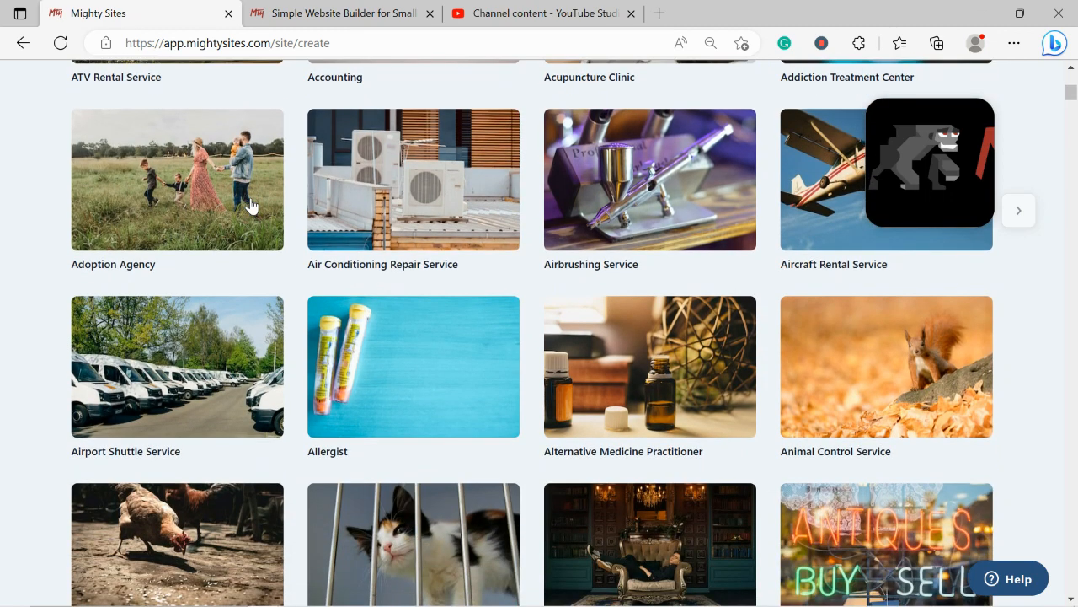
pyautogui.scroll(-3)
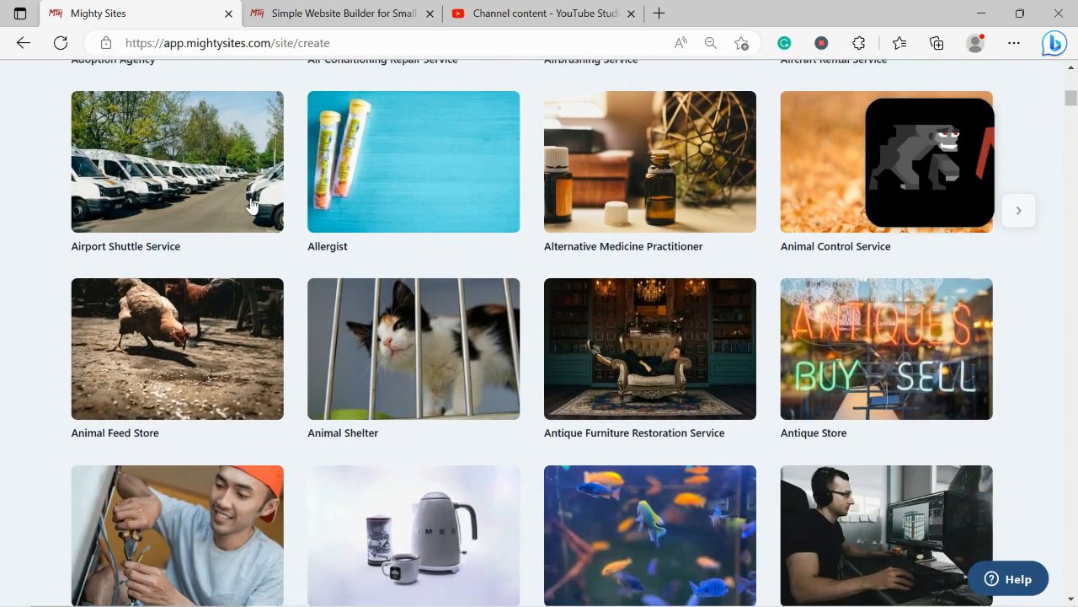
pyautogui.scroll(-3)
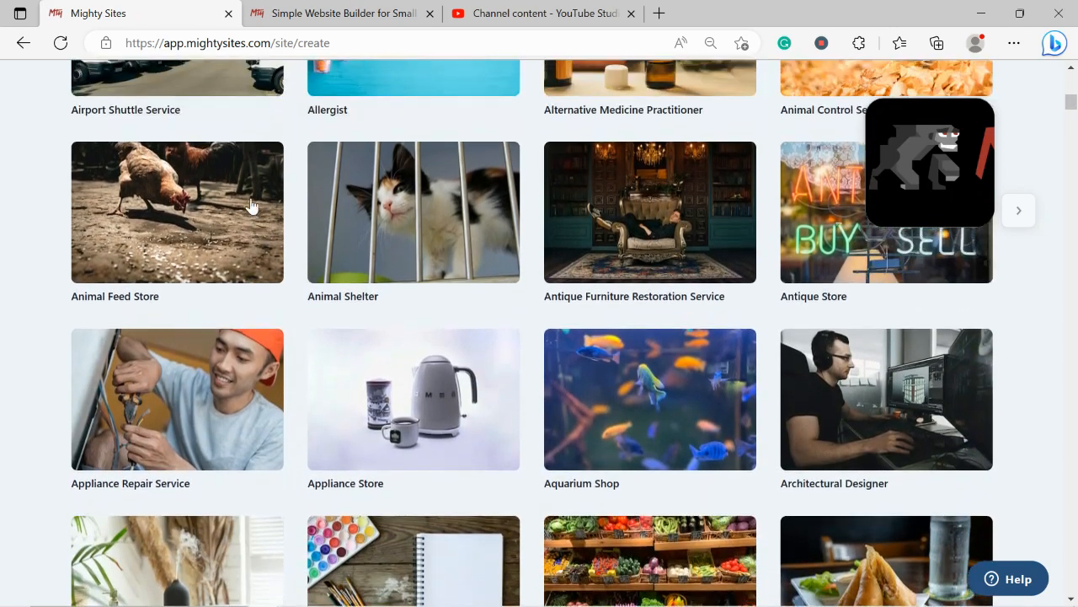
pyautogui.scroll(3)
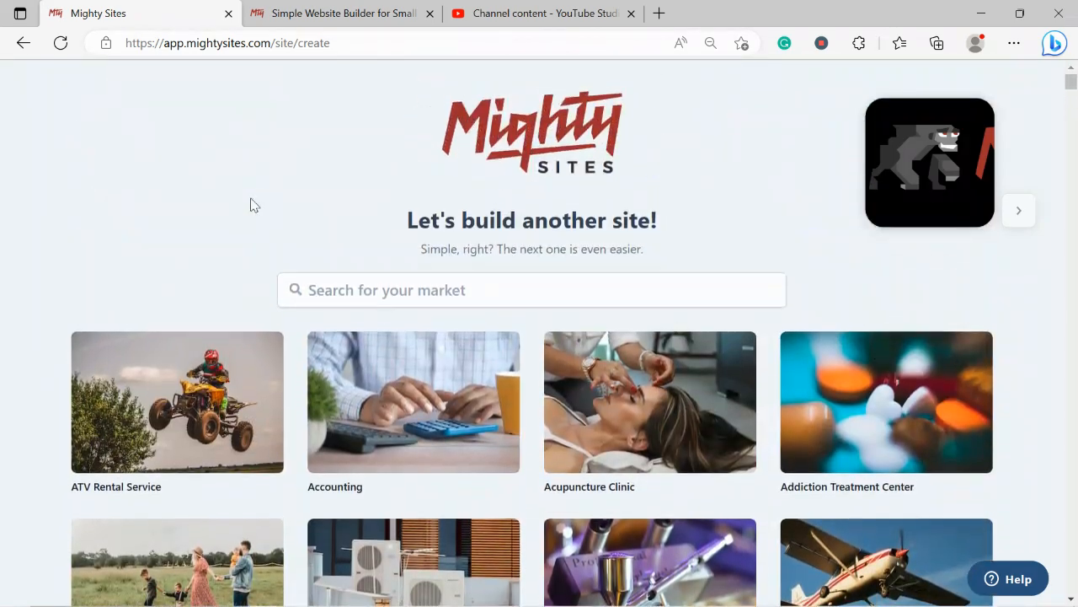
pyautogui.write('vide')
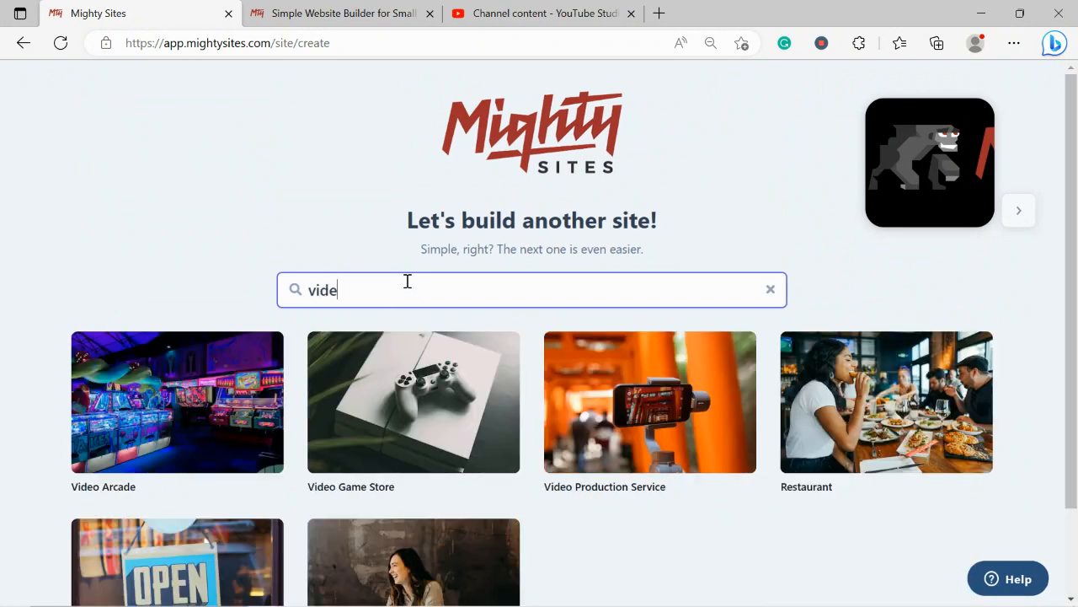
pyautogui.write('o pr')
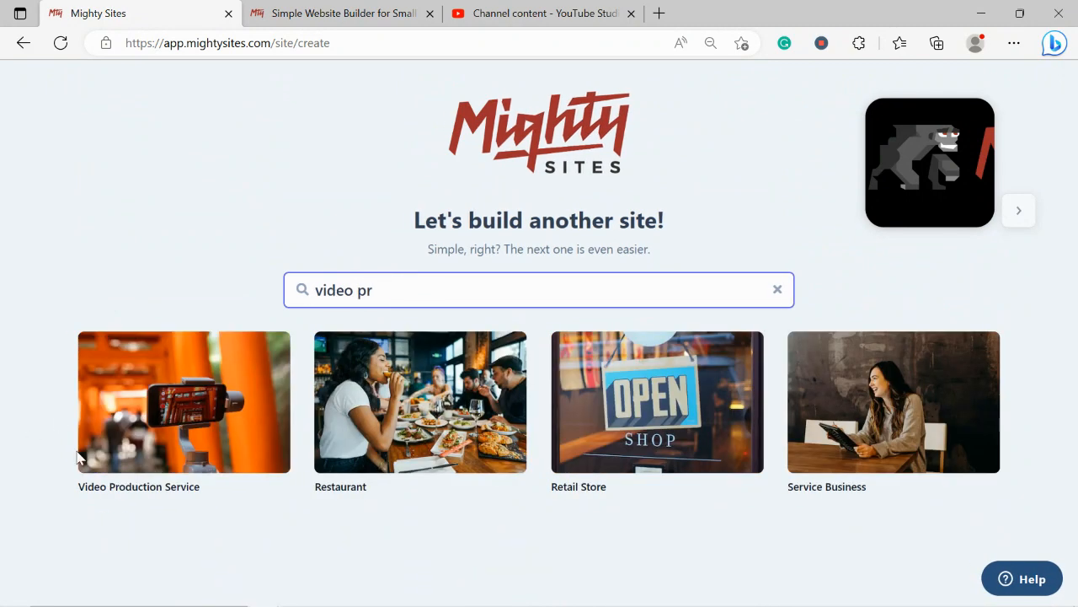
pyautogui.click(184, 401)
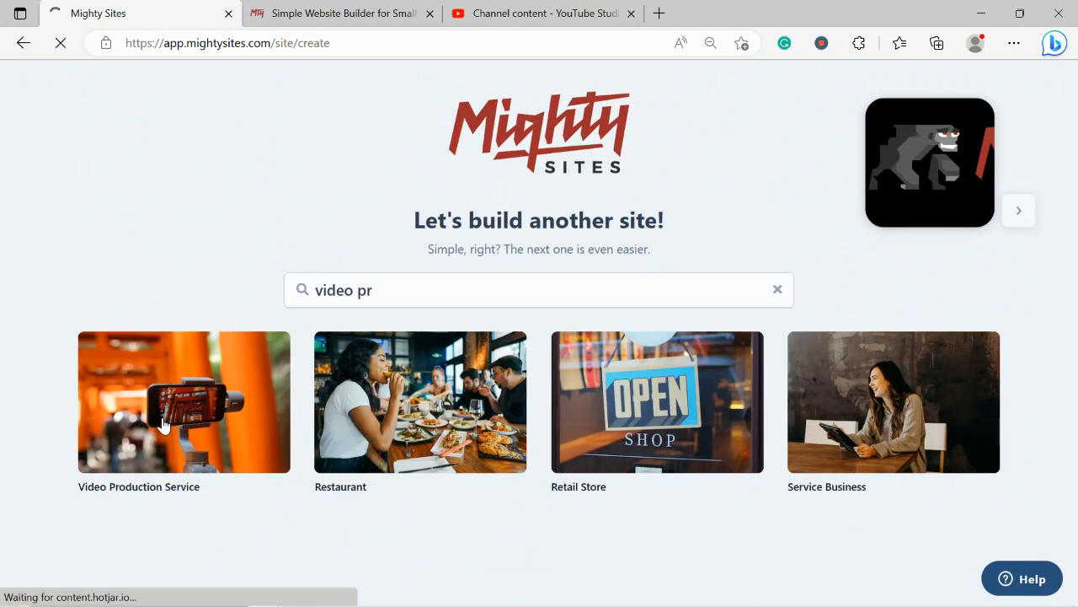
# Enter Rochelle's Video Production in Denver, Colorado as a Service business and continue.
pyautogui.click(183, 401)
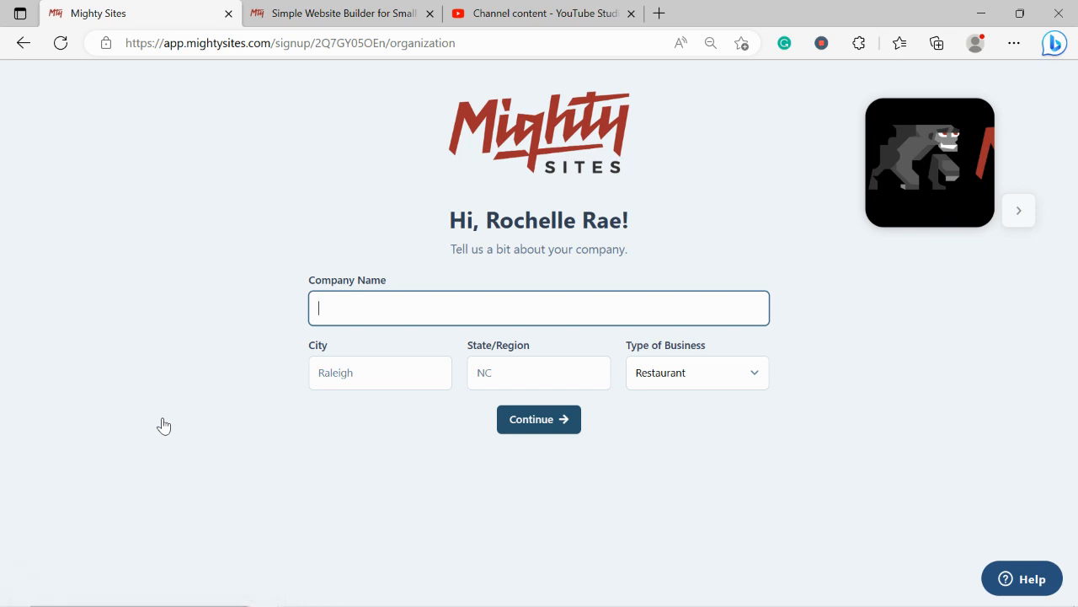
pyautogui.write("Rochelle's Video Production")
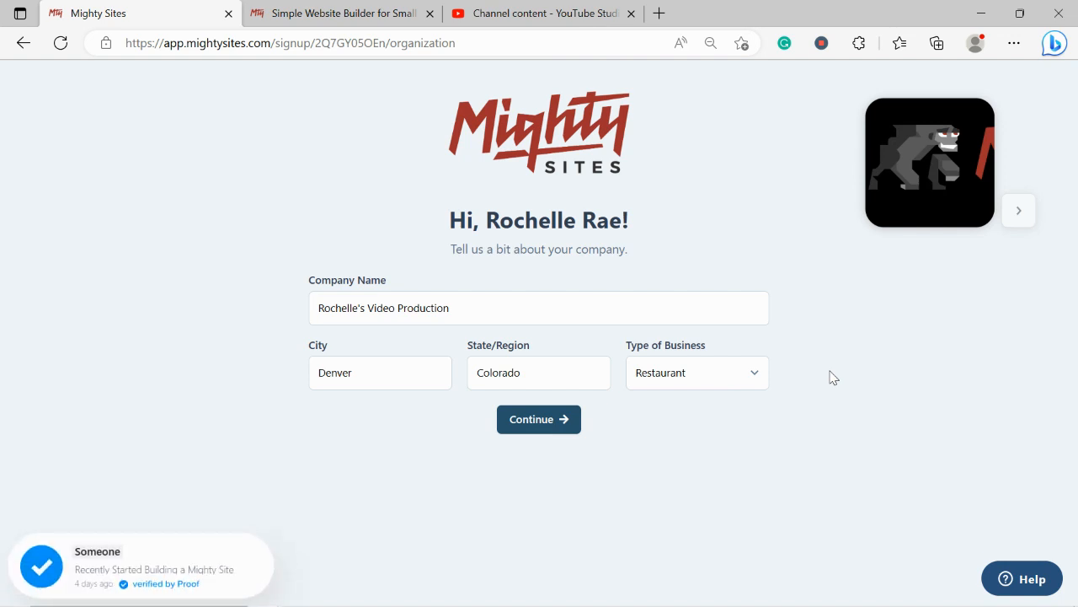
pyautogui.moveTo(694, 397)
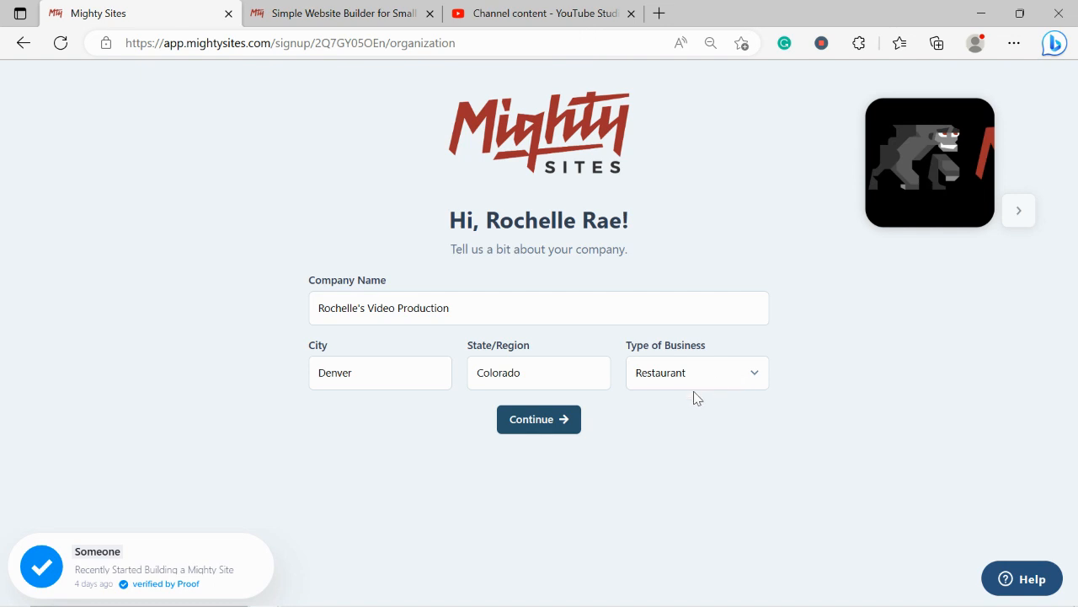
pyautogui.click(698, 372)
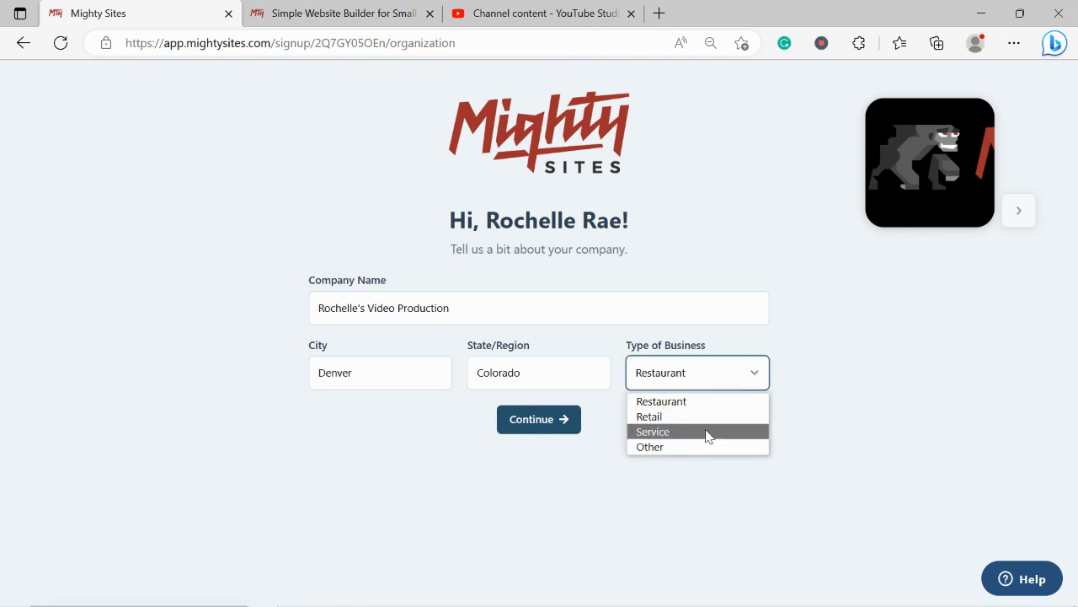
pyautogui.click(654, 431)
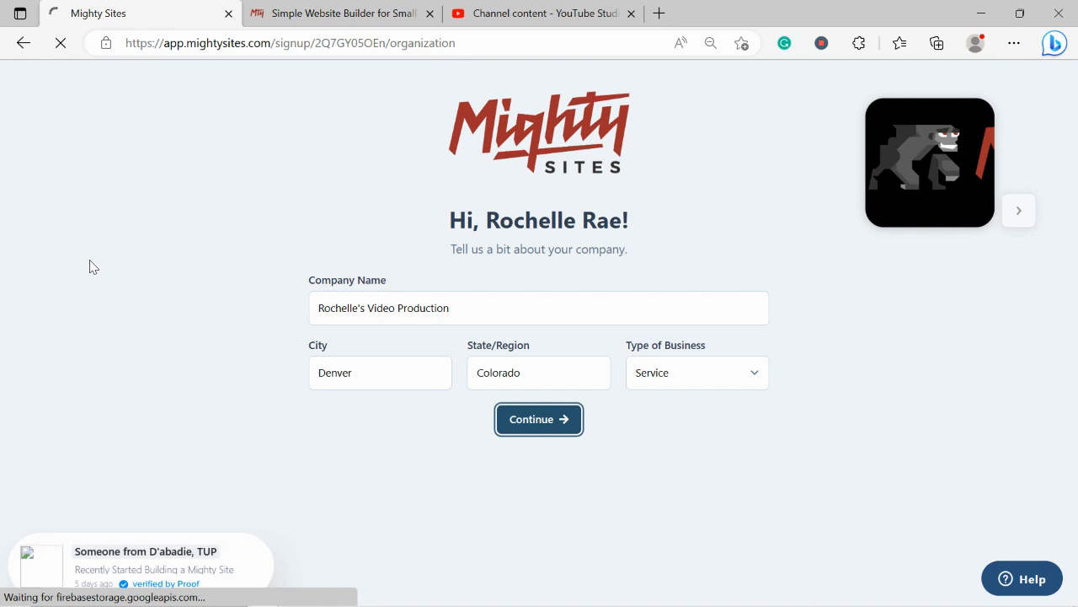
pyautogui.click(539, 418)
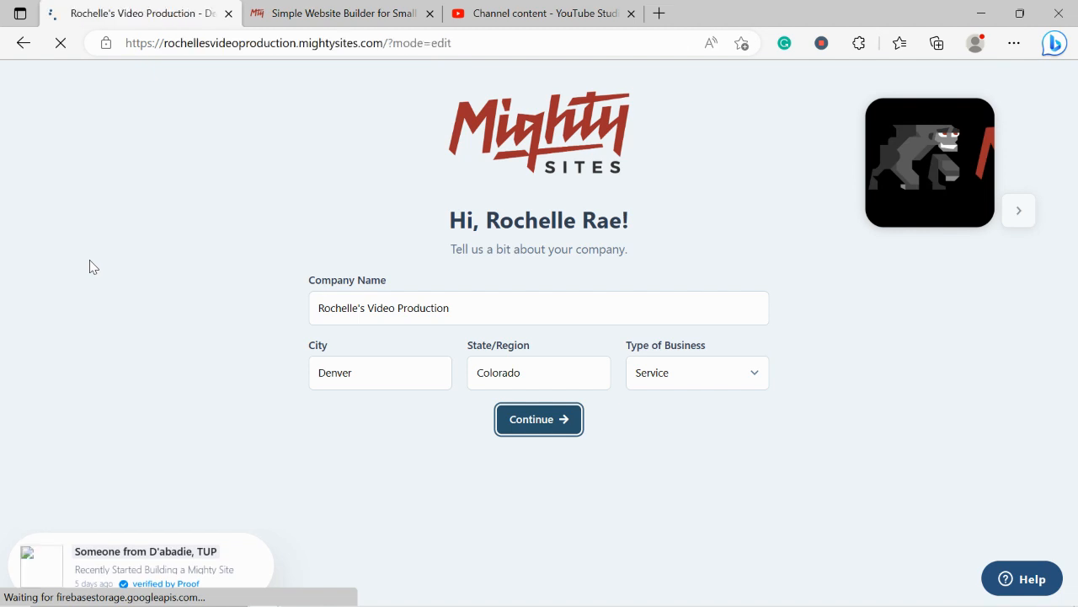
pyautogui.click(539, 418)
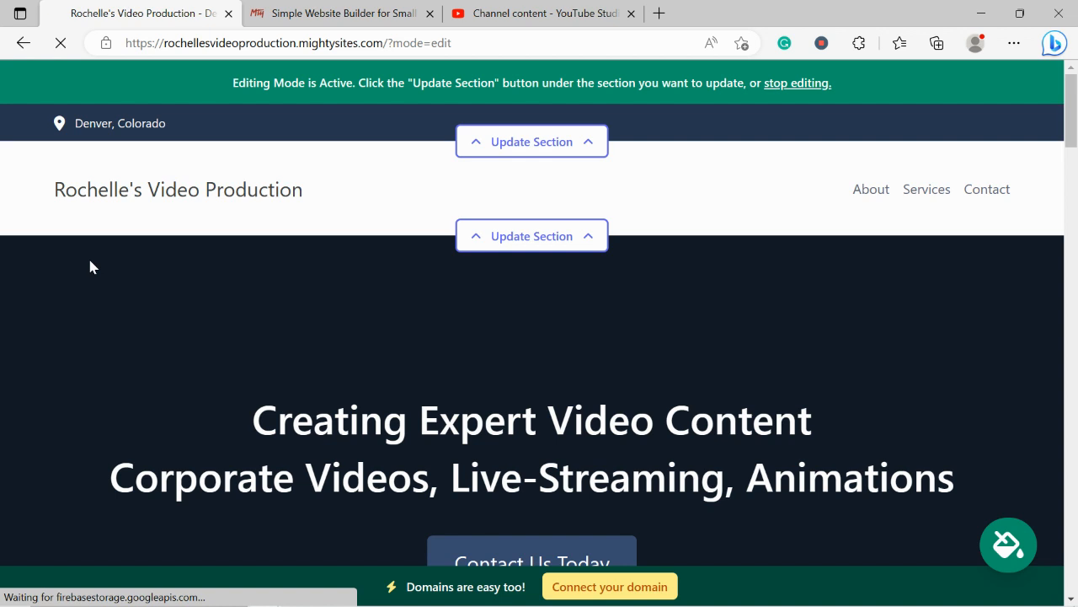
pyautogui.scroll(-3)
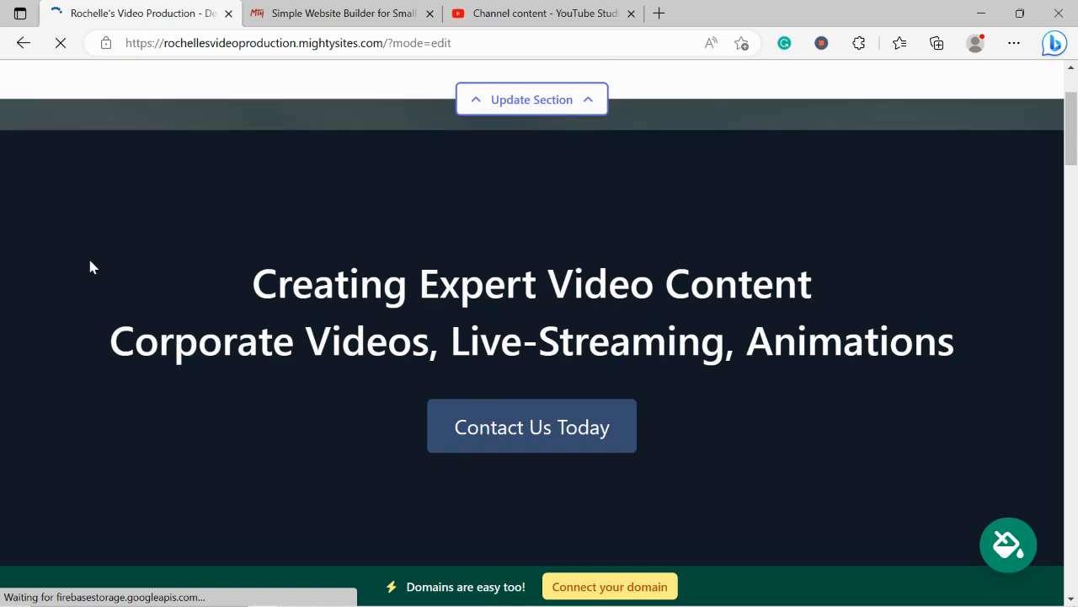
pyautogui.scroll(-3)
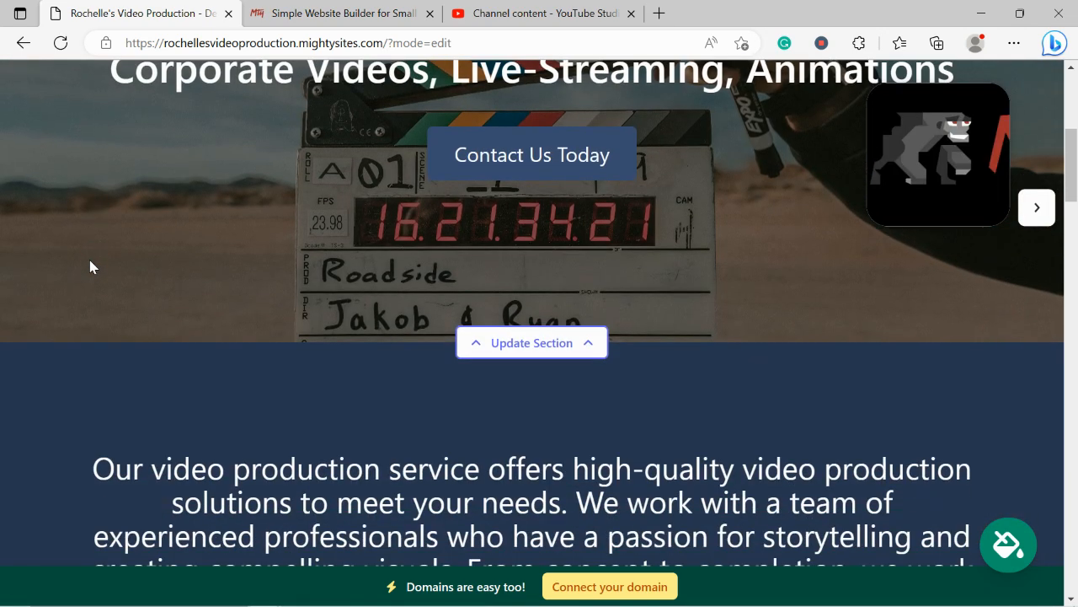
pyautogui.scroll(-3)
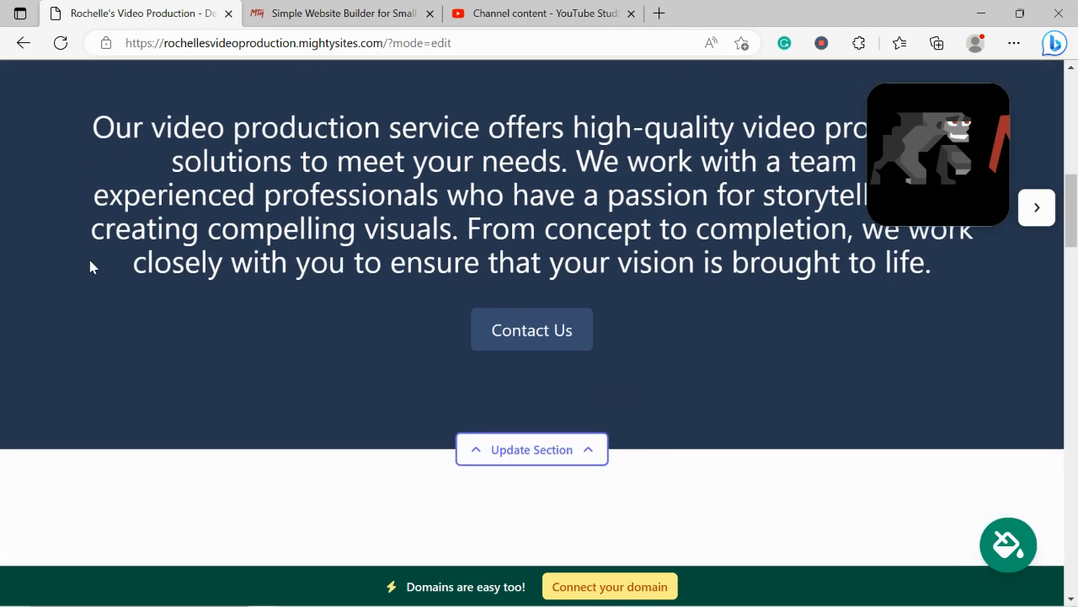
pyautogui.scroll(-3)
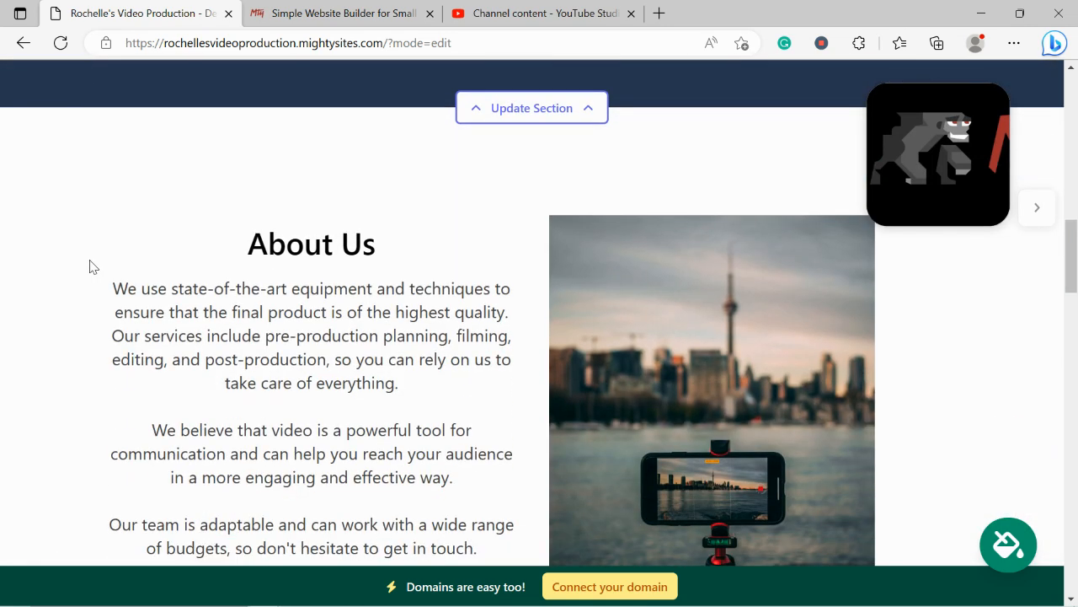
pyautogui.scroll(-3)
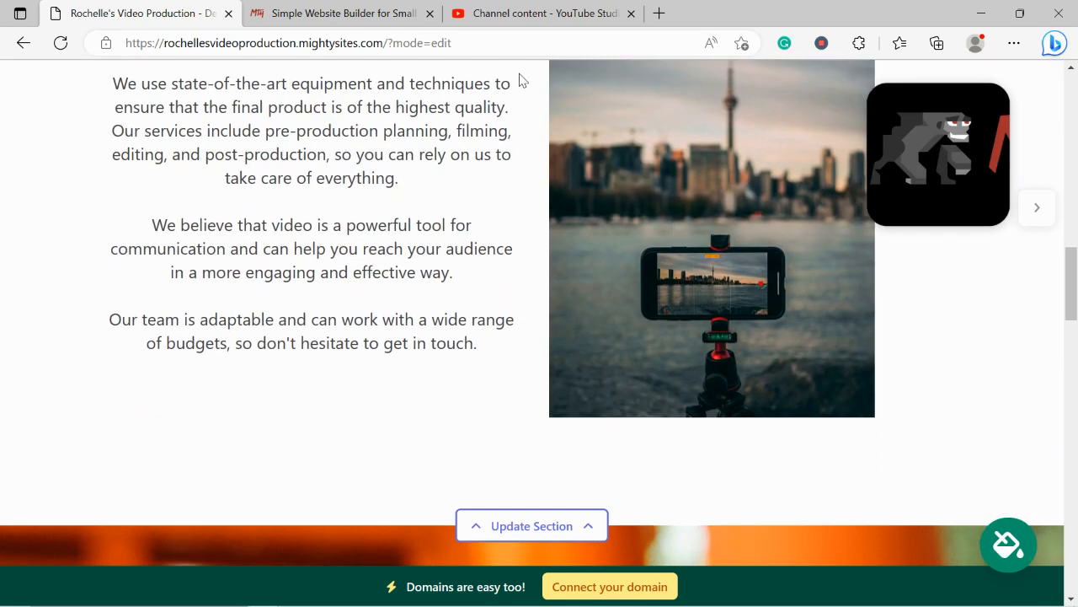
pyautogui.scroll(3)
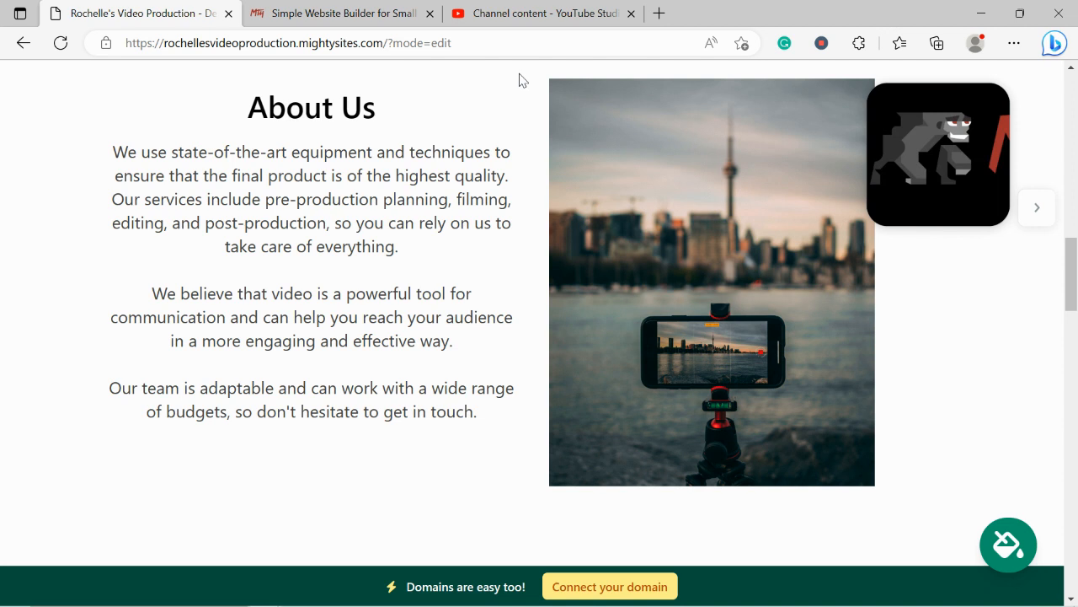
pyautogui.moveTo(754, 184)
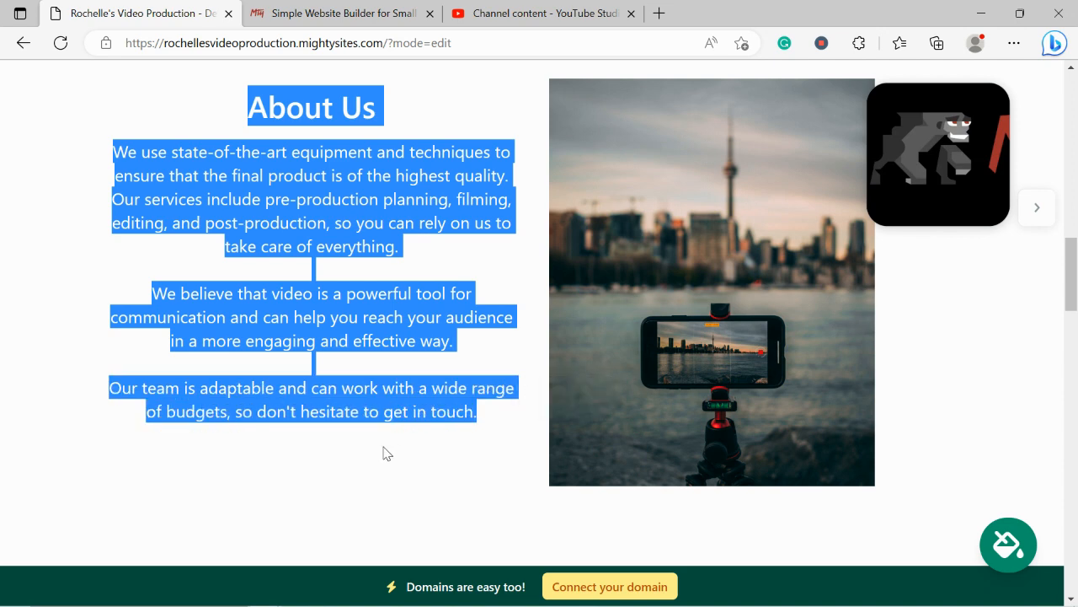
pyautogui.scroll(-3)
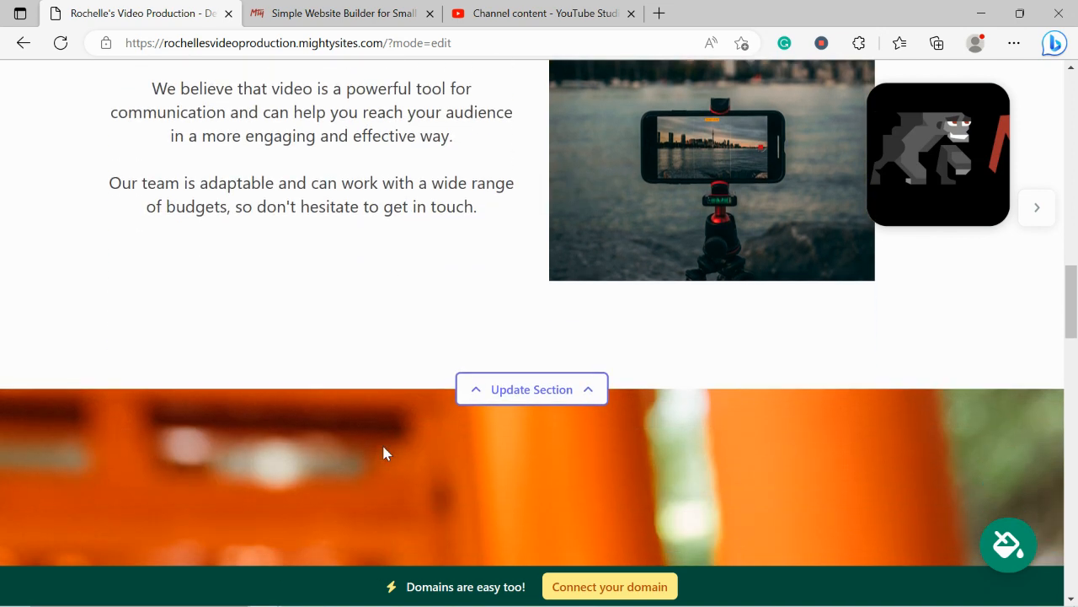
pyautogui.scroll(-3)
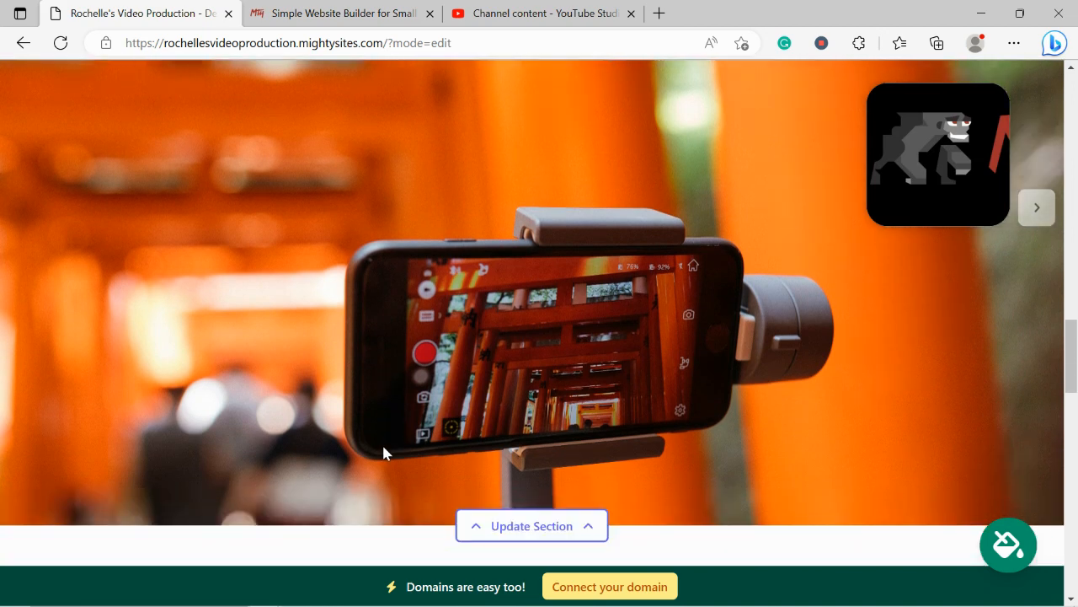
pyautogui.scroll(-3)
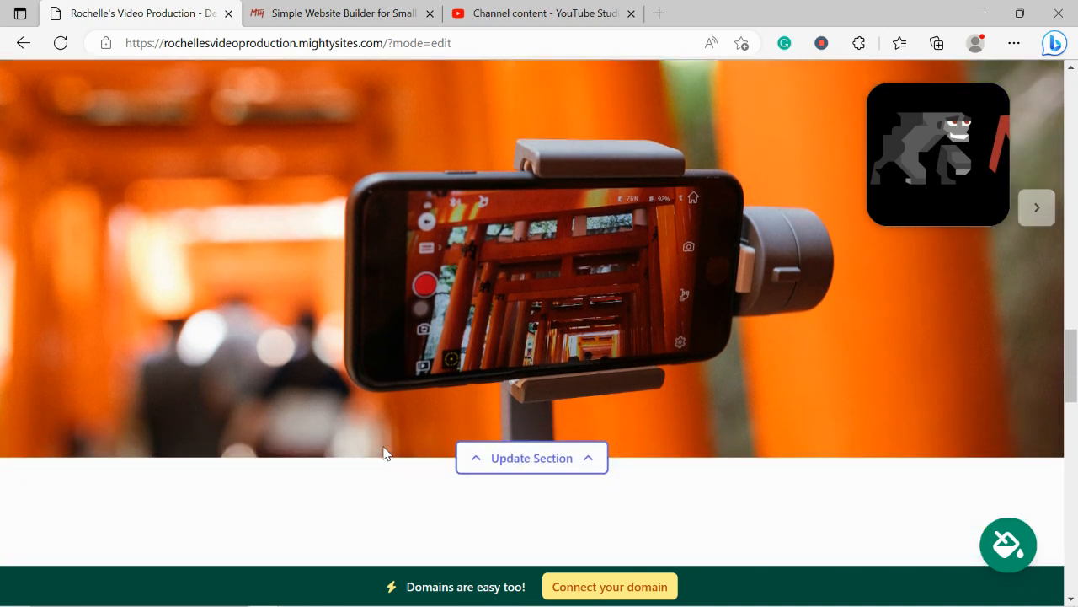
pyautogui.scroll(-3)
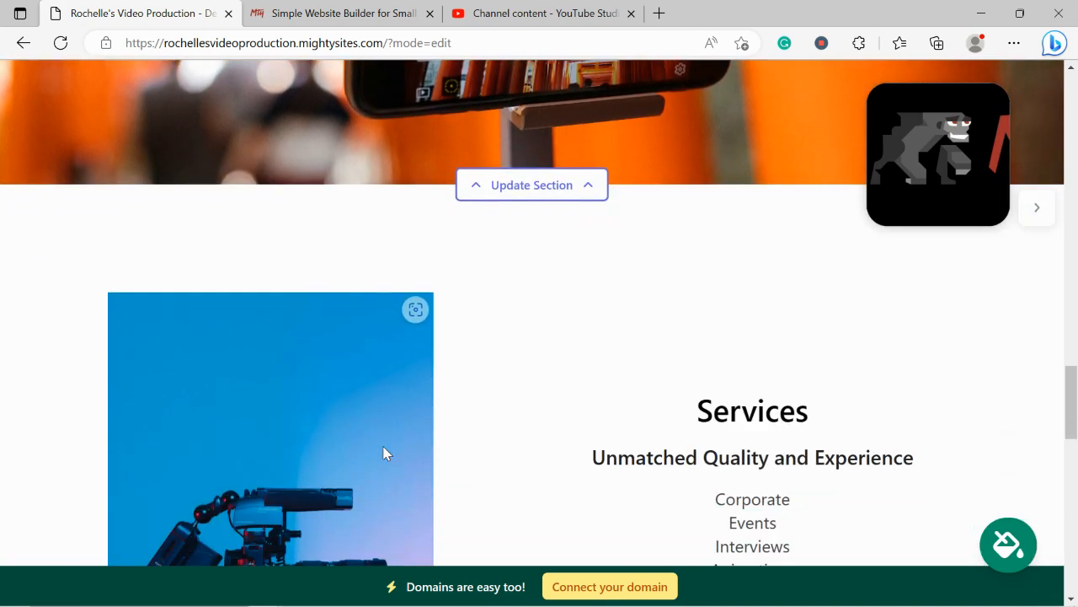
pyautogui.scroll(-3)
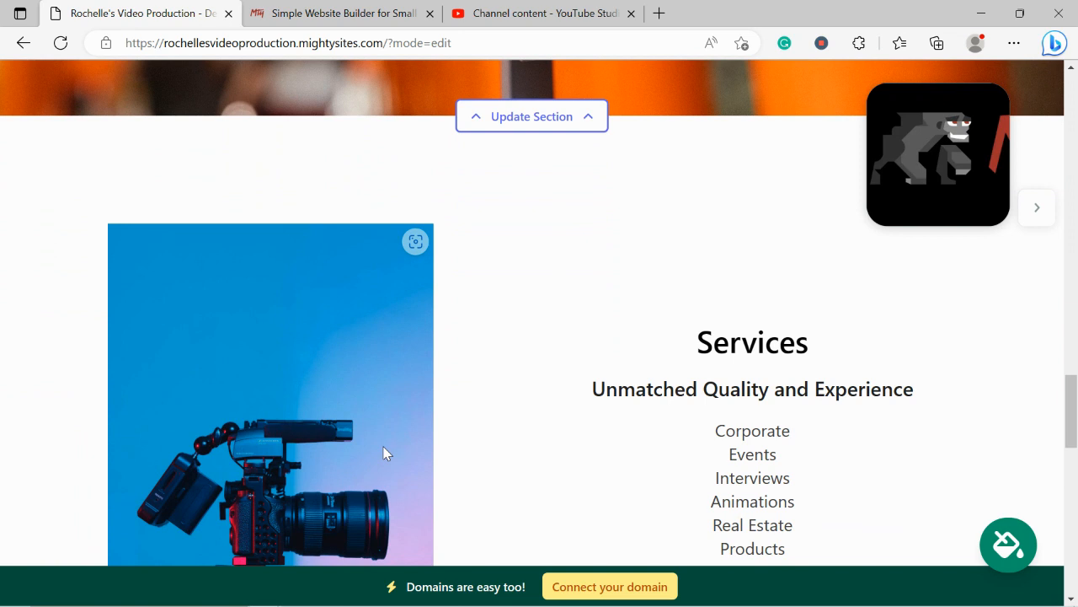
pyautogui.scroll(-3)
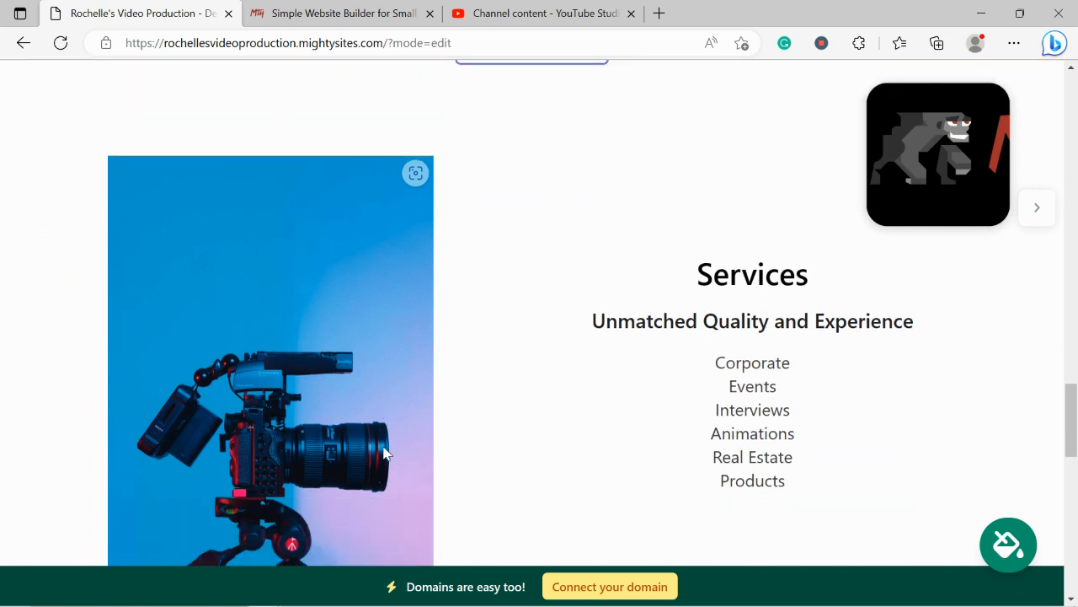
pyautogui.scroll(-3)
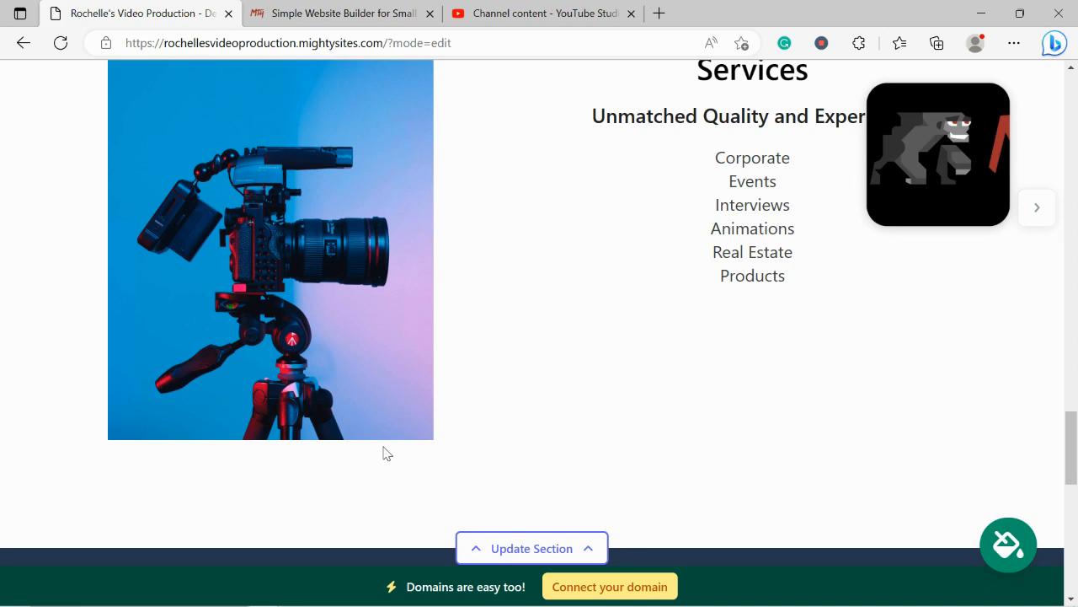
pyautogui.scroll(-3)
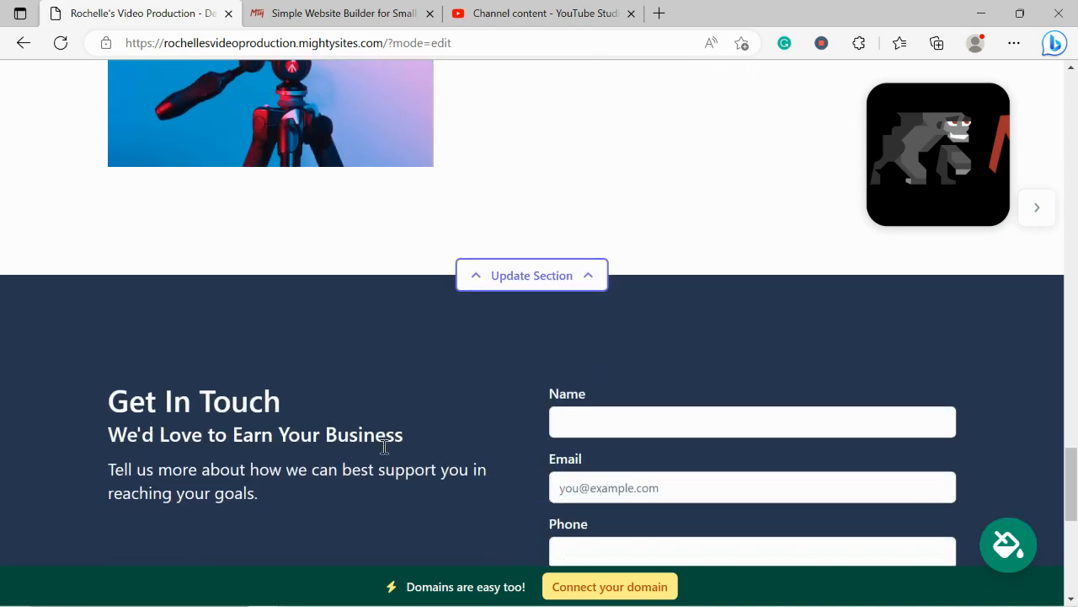
pyautogui.scroll(-3)
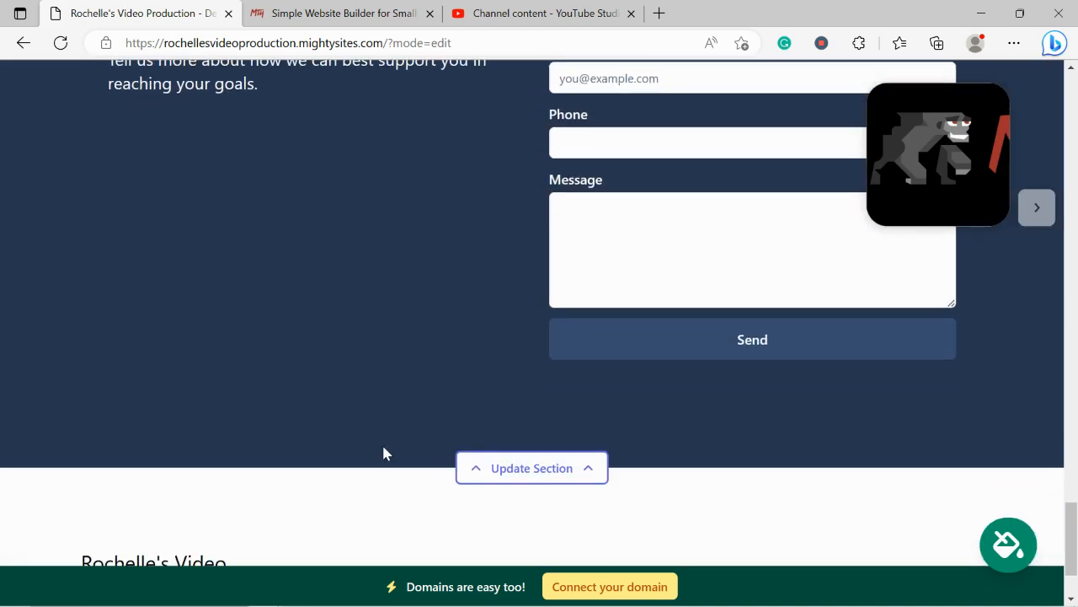
pyautogui.scroll(3)
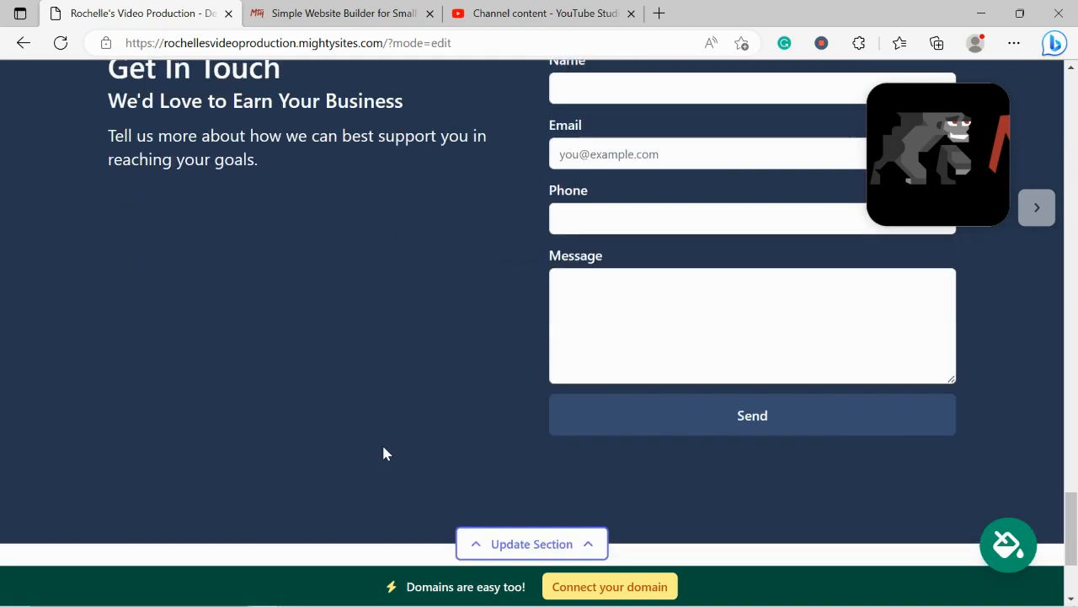
pyautogui.scroll(3)
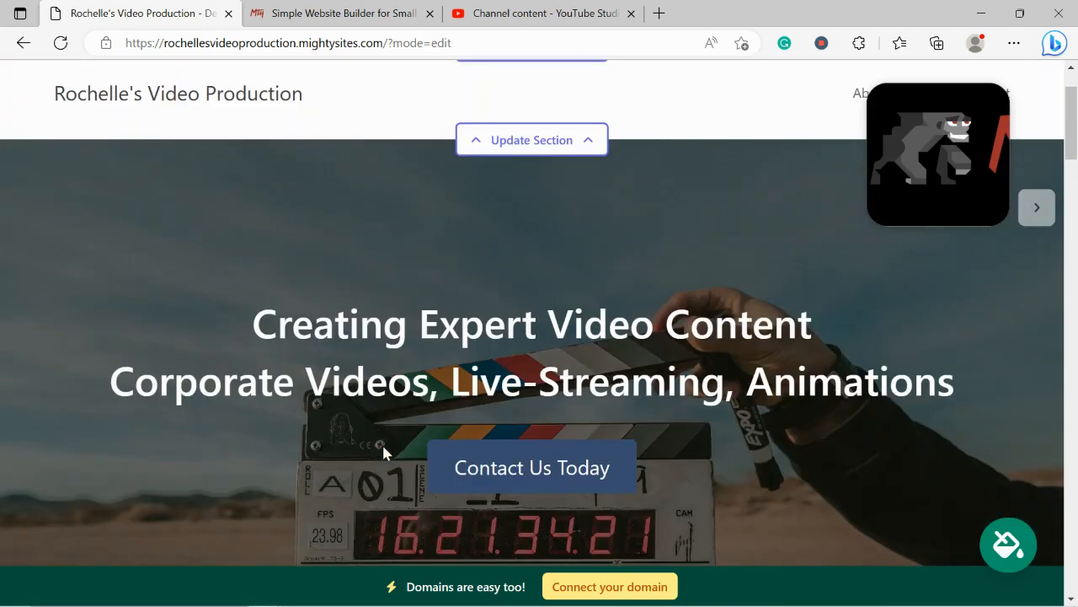
pyautogui.scroll(3)
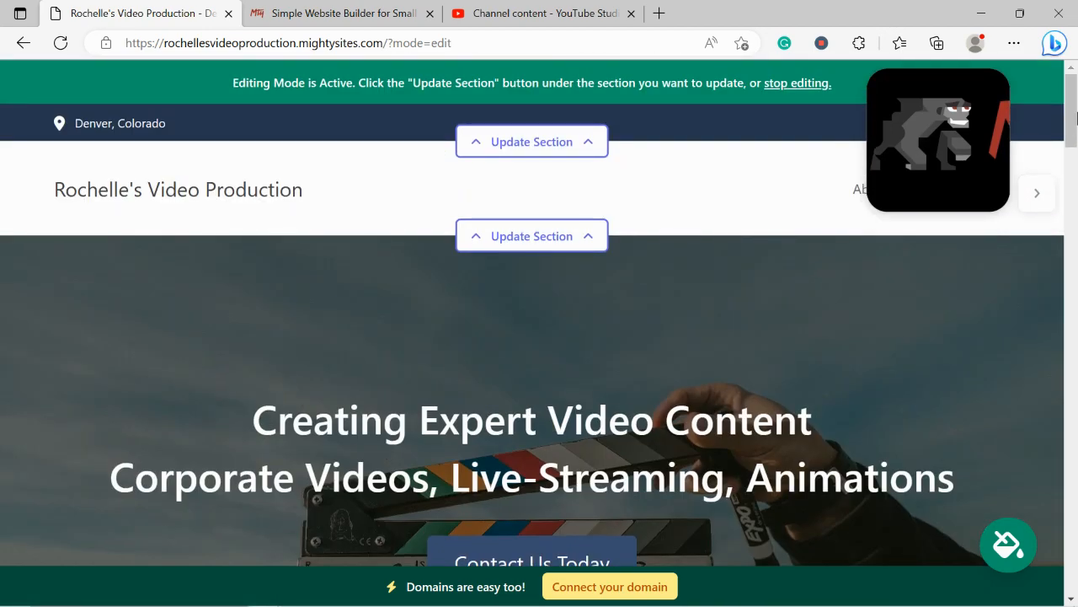
# Enter the contact email (shown on site) and phone 464-4833 in the location form.
pyautogui.click(533, 142)
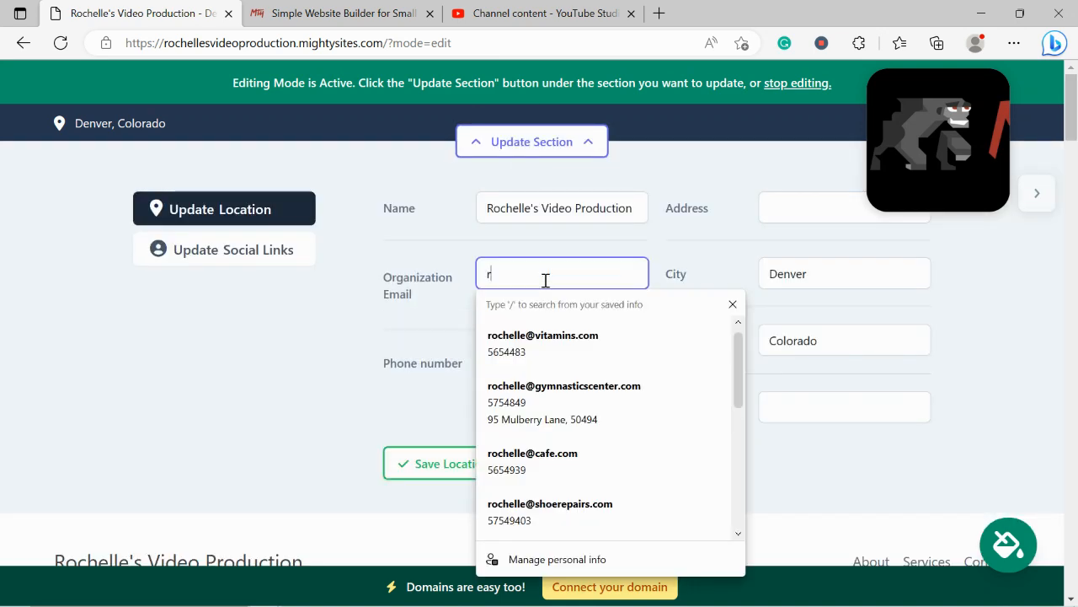
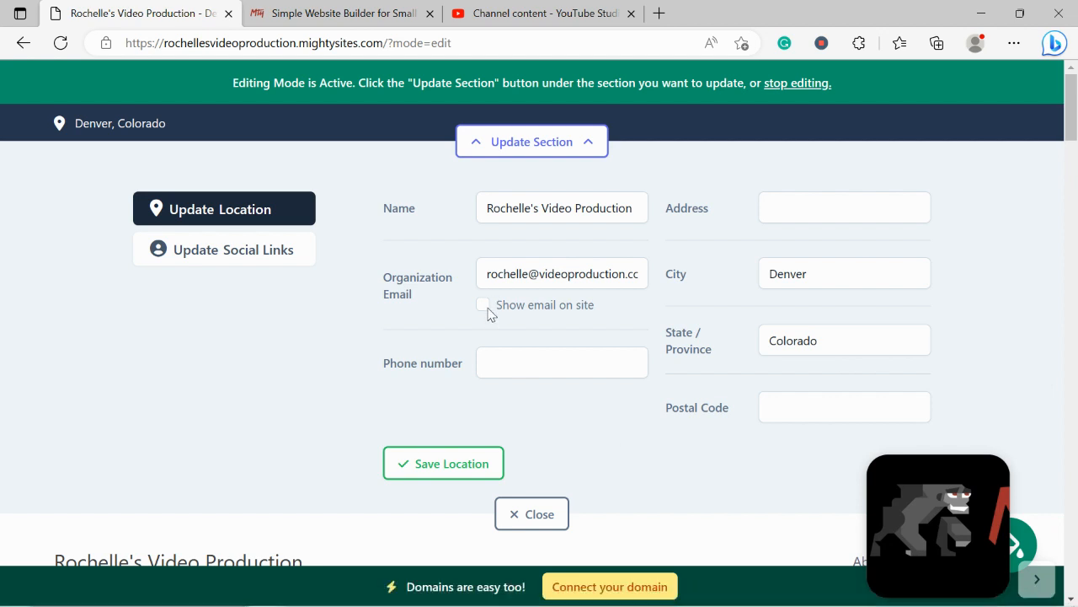
pyautogui.click(482, 303)
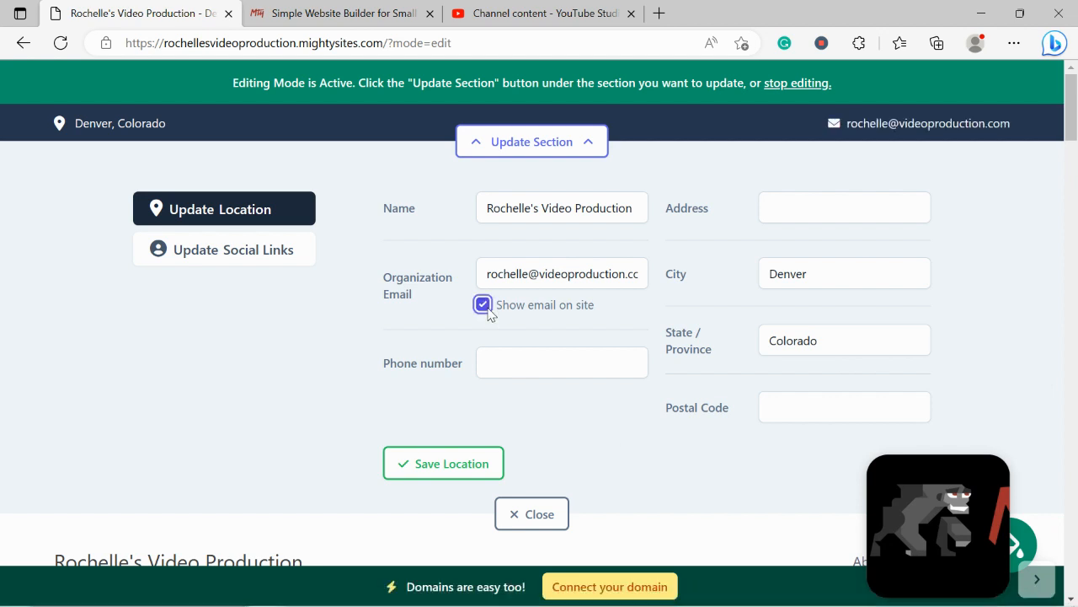
pyautogui.moveTo(1031, 129)
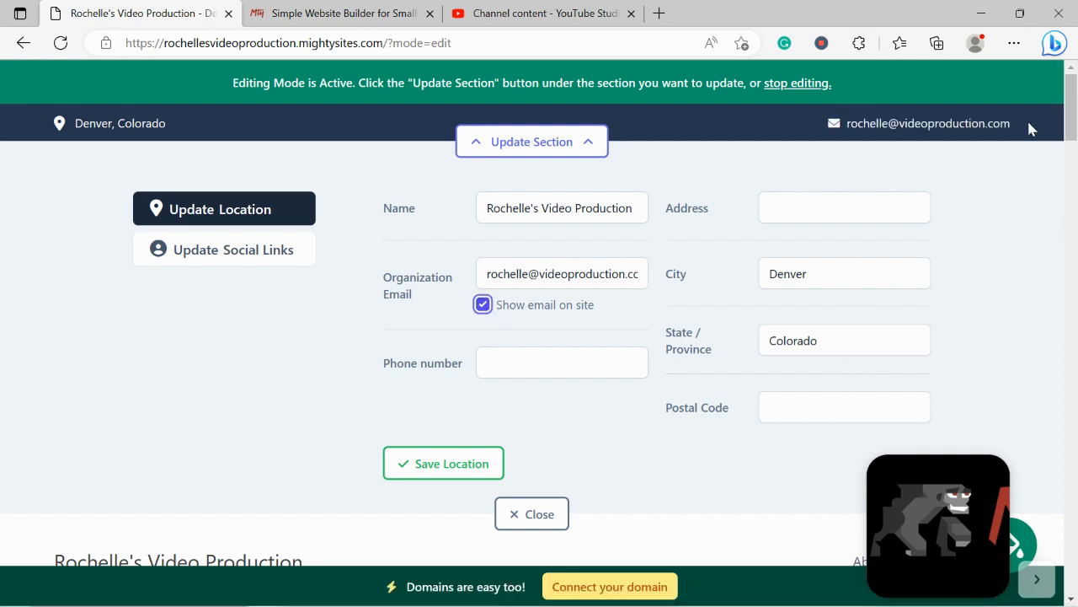
pyautogui.click(563, 363)
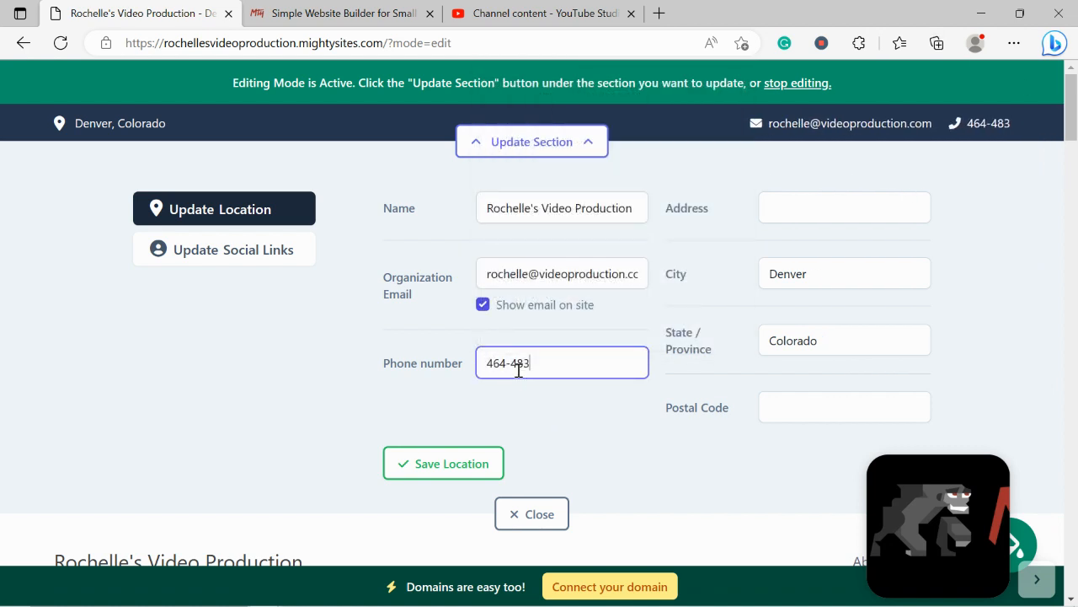
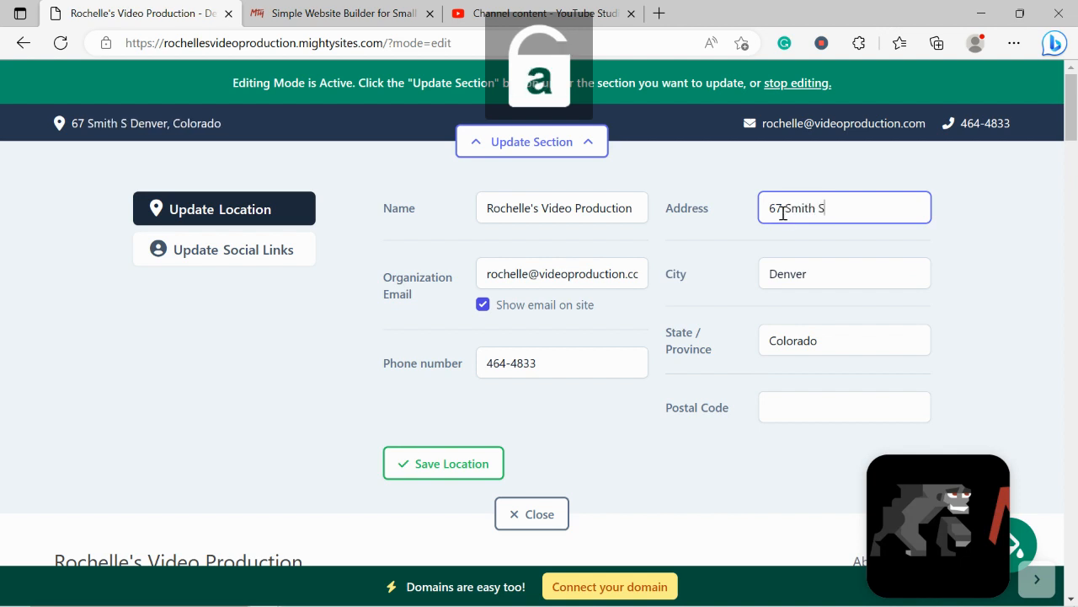
pyautogui.click(843, 406)
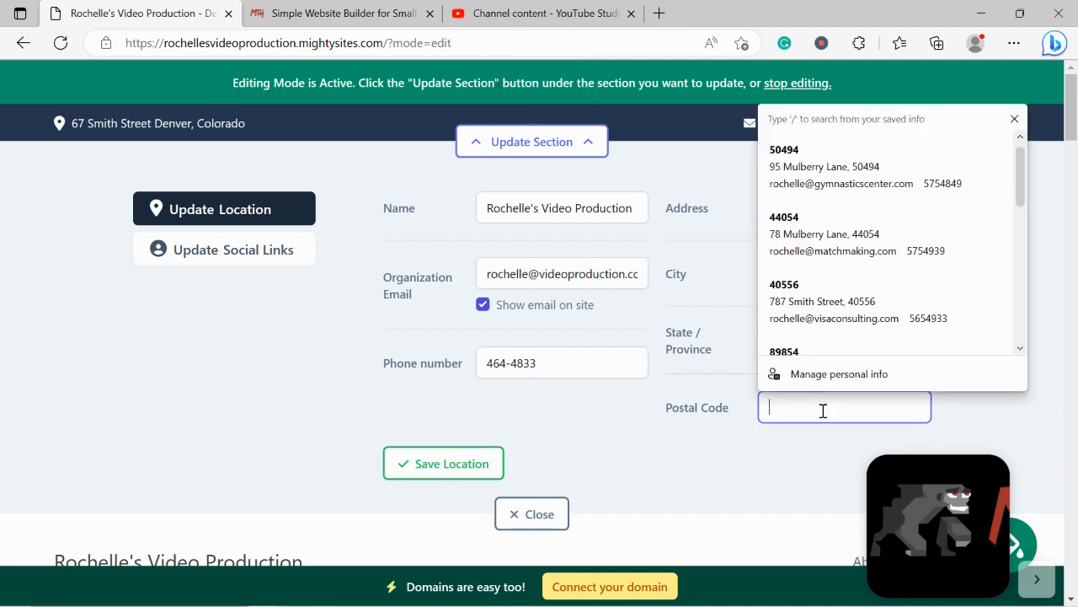
pyautogui.write('40584')
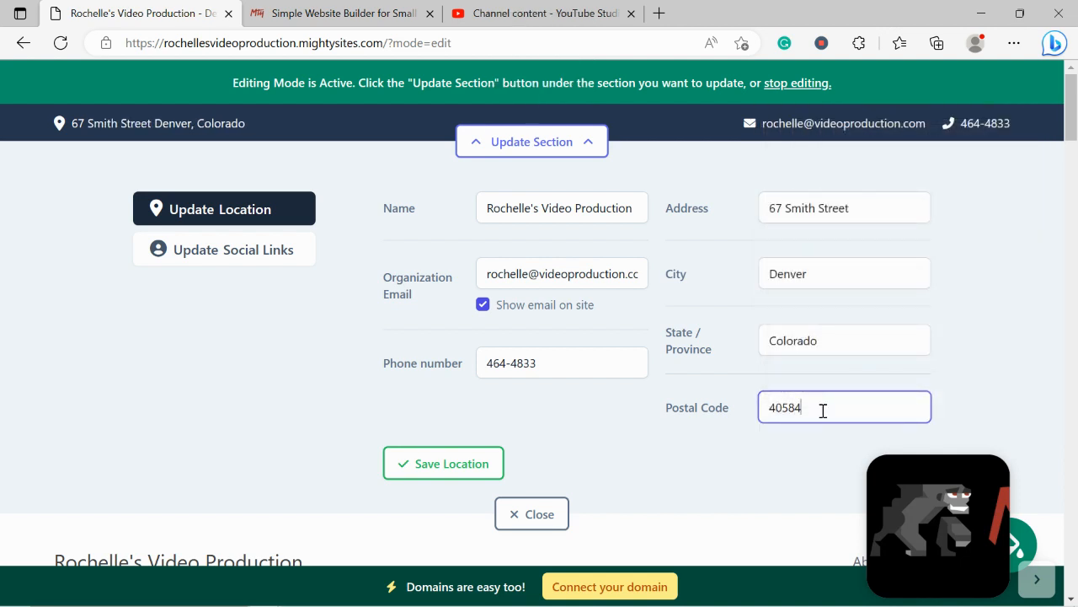
pyautogui.click(443, 461)
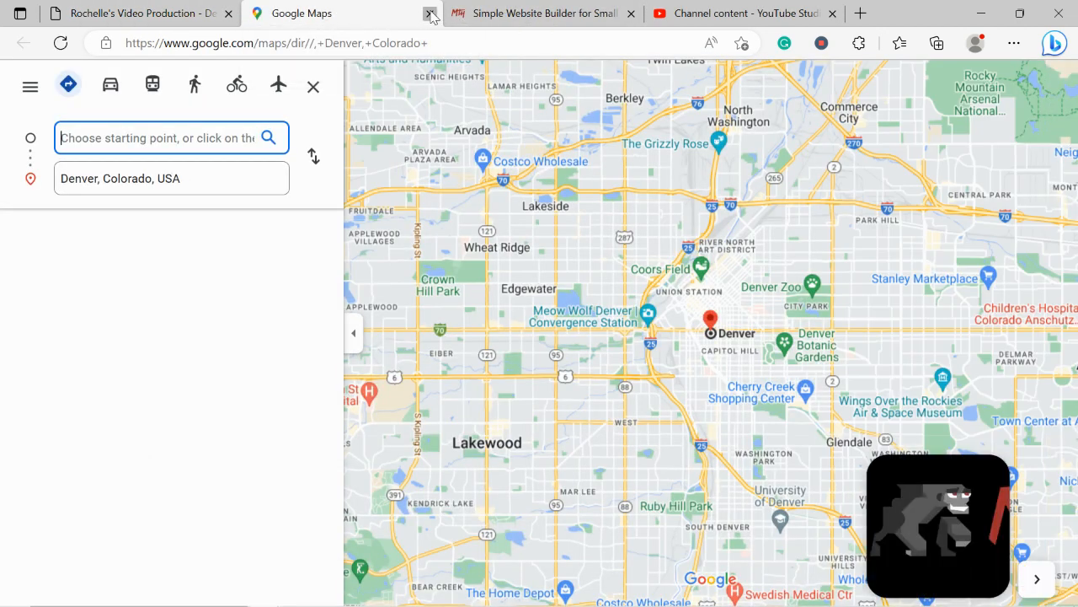
pyautogui.click(160, 139)
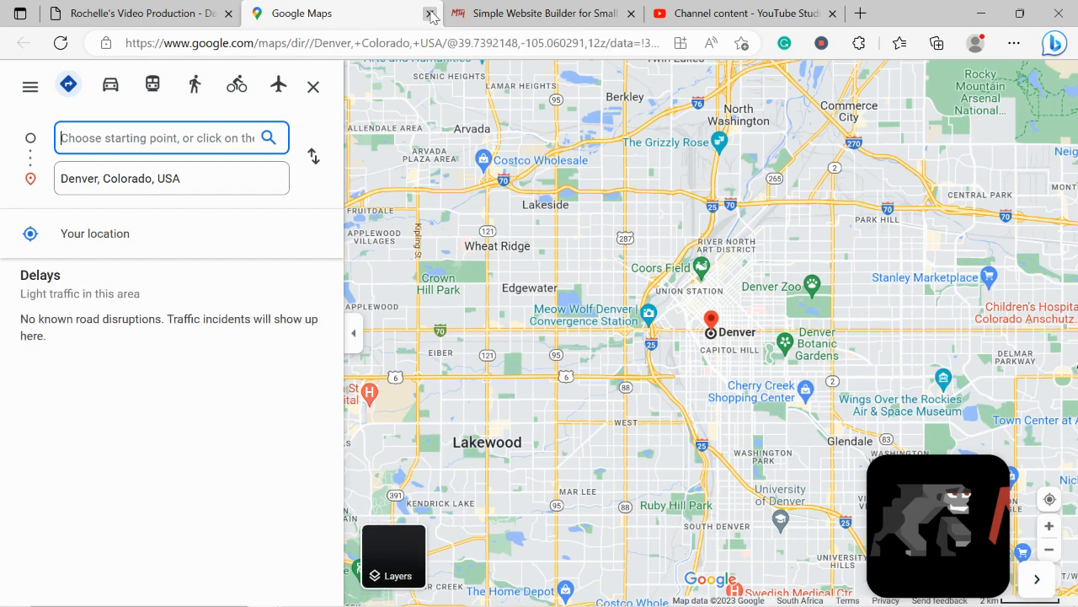
pyautogui.click(432, 14)
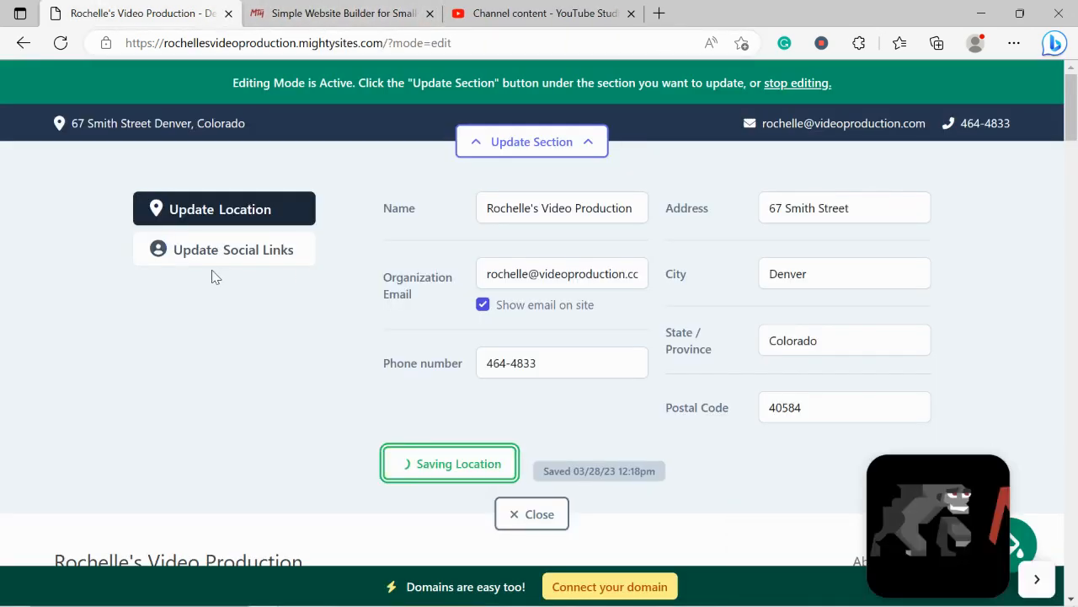
# Save Instagram handle mightysites and Twitter handle mightysitesusa, then close the panel.
pyautogui.click(224, 249)
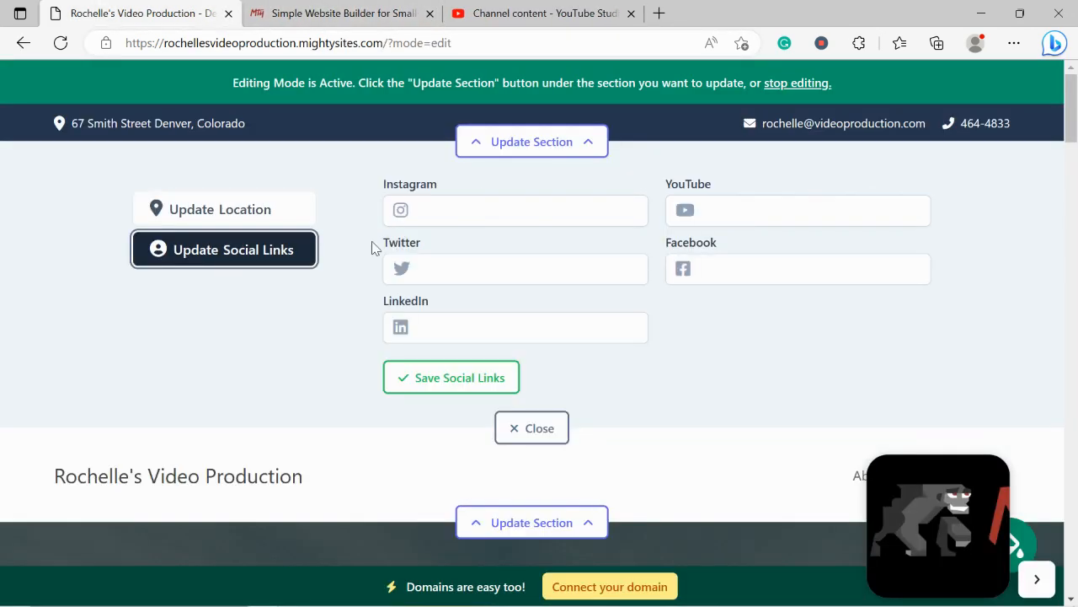
pyautogui.write('mightysites')
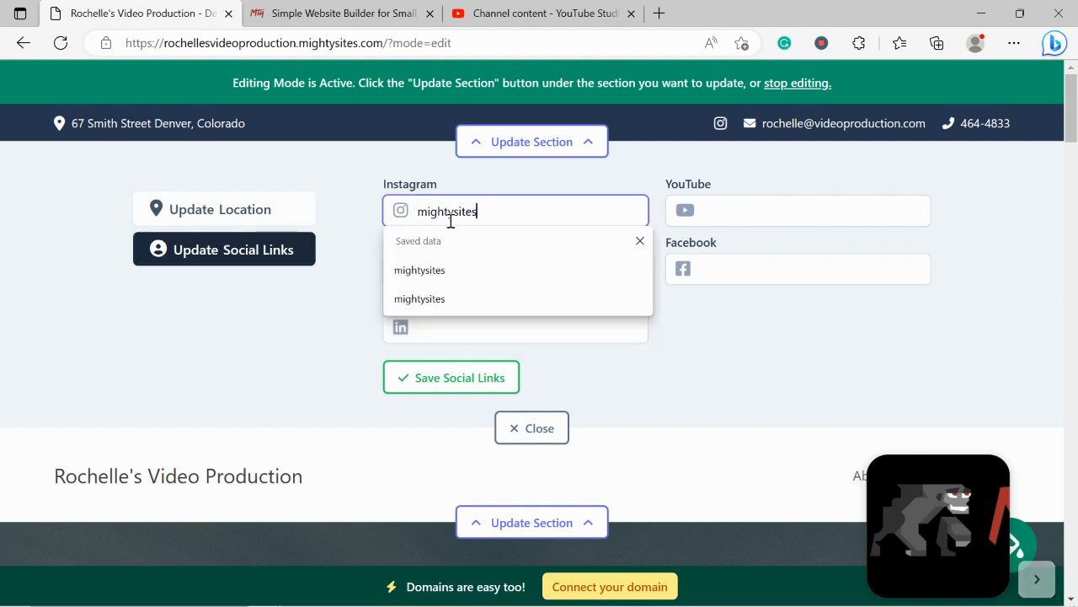
pyautogui.click(516, 267)
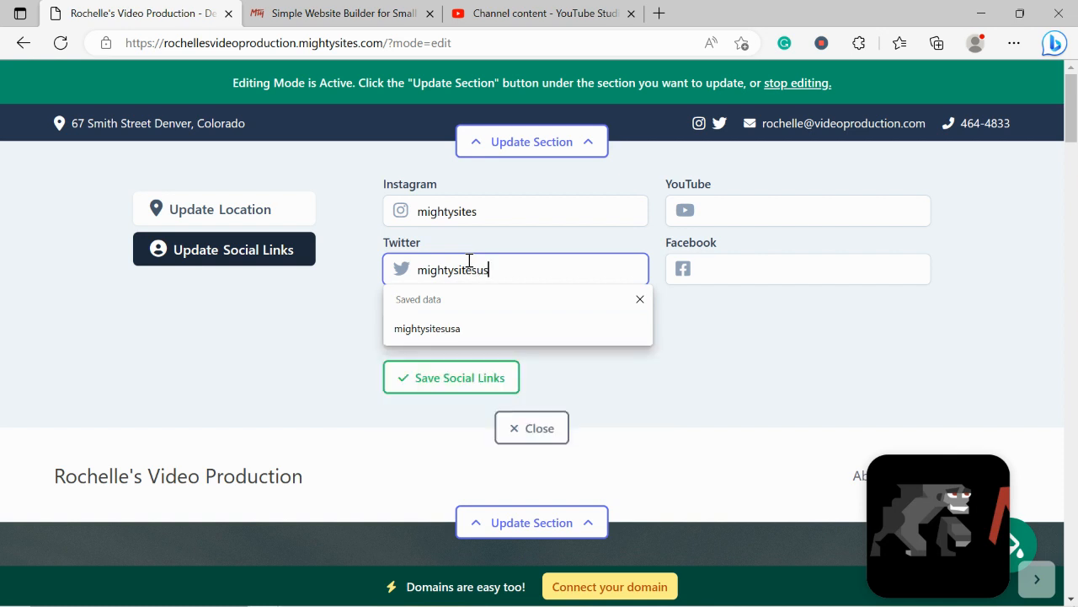
pyautogui.click(428, 327)
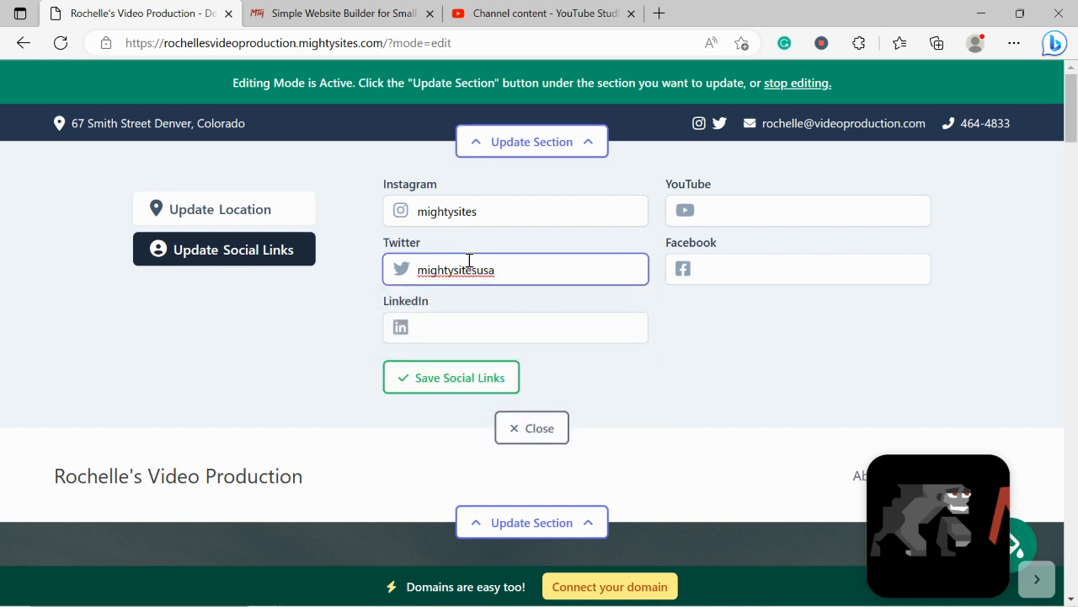
pyautogui.click(452, 377)
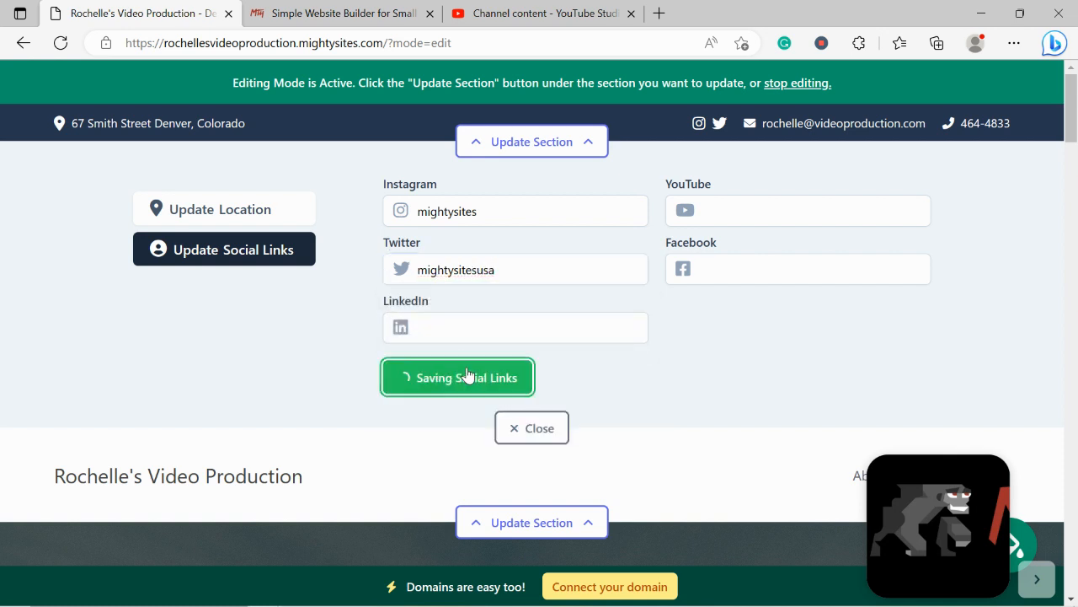
pyautogui.click(459, 377)
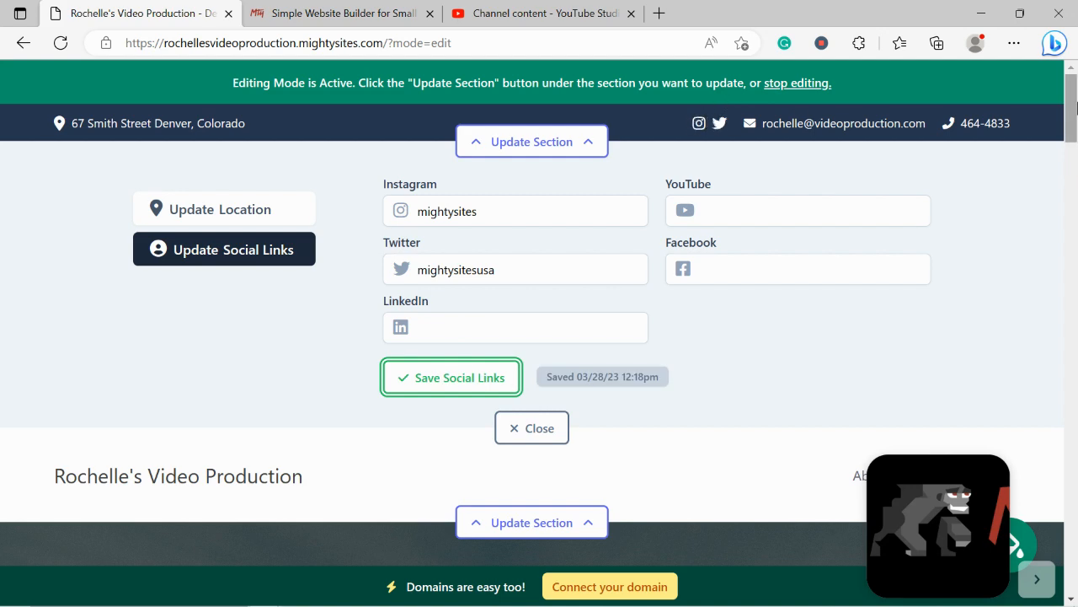
pyautogui.scroll(-3)
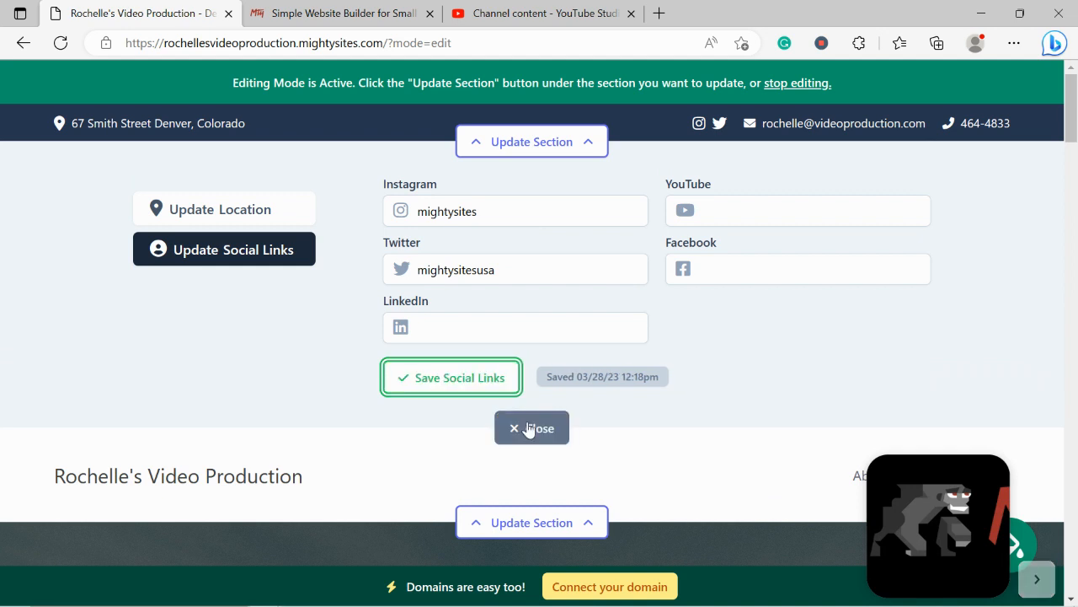
pyautogui.click(532, 428)
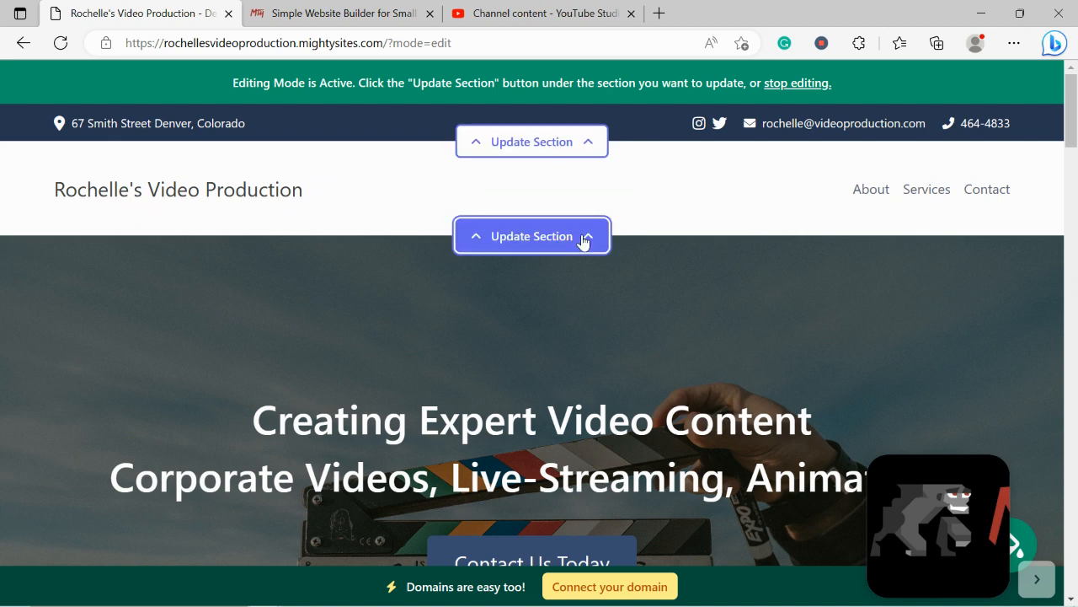
# Upload the Mighty Sites logo image file through the header's logo editor.
pyautogui.click(533, 235)
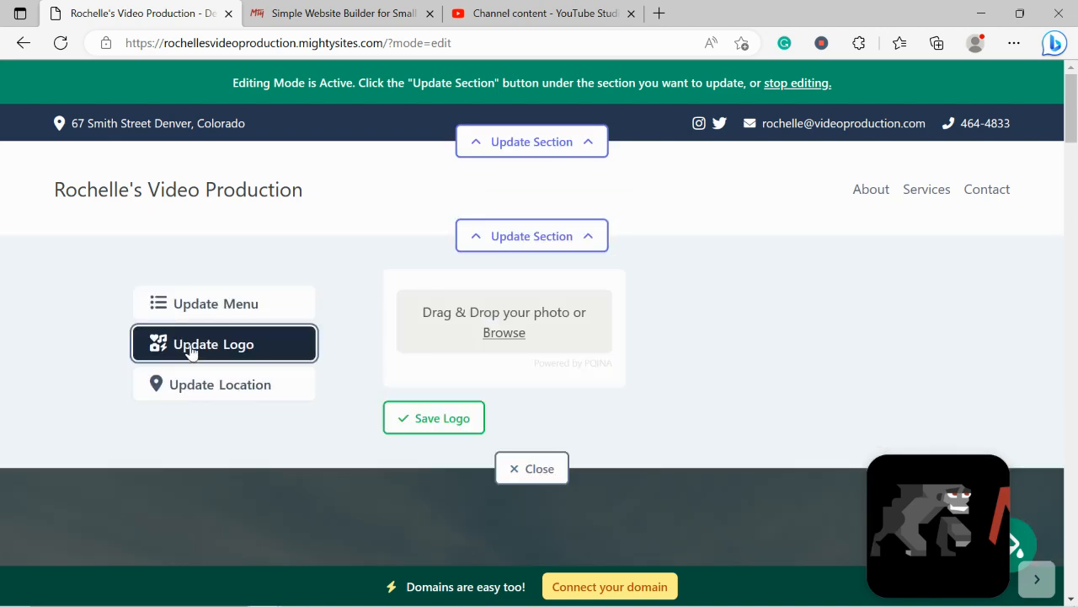
pyautogui.moveTo(300, 163)
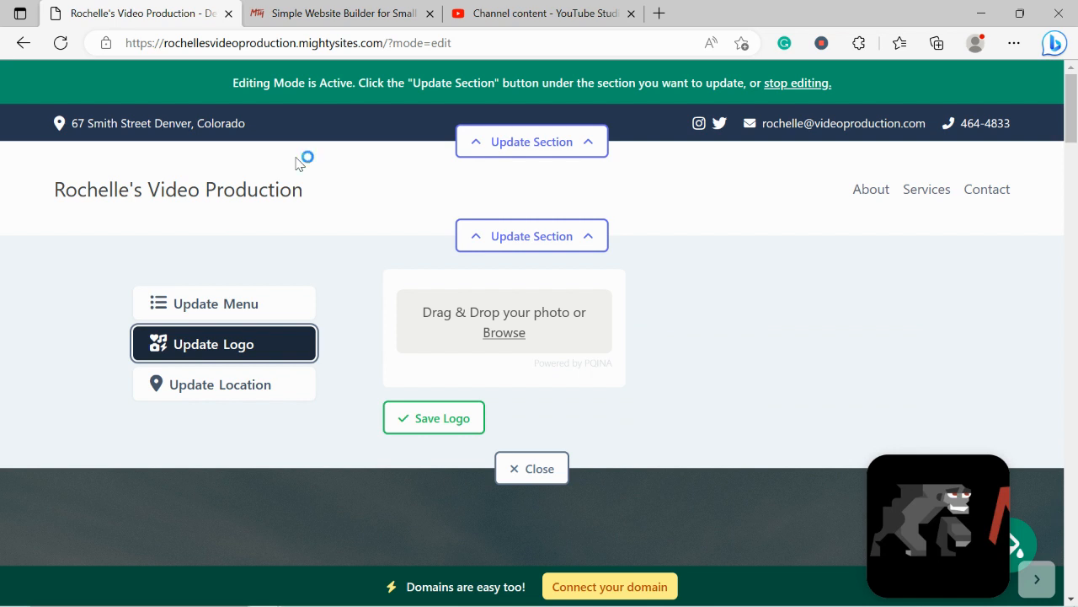
pyautogui.moveTo(300, 162)
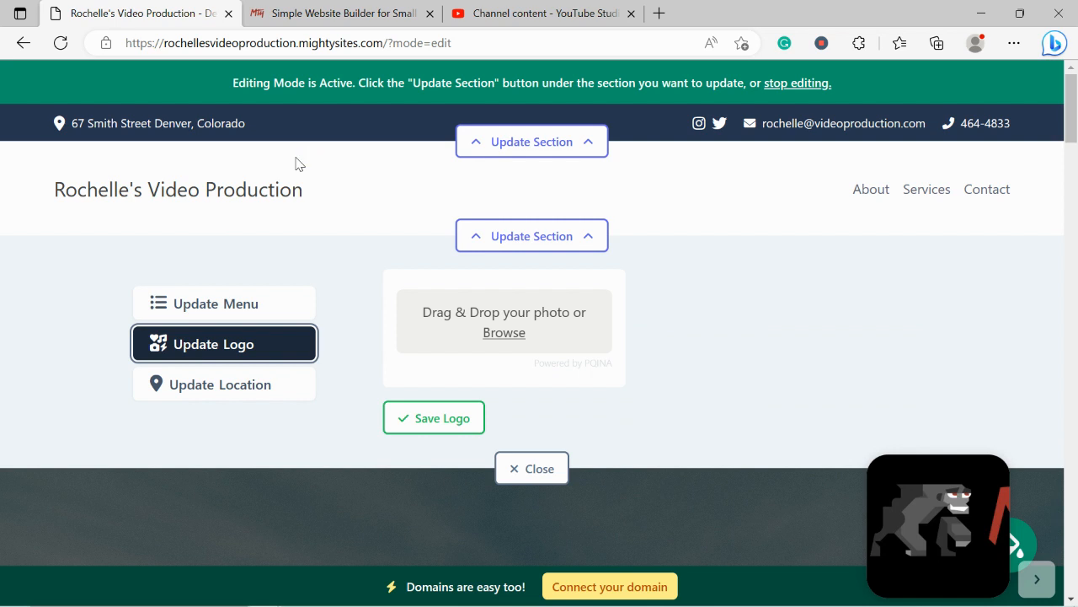
pyautogui.moveTo(160, 223)
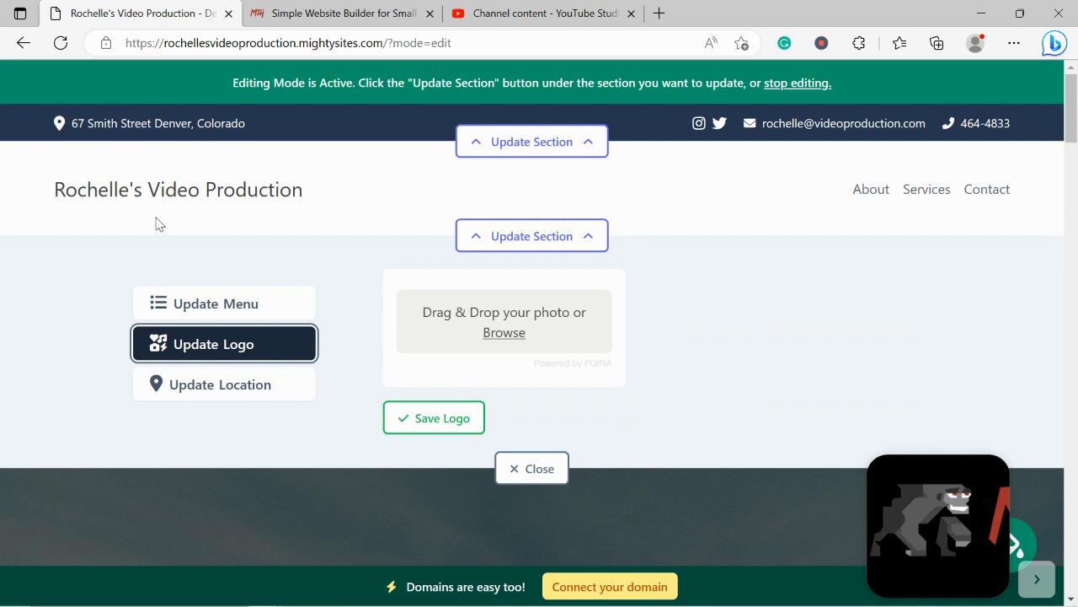
pyautogui.moveTo(198, 212)
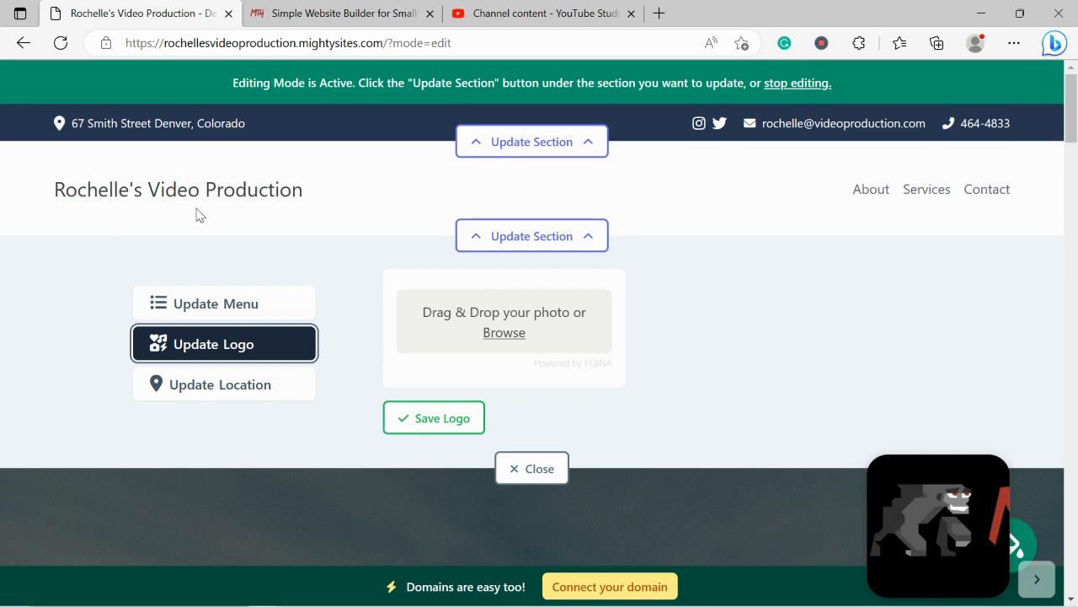
pyautogui.click(502, 332)
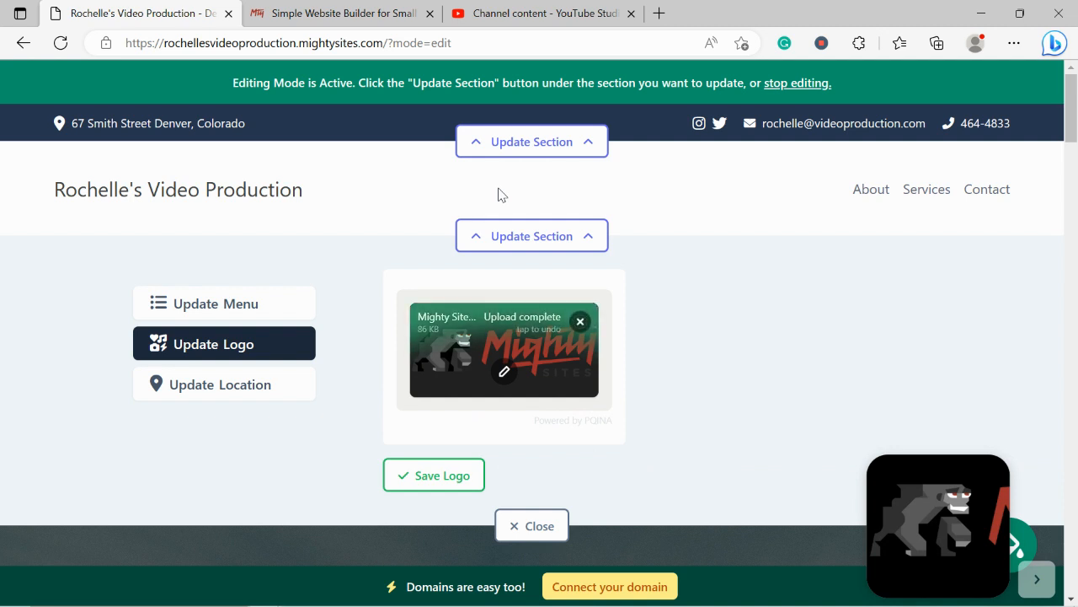
pyautogui.moveTo(570, 395)
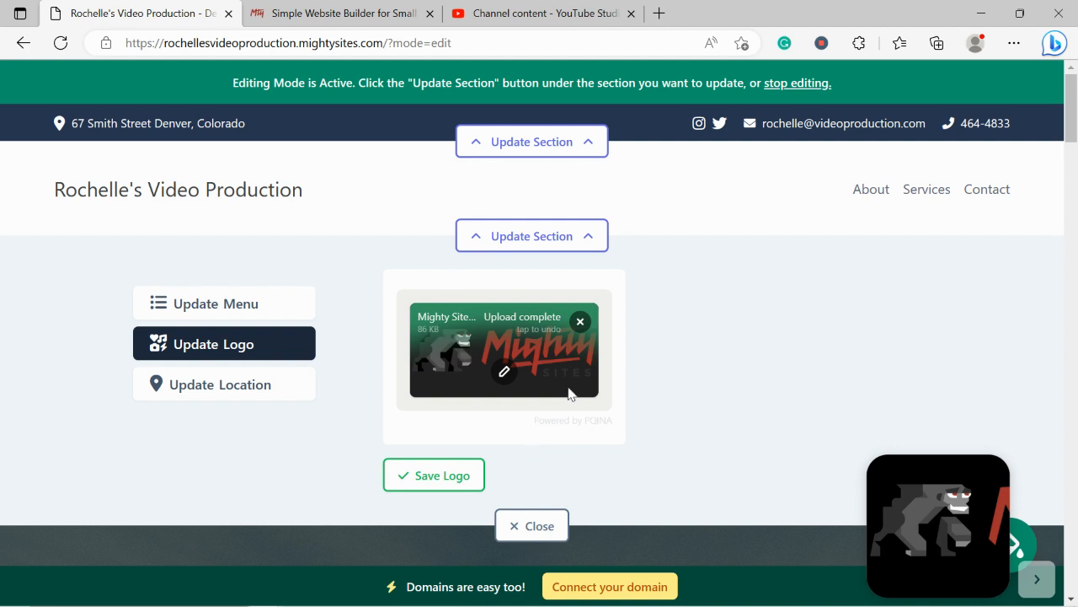
pyautogui.moveTo(514, 327)
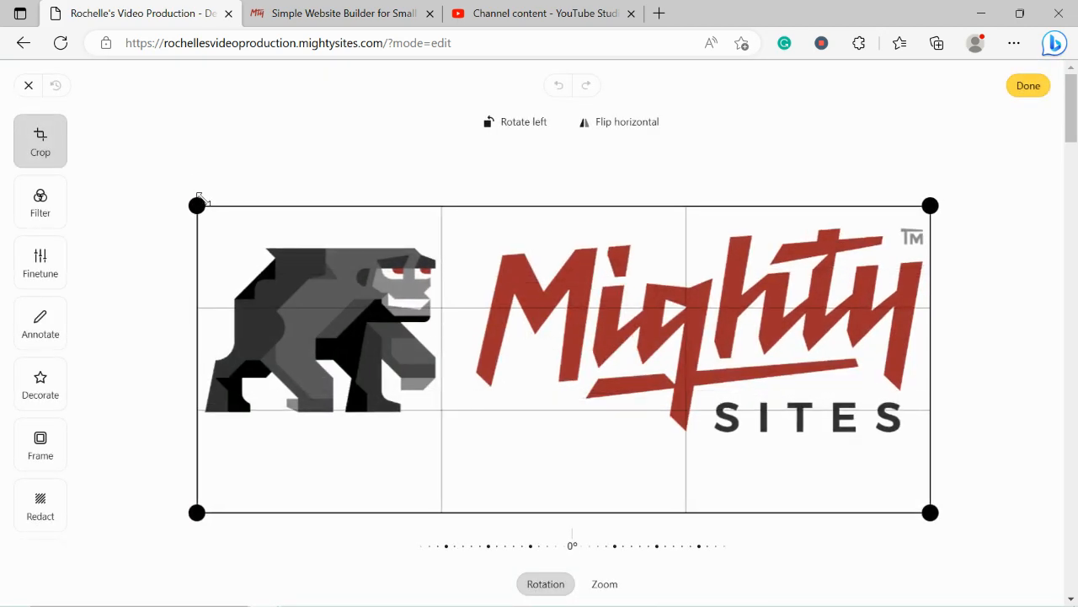
# Crop the empty space below the logo and finish the image edit.
pyautogui.moveTo(195, 513); pyautogui.dragTo(196, 464)
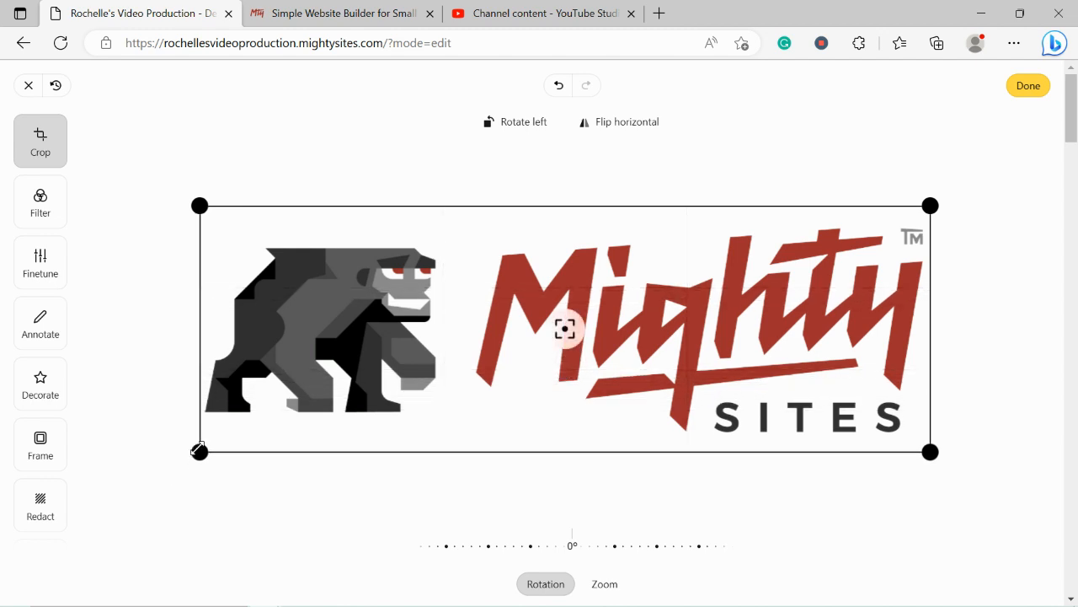
pyautogui.moveTo(209, 281)
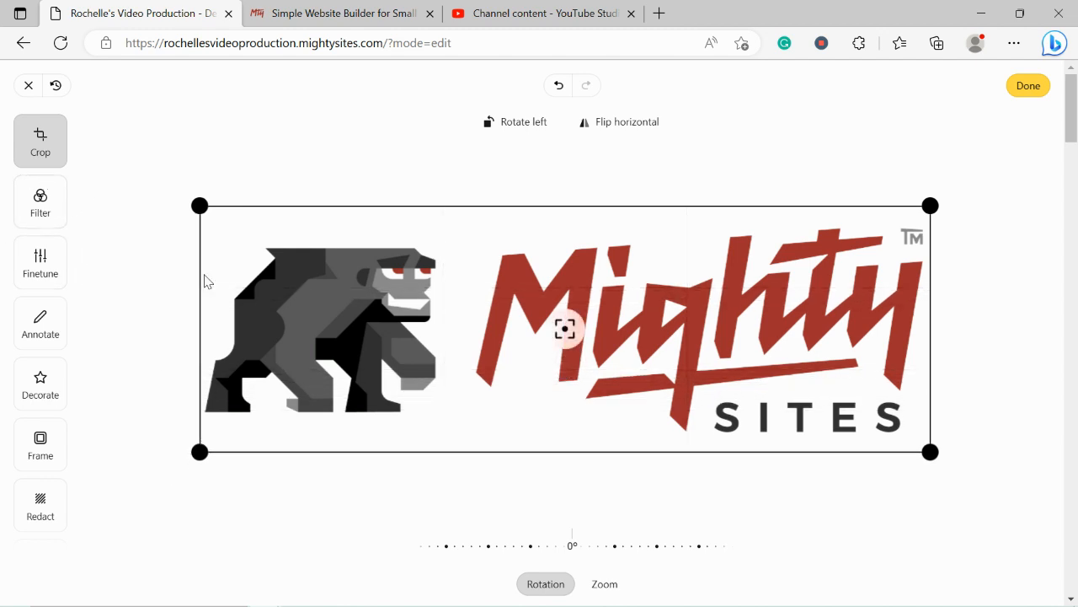
pyautogui.moveTo(327, 268)
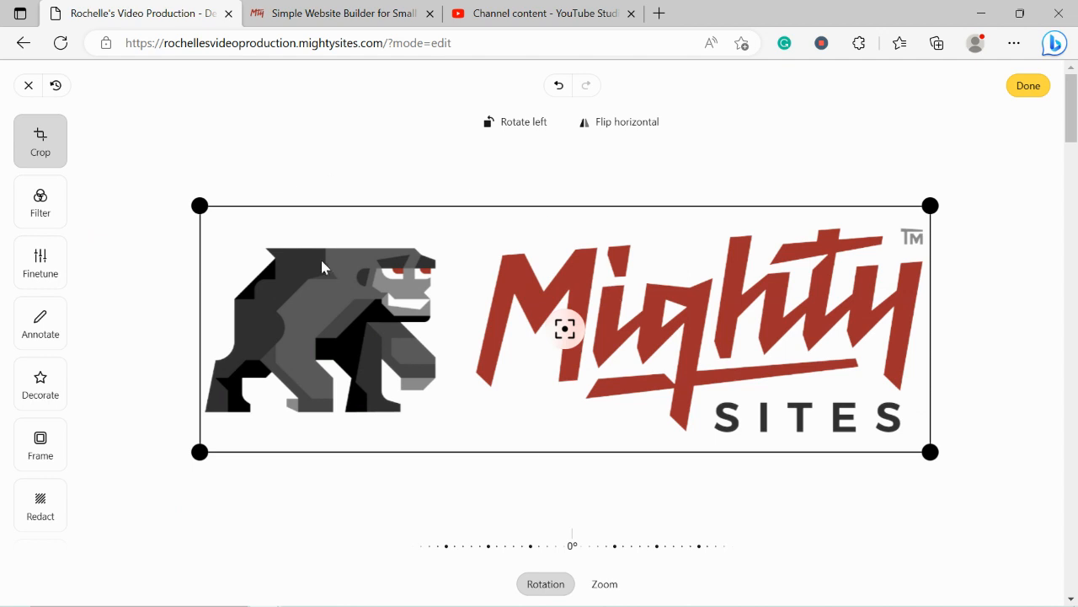
pyautogui.moveTo(603, 245)
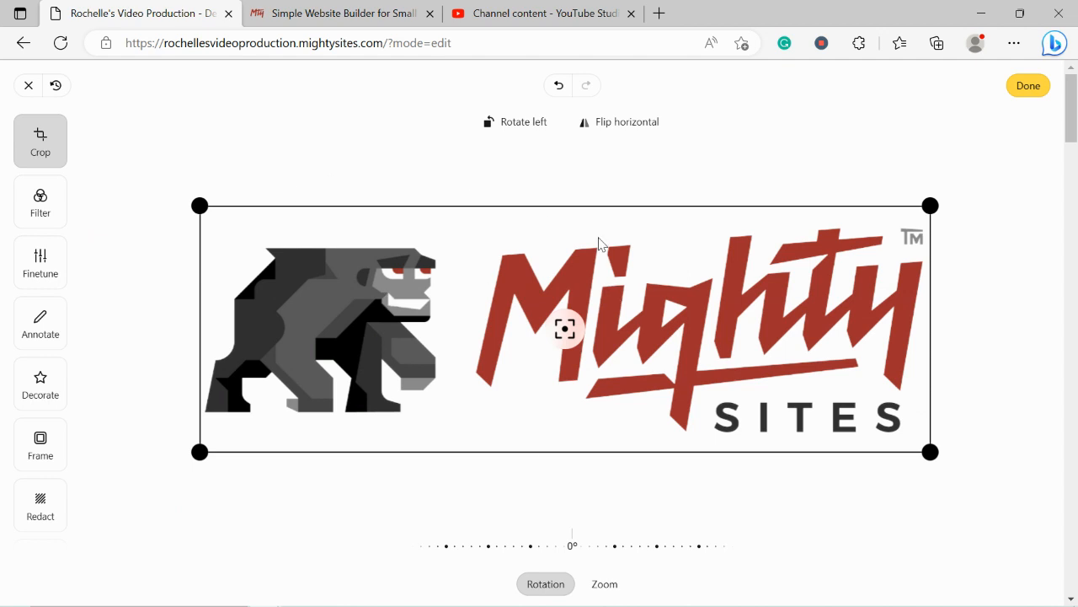
pyautogui.click(1028, 85)
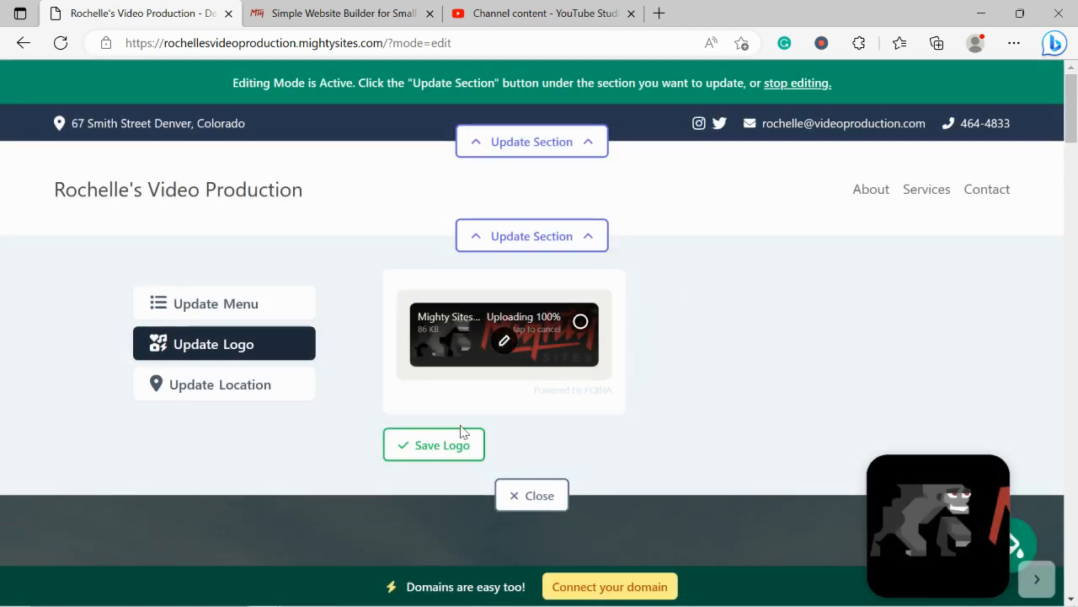
# Save the cropped logo to the header and close the logo settings.
pyautogui.click(433, 445)
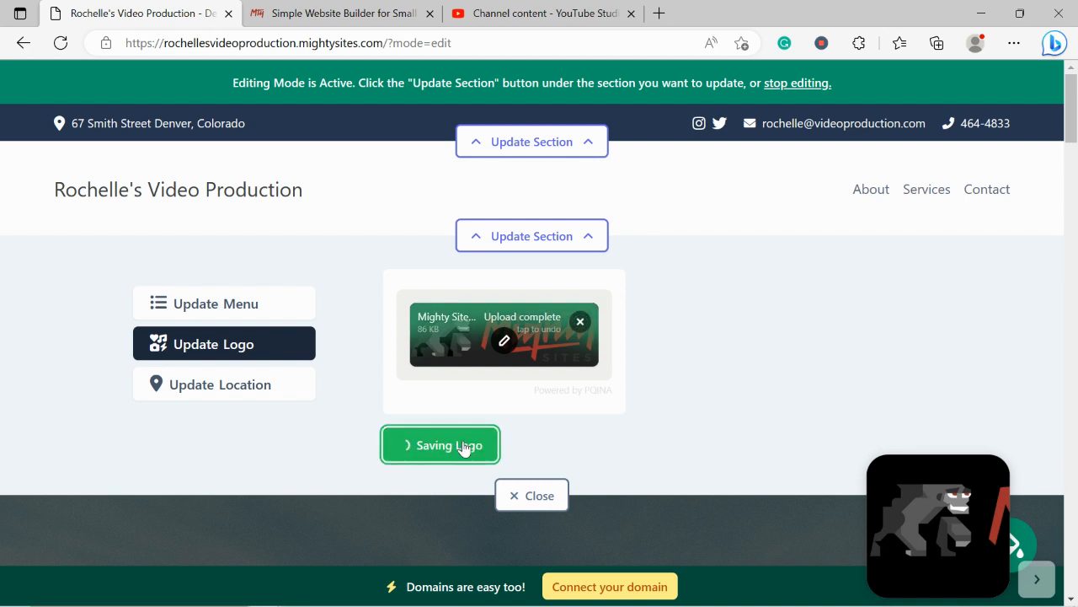
pyautogui.click(440, 445)
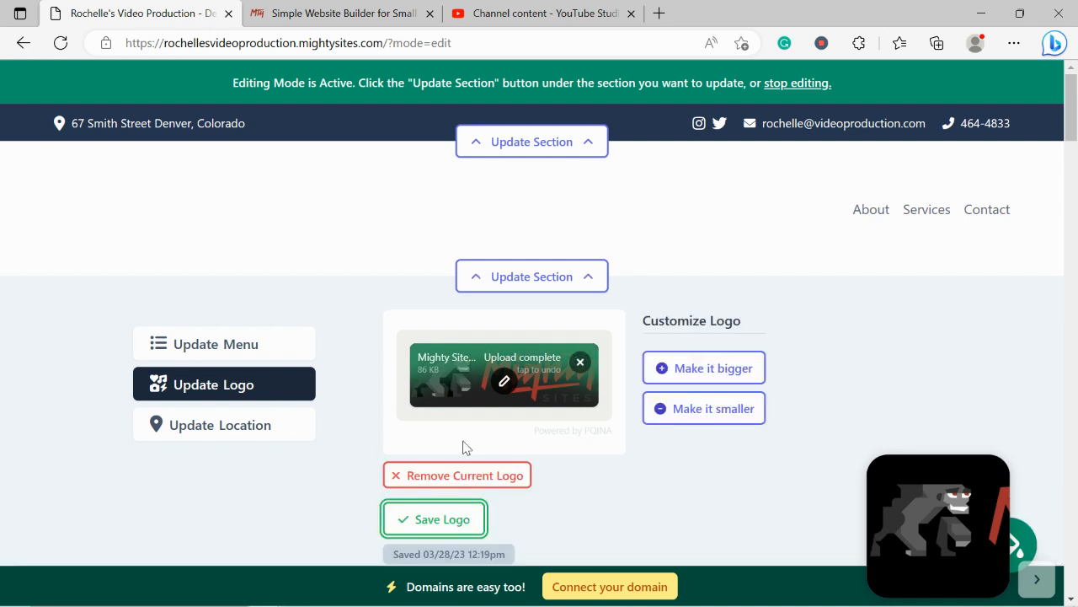
pyautogui.click(433, 518)
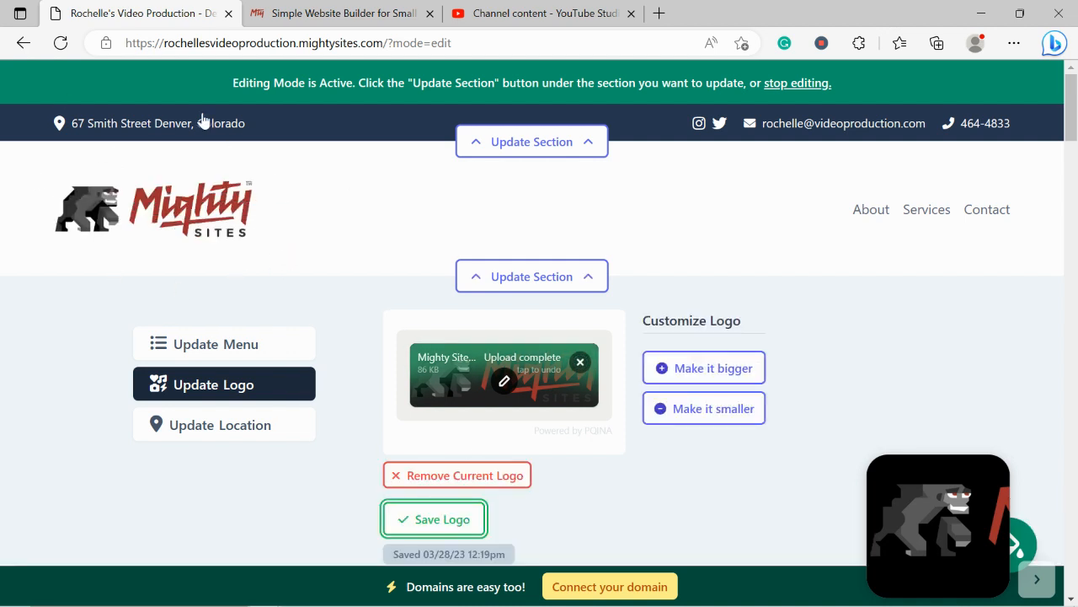
pyautogui.moveTo(155, 66)
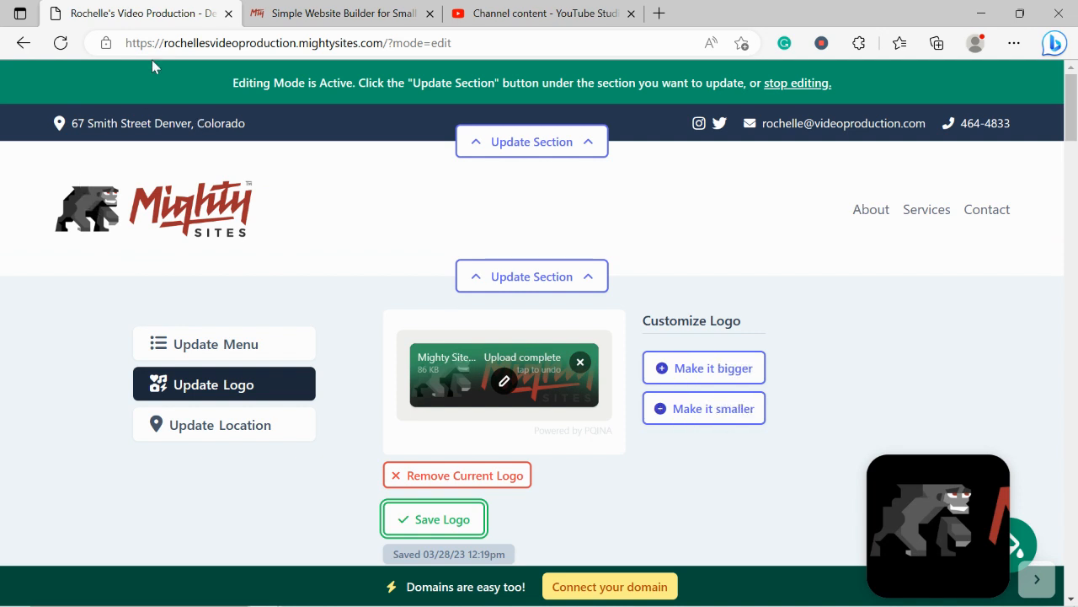
pyautogui.moveTo(456, 475)
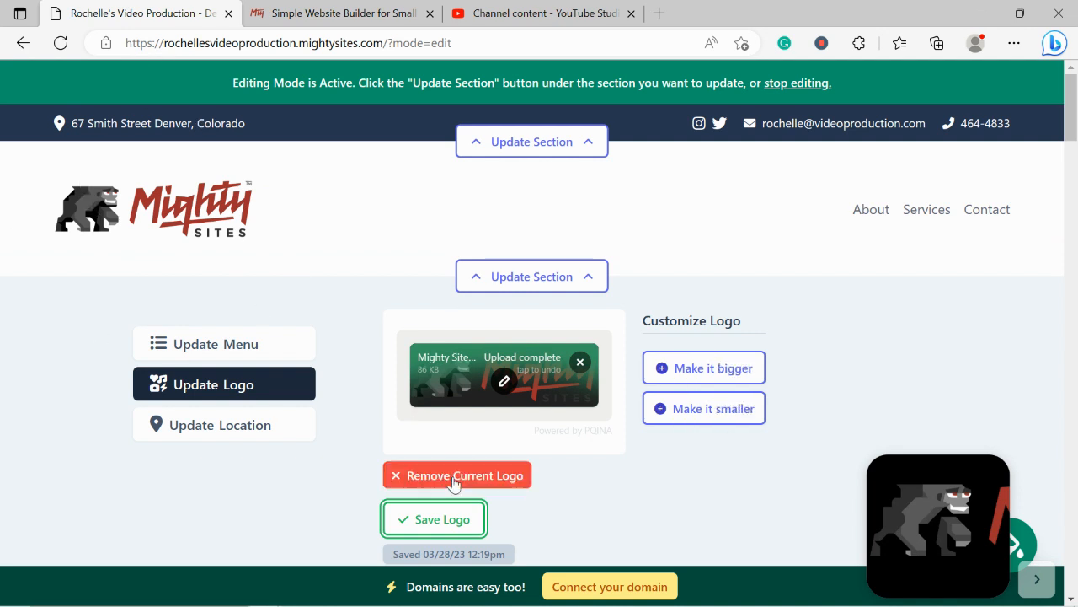
pyautogui.scroll(-3)
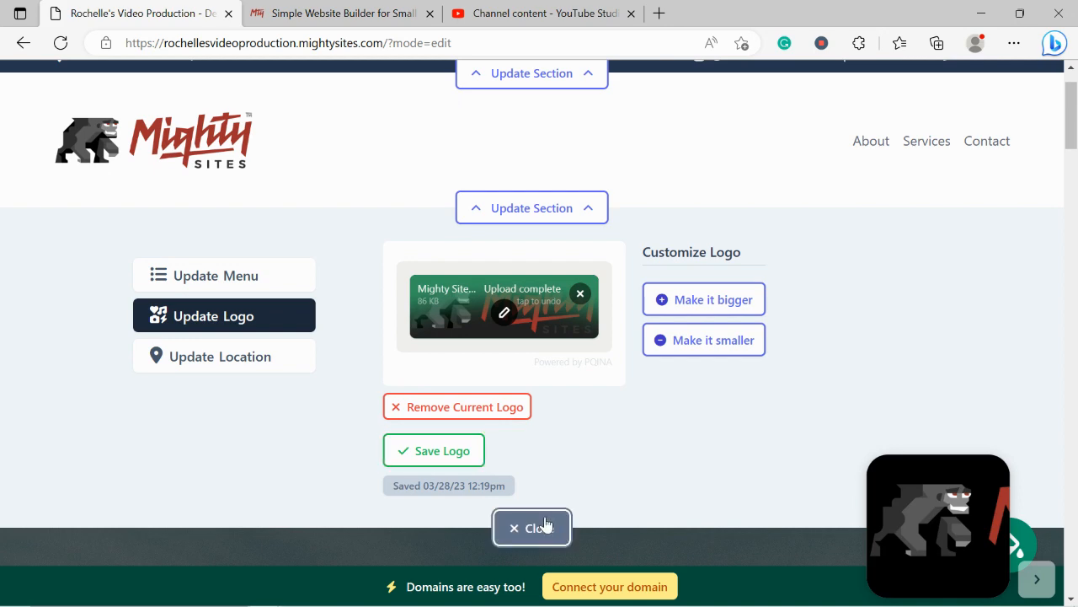
pyautogui.click(532, 527)
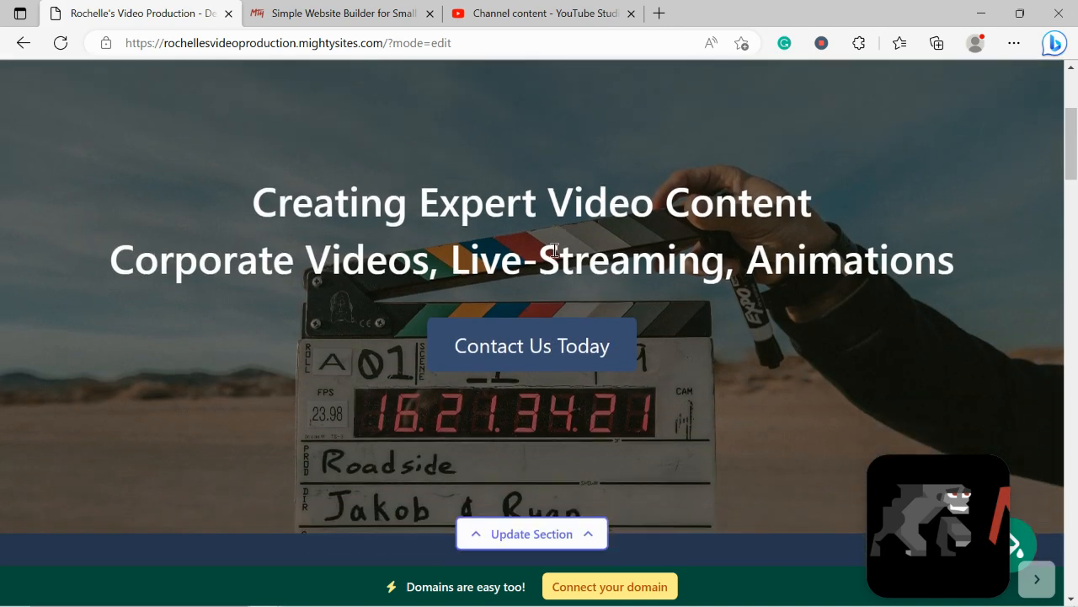
pyautogui.scroll(3)
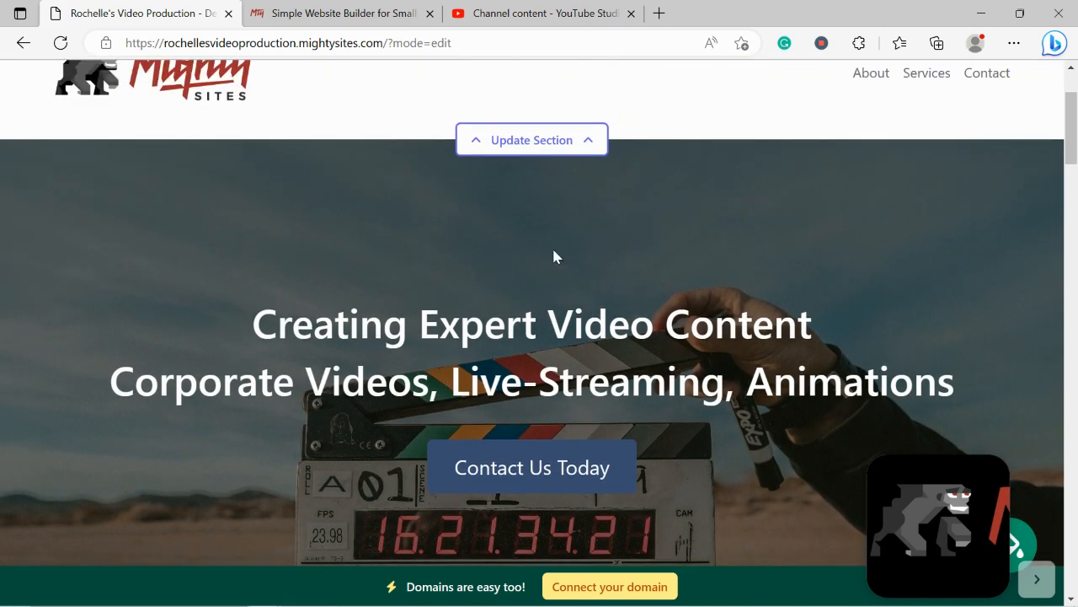
pyautogui.scroll(-3)
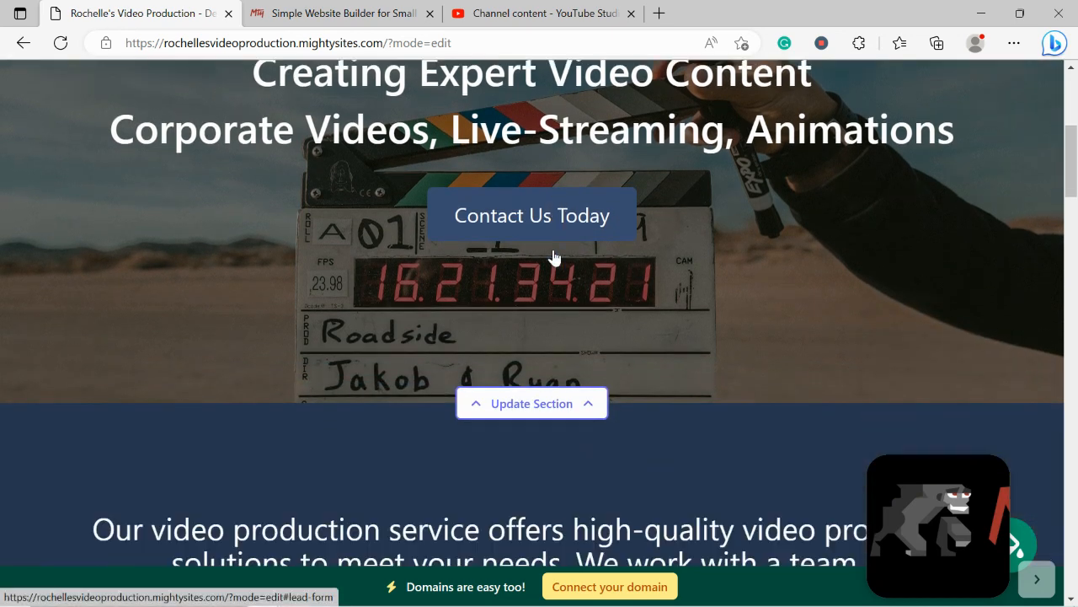
pyautogui.scroll(-3)
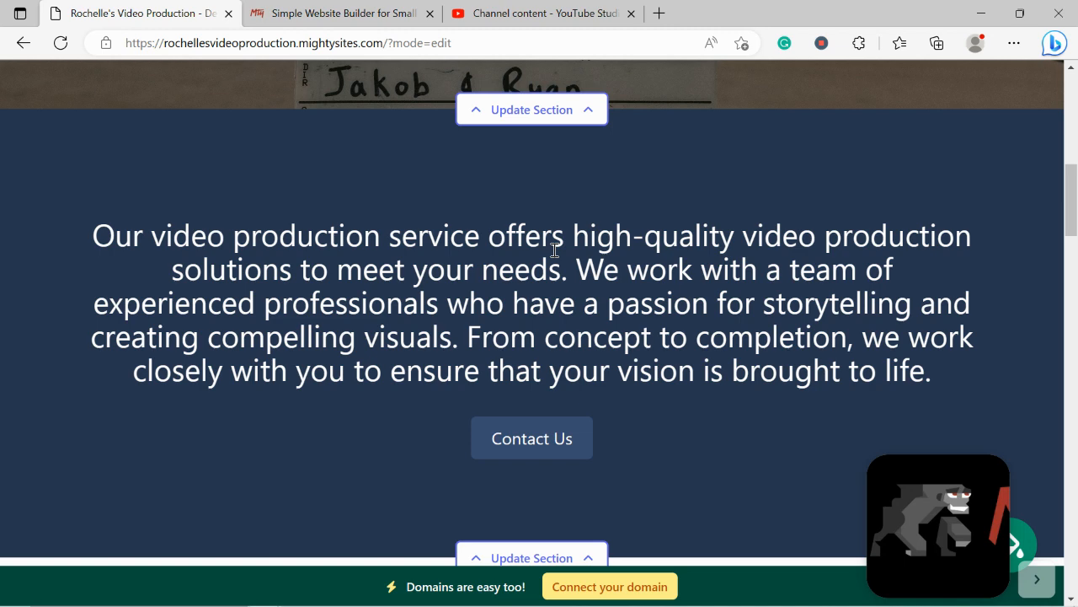
pyautogui.scroll(-3)
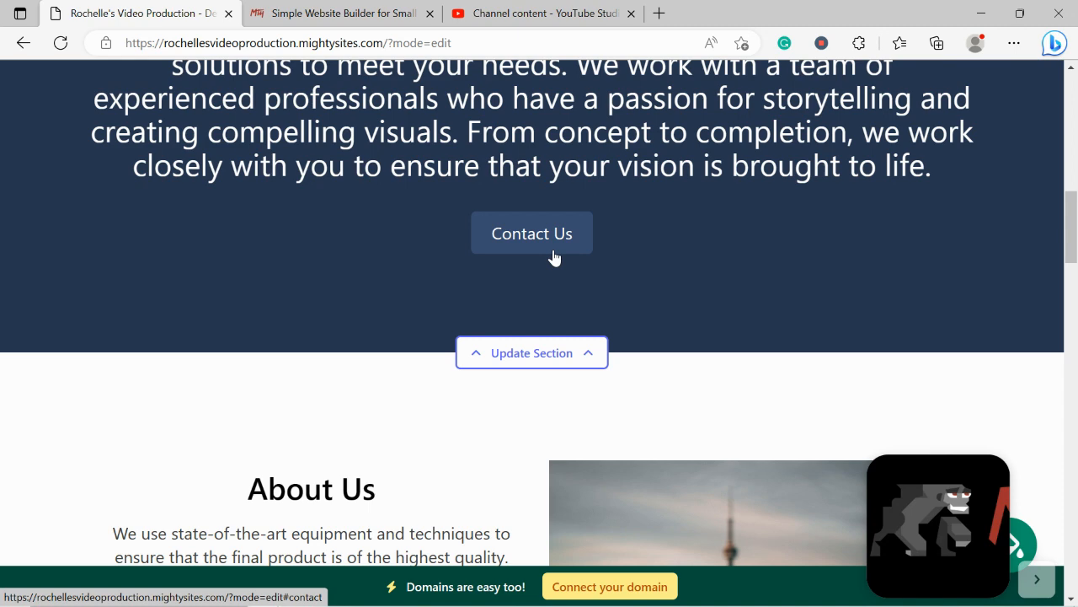
pyautogui.scroll(3)
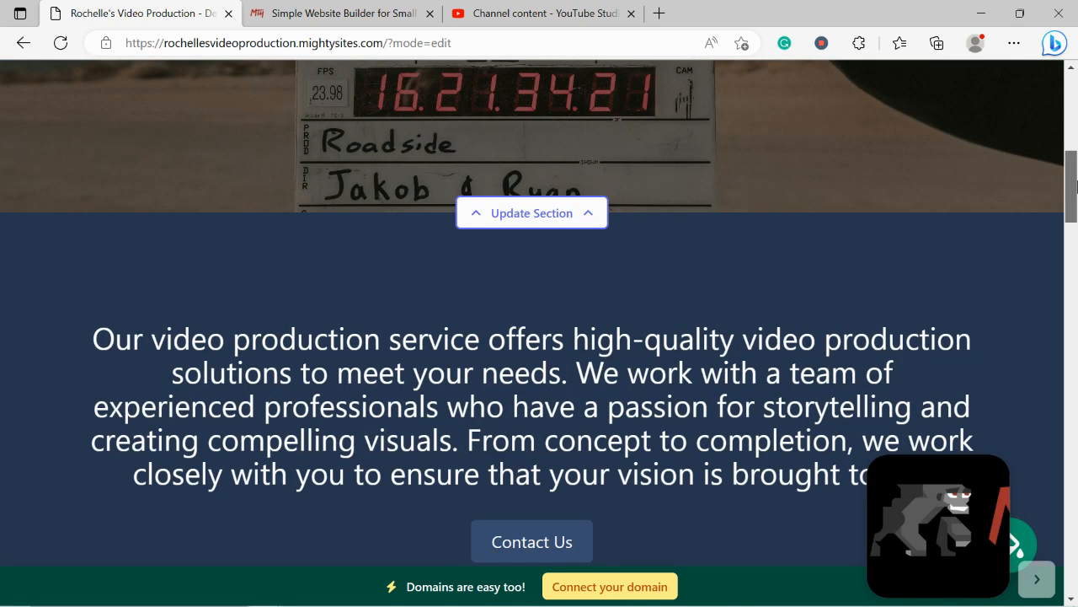
# Apply the second grey-and-teal theme swatch to the site.
pyautogui.scroll(-3)
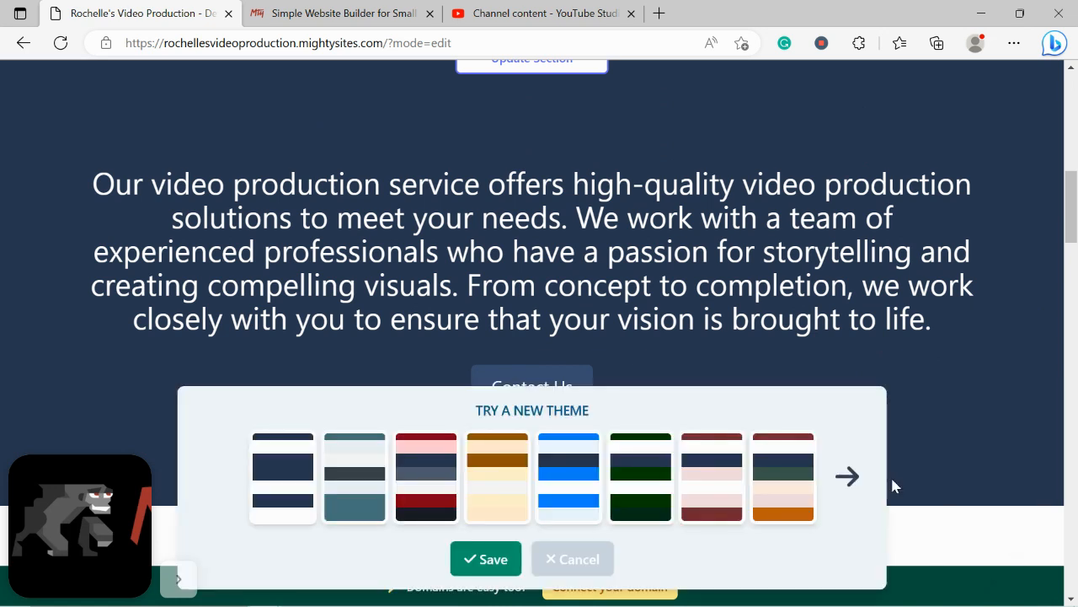
pyautogui.scroll(3)
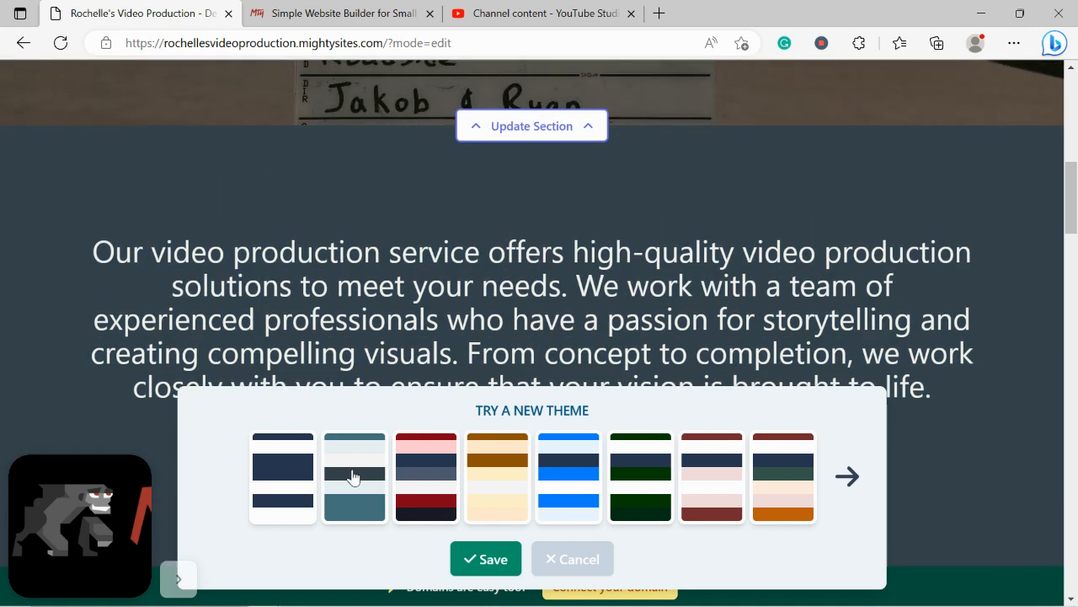
pyautogui.click(354, 475)
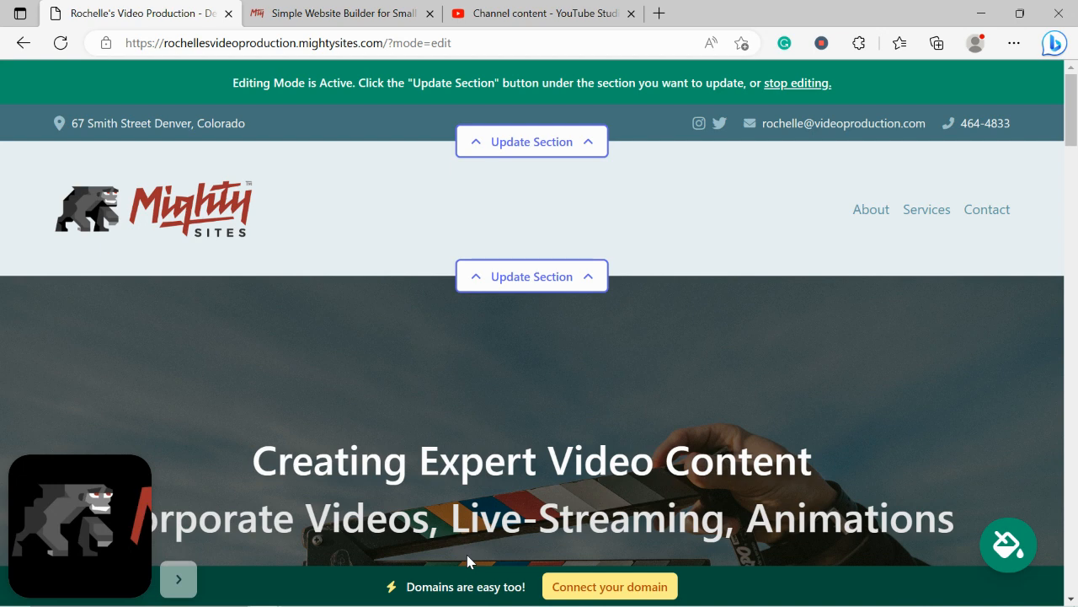
# Start changing the hero background image and search the photo library for 'Video Production Service'.
pyautogui.scroll(-3)
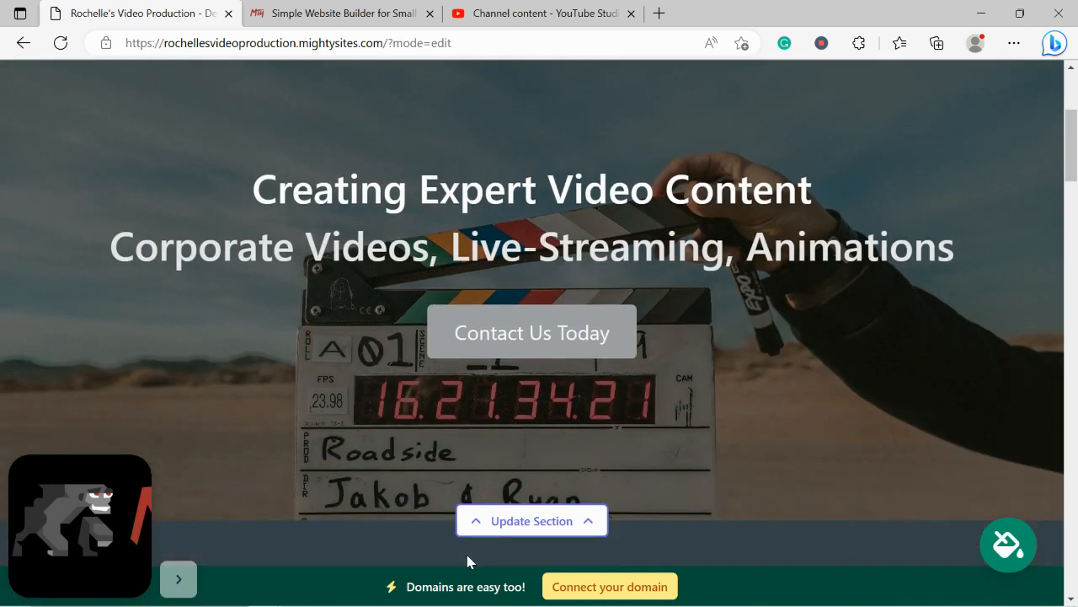
pyautogui.click(530, 519)
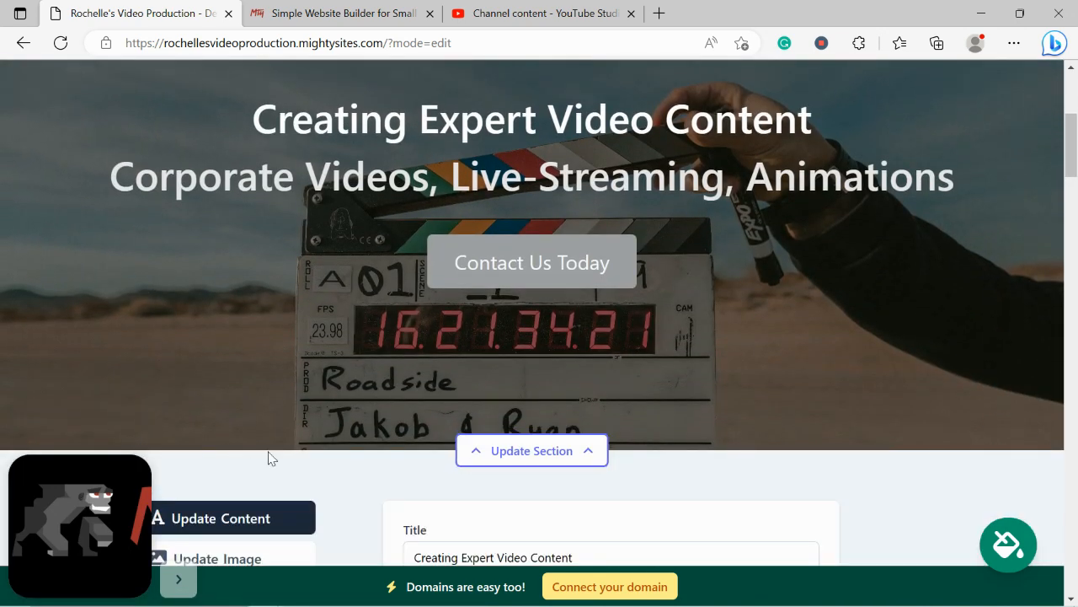
pyautogui.scroll(-3)
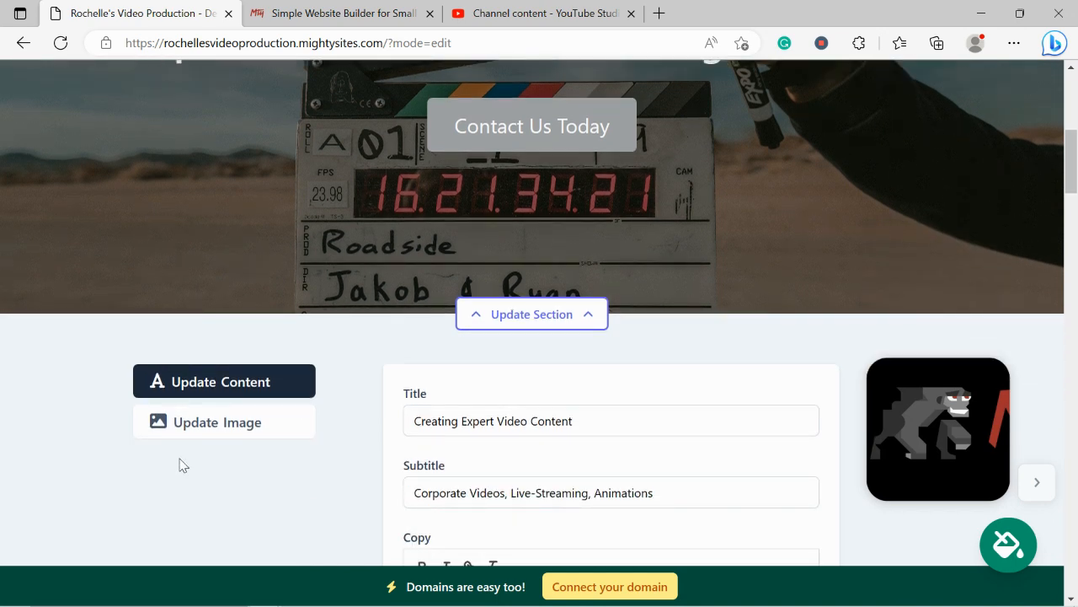
pyautogui.click(217, 421)
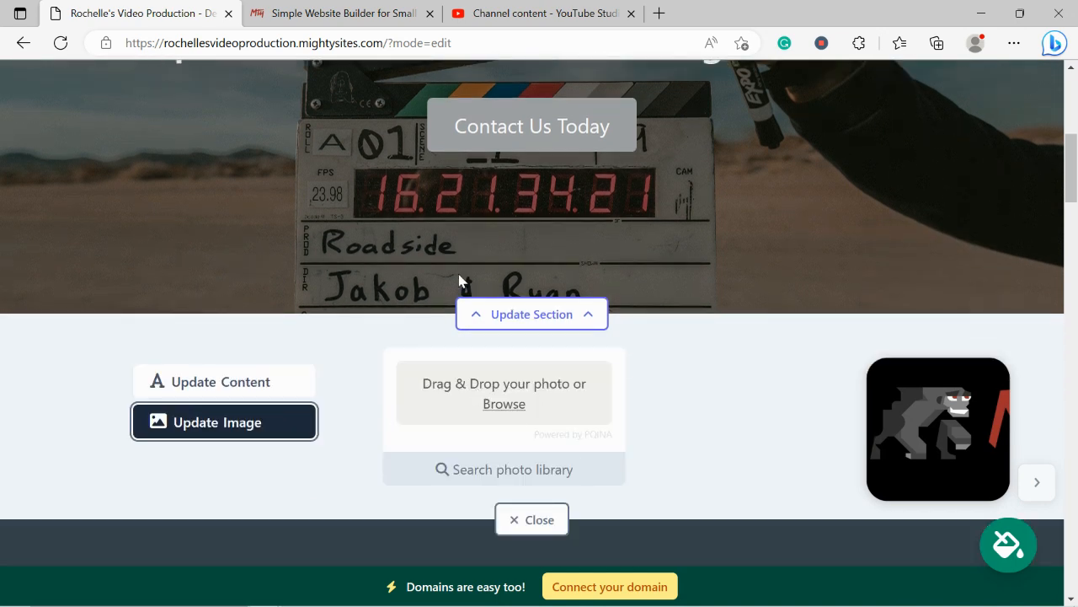
pyautogui.click(504, 468)
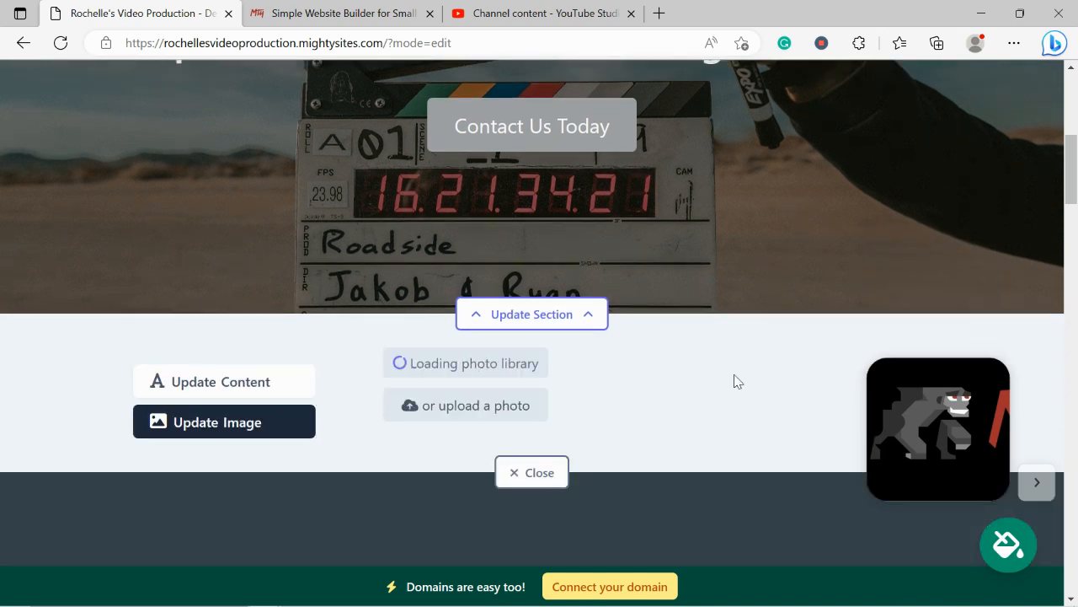
pyautogui.write('Video Production Service')
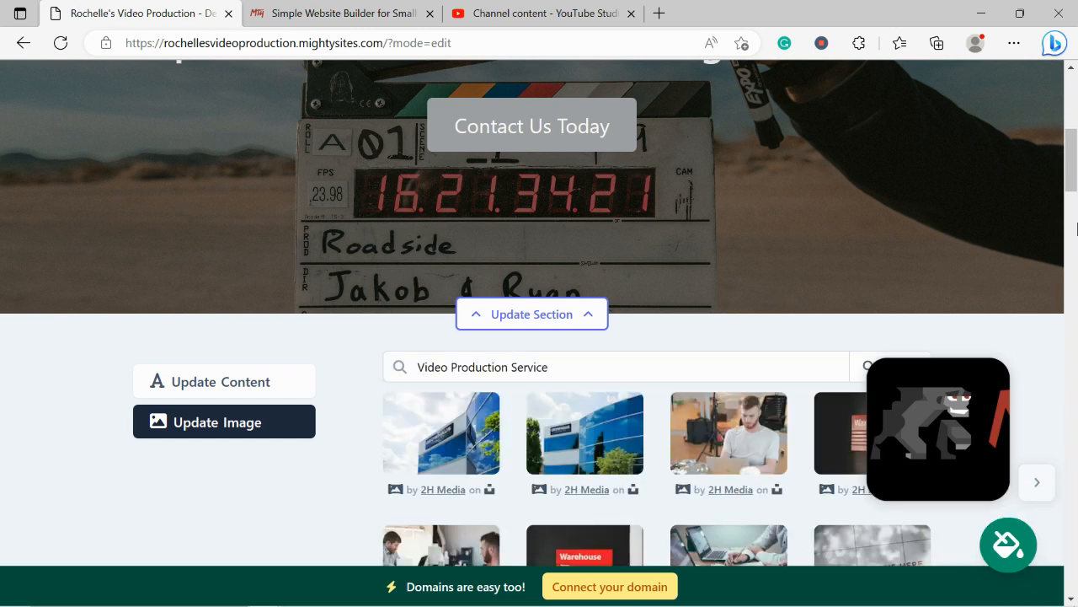
pyautogui.scroll(-3)
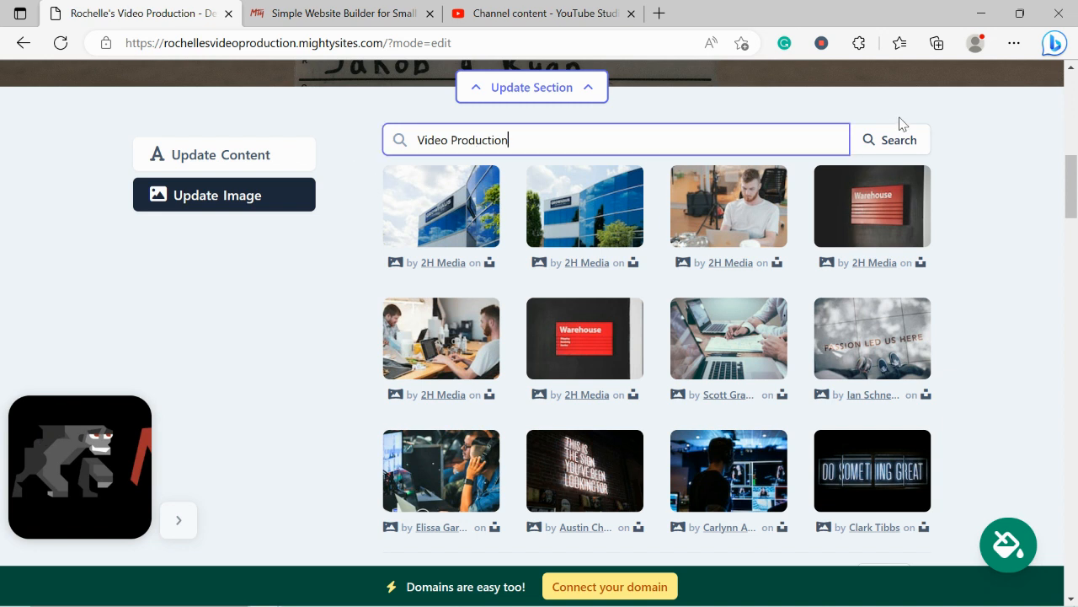
# Run the search and select the photo of a woman filming a group as the hero image.
pyautogui.click(889, 138)
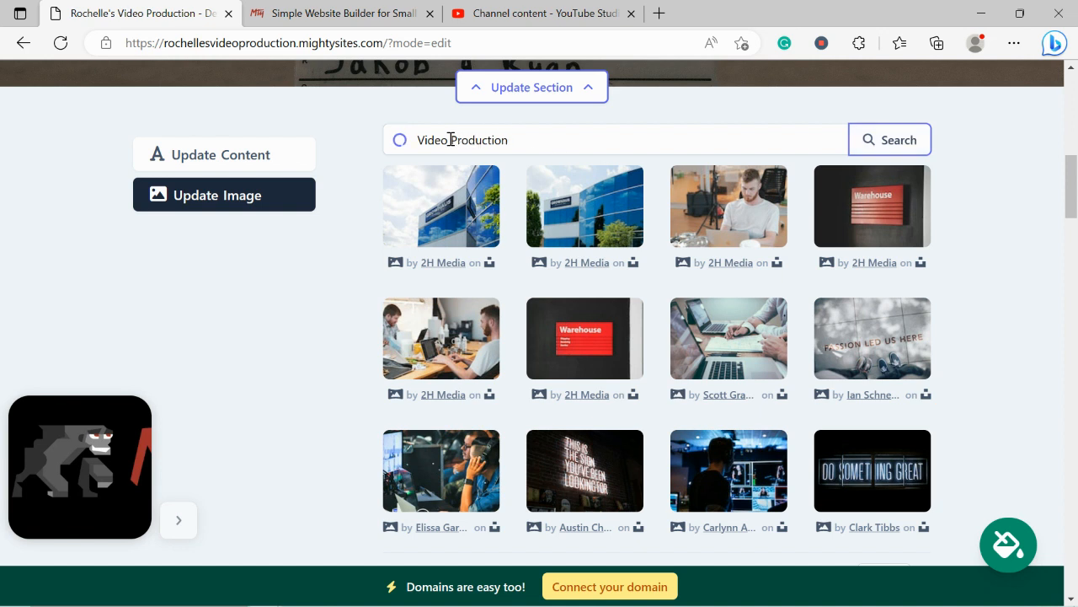
pyautogui.click(889, 138)
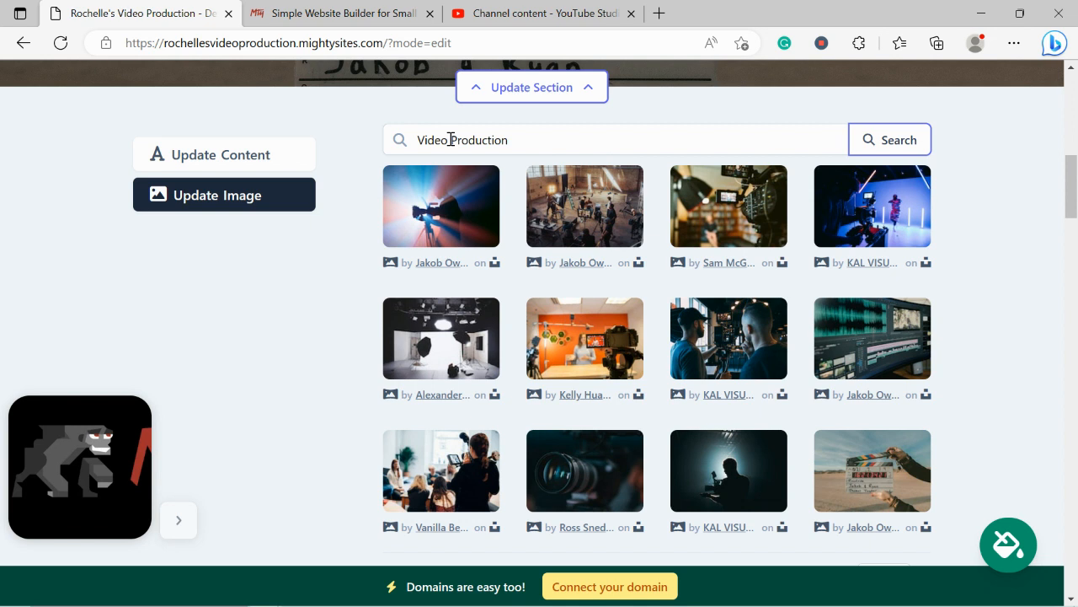
pyautogui.click(890, 138)
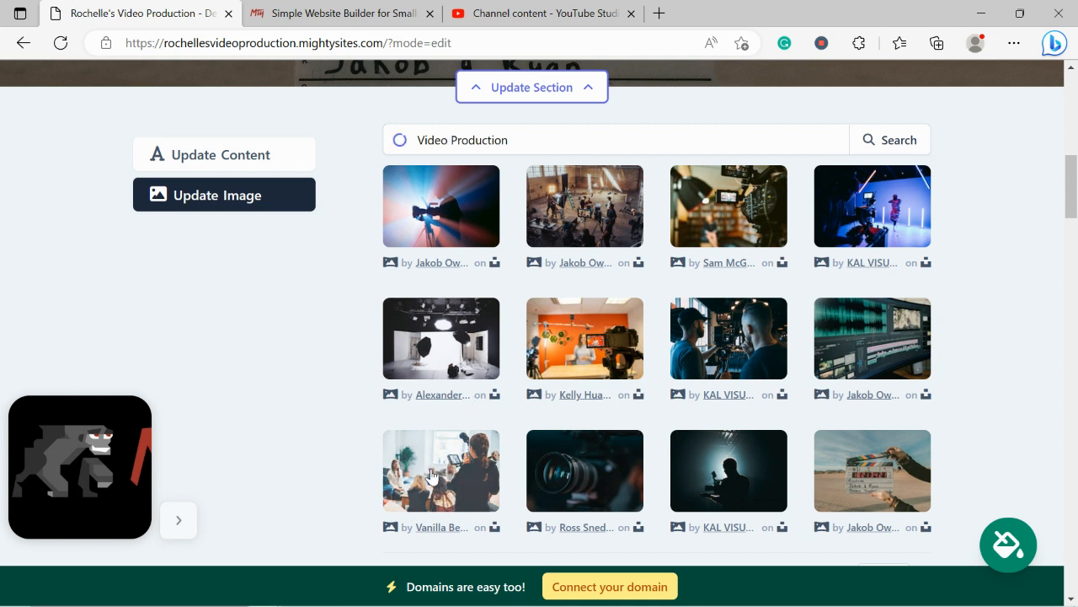
pyautogui.click(441, 470)
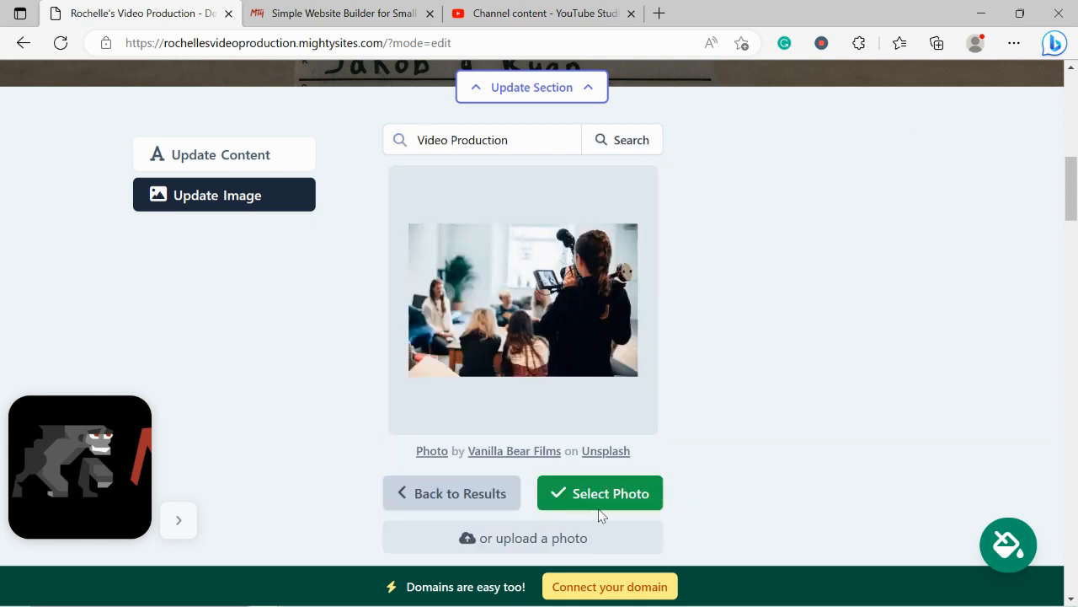
pyautogui.click(600, 492)
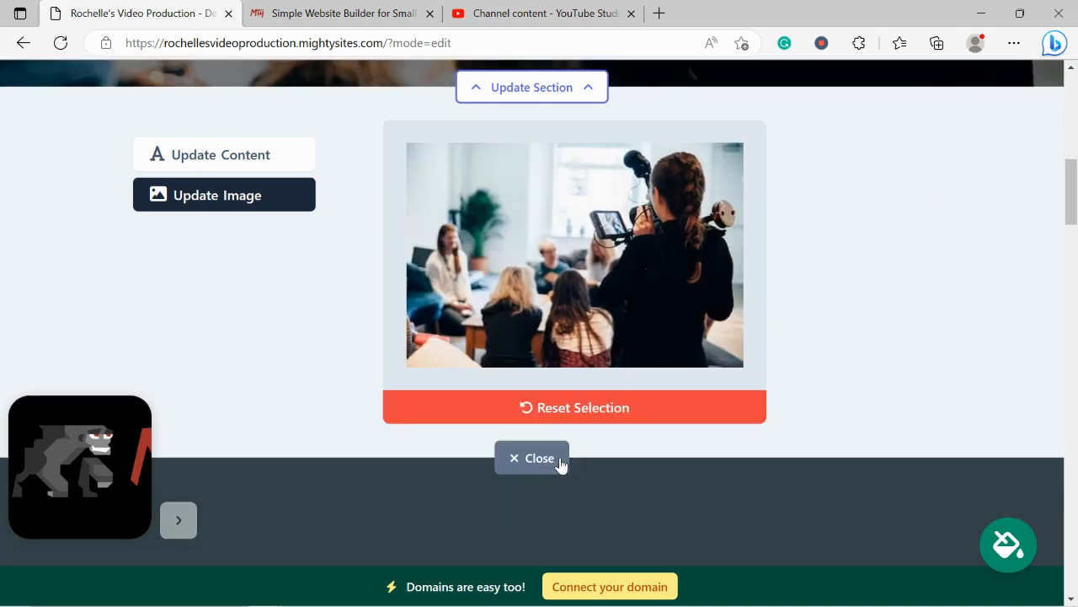
pyautogui.click(532, 459)
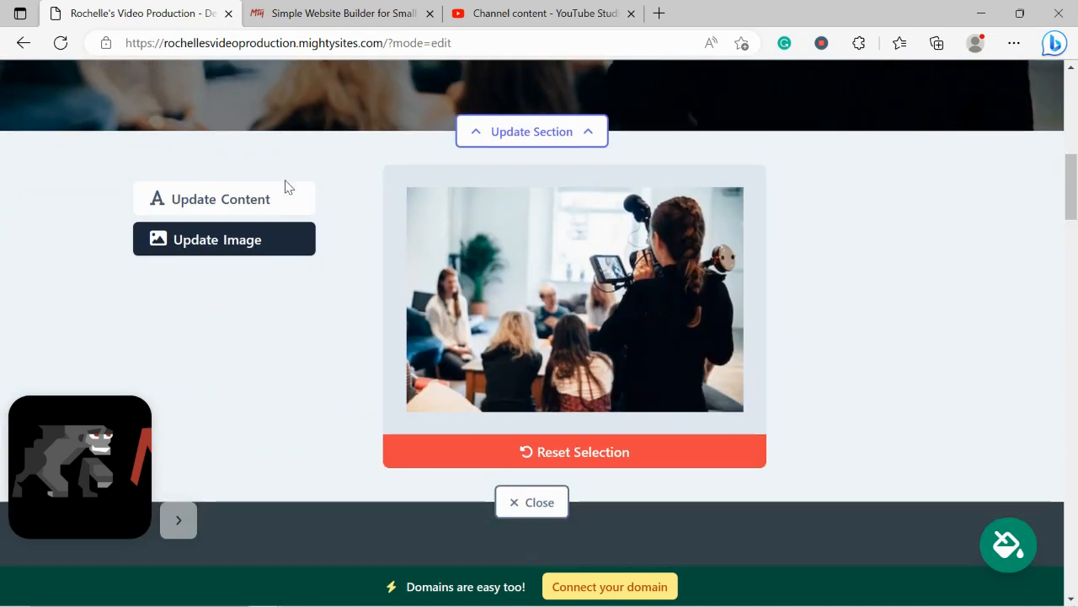
# Set the hero button text to 'View our Rates' and save it.
pyautogui.click(224, 199)
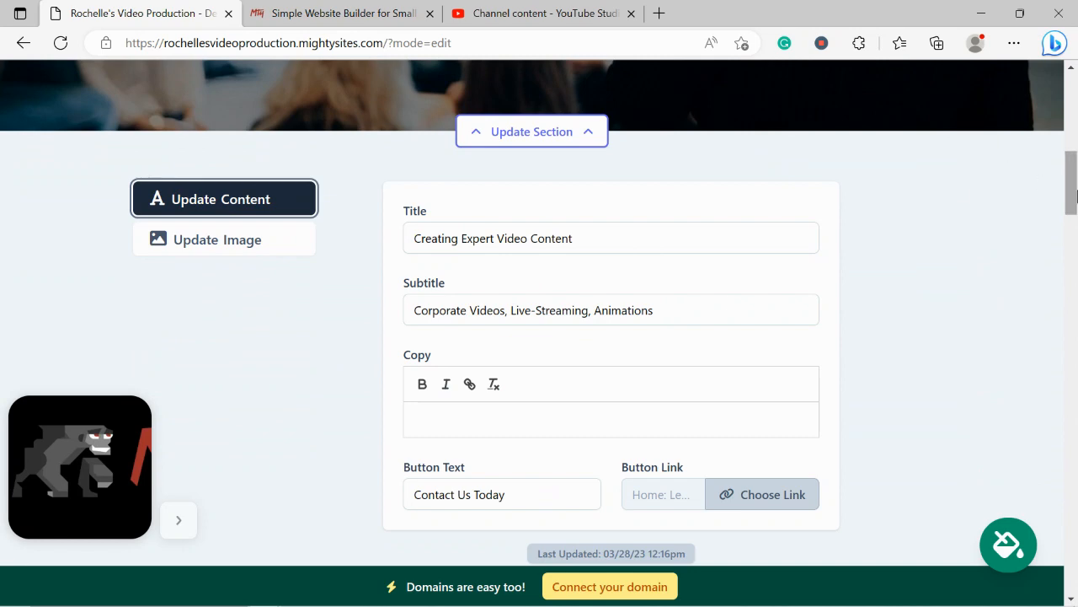
pyautogui.scroll(3)
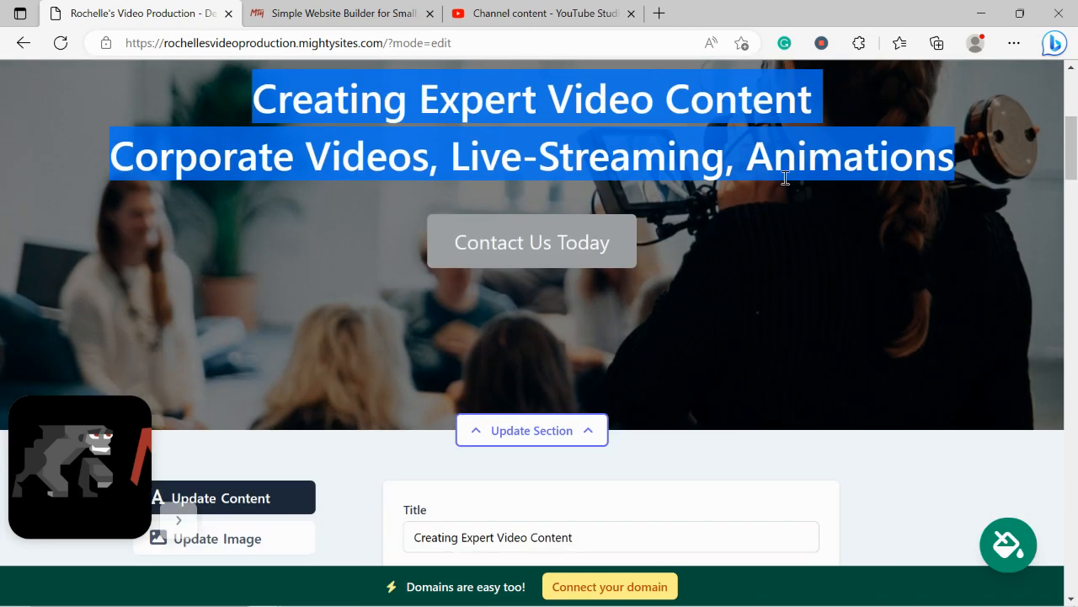
pyautogui.scroll(-3)
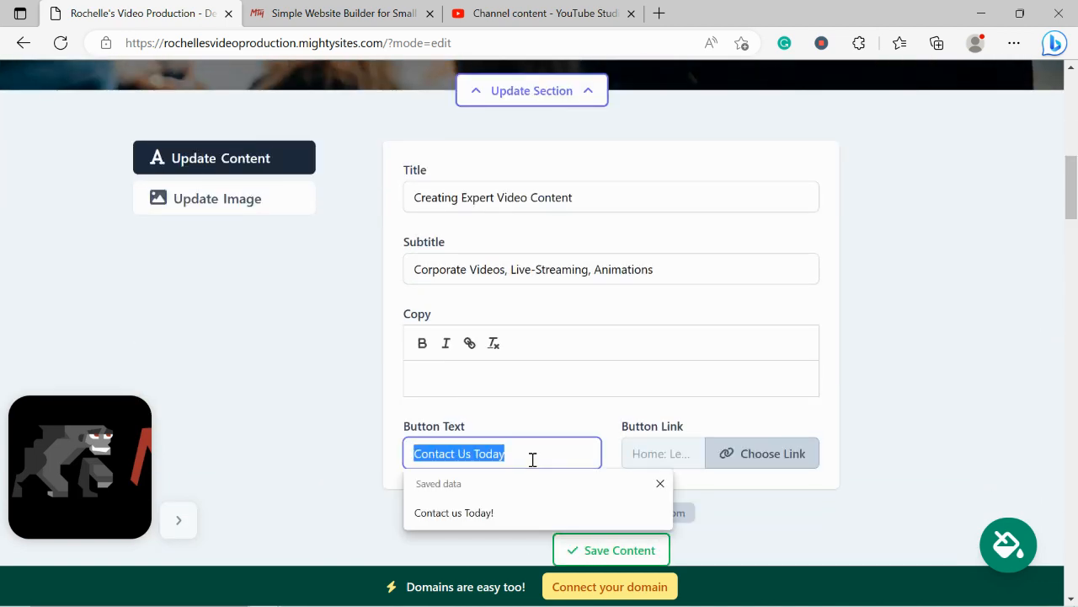
pyautogui.write('View our Ra')
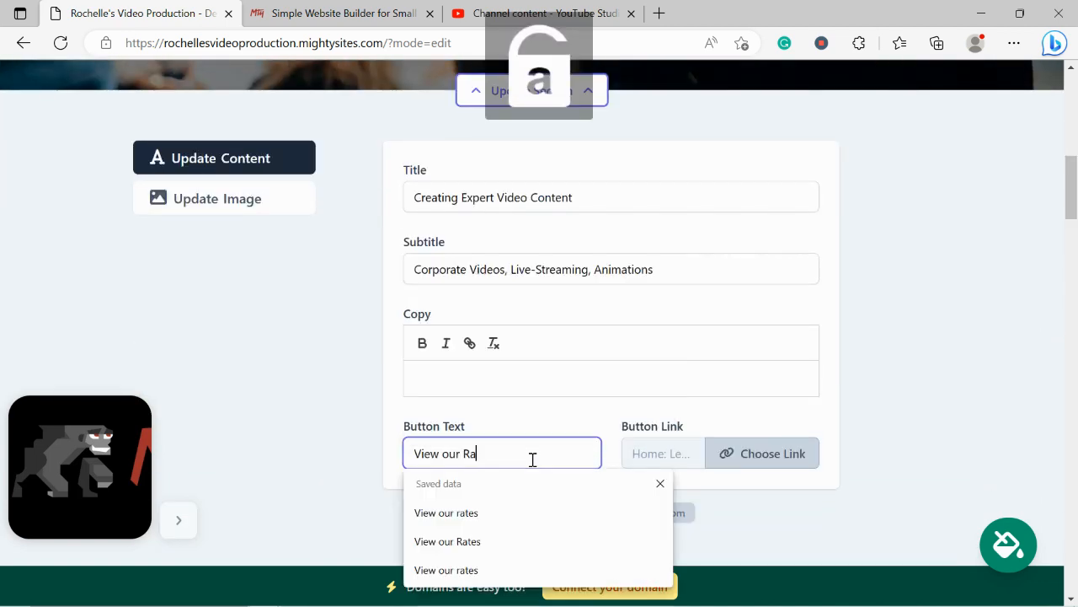
pyautogui.click(448, 541)
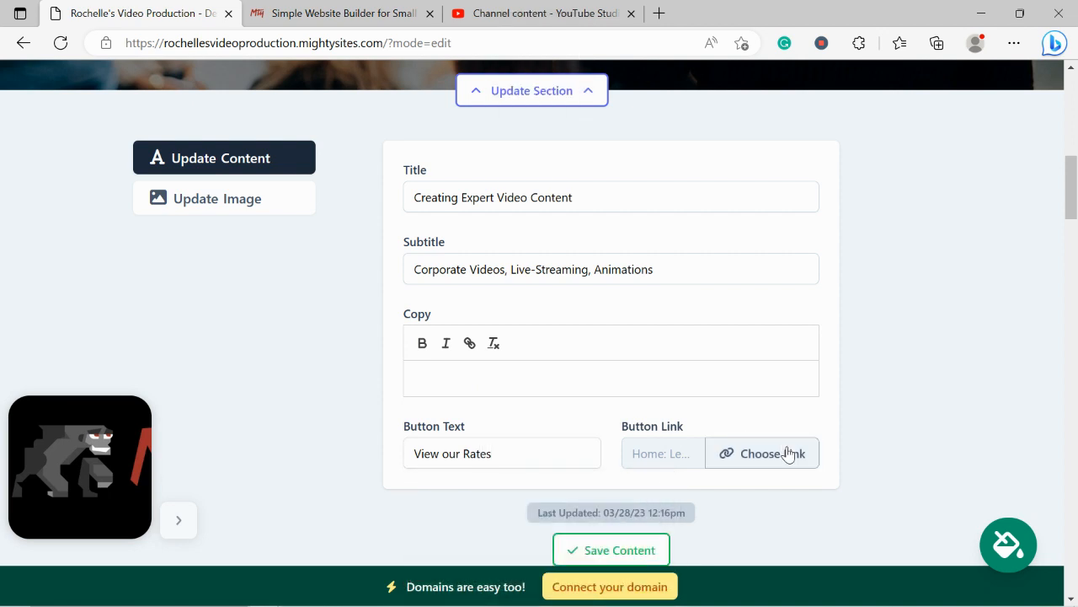
# Review the button's link actions, choose PDF File and start uploading a PDF from the computer.
pyautogui.click(761, 453)
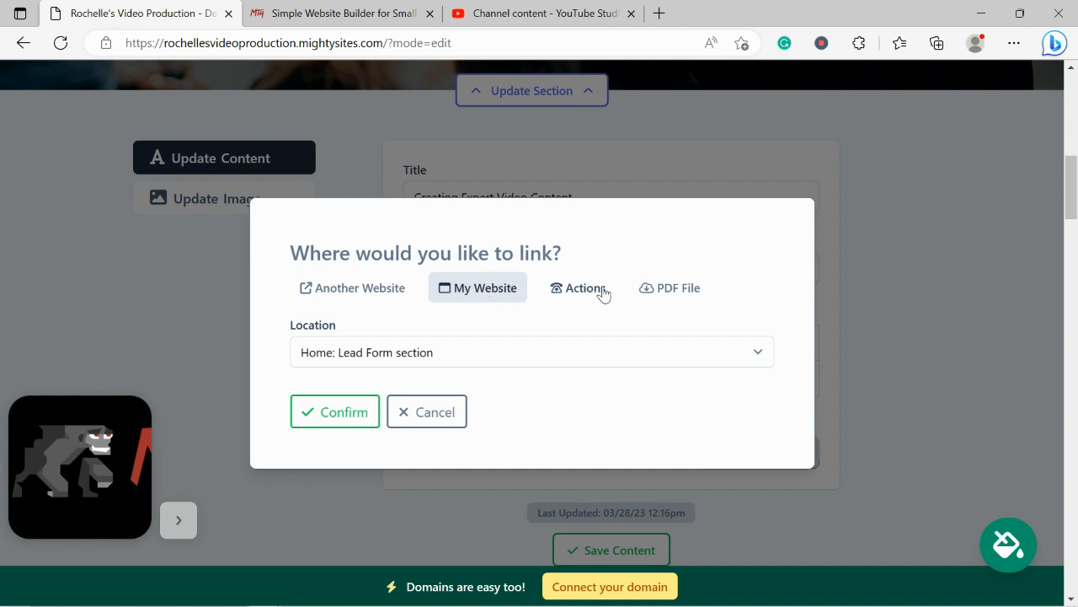
pyautogui.click(585, 286)
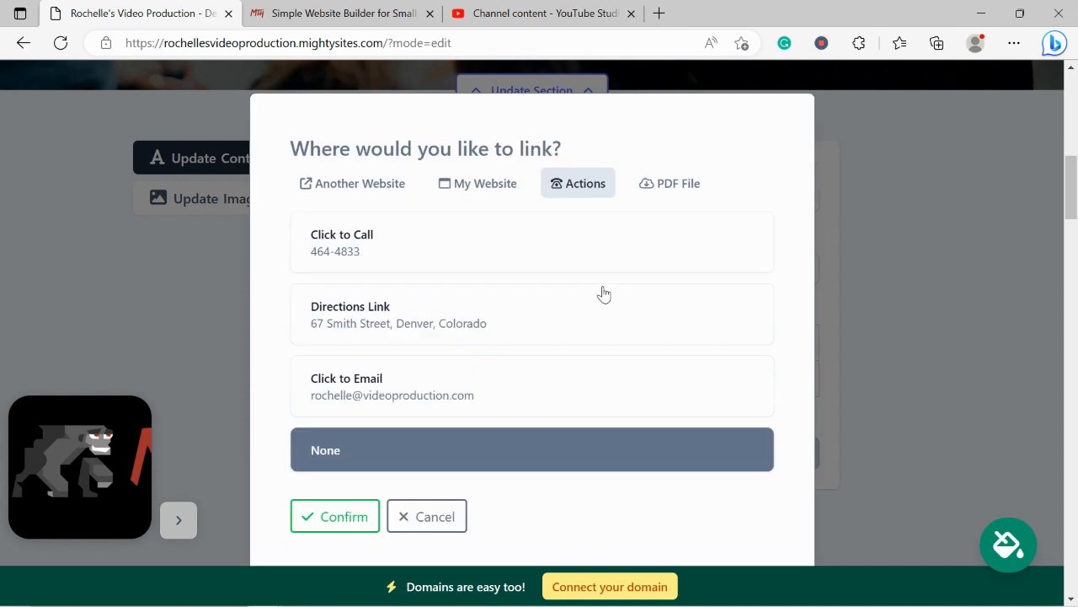
pyautogui.moveTo(682, 182)
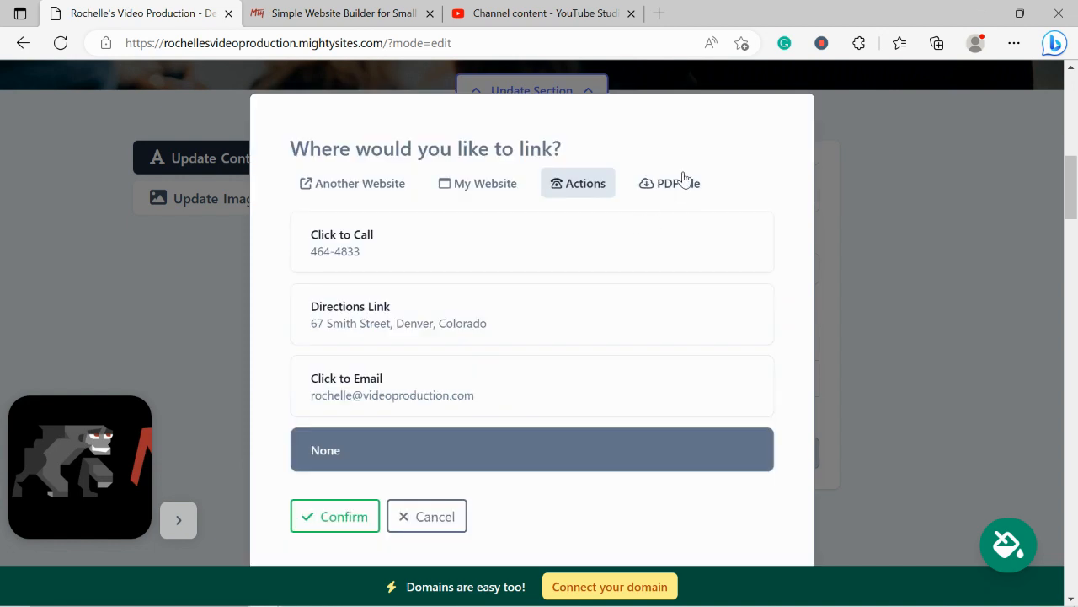
pyautogui.click(669, 182)
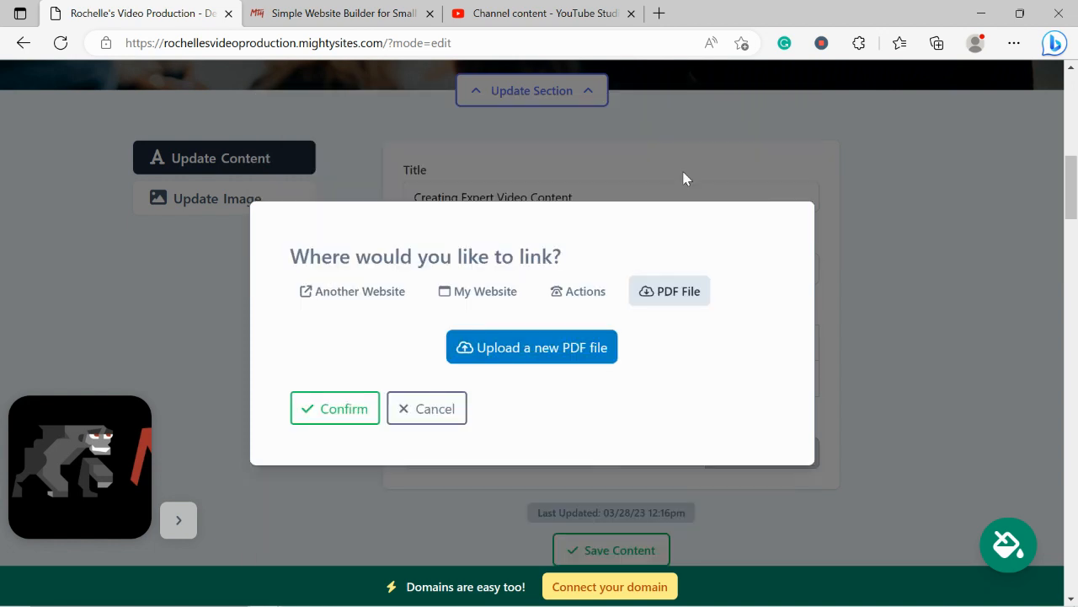
pyautogui.click(532, 347)
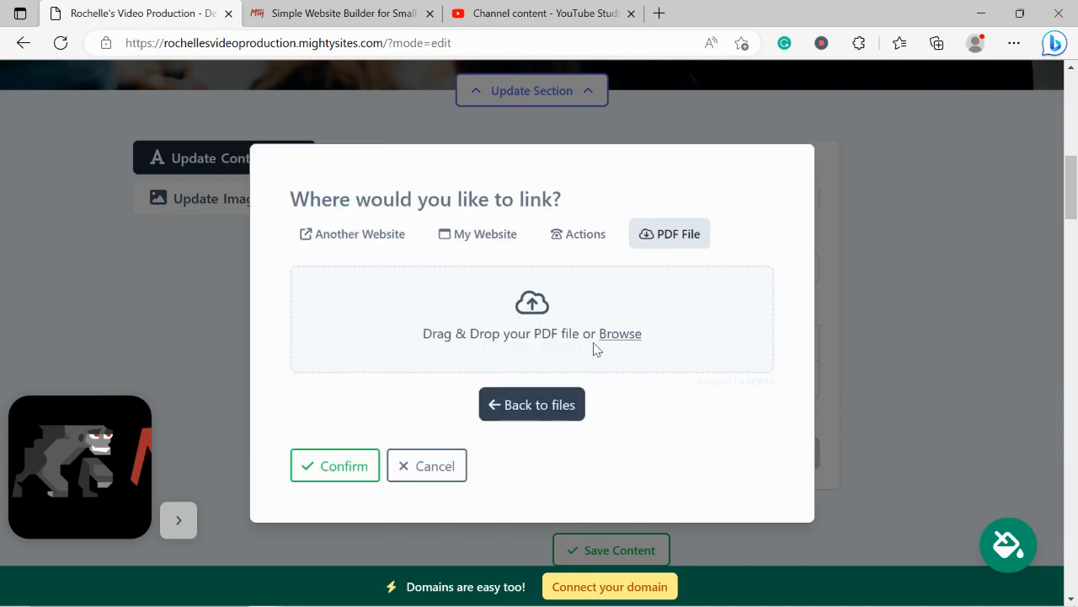
pyautogui.click(620, 334)
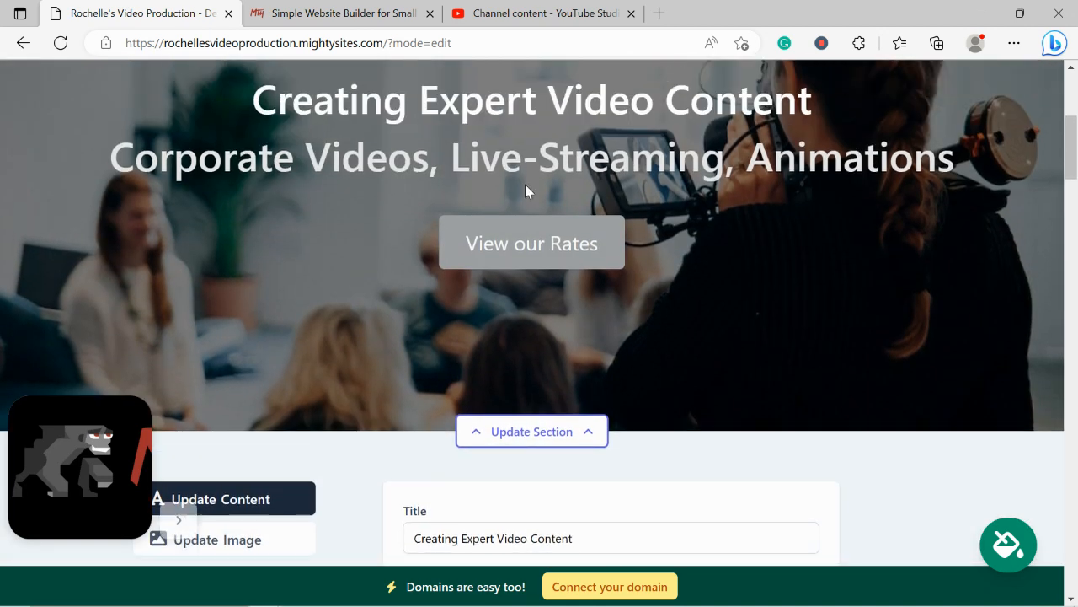
pyautogui.moveTo(577, 312)
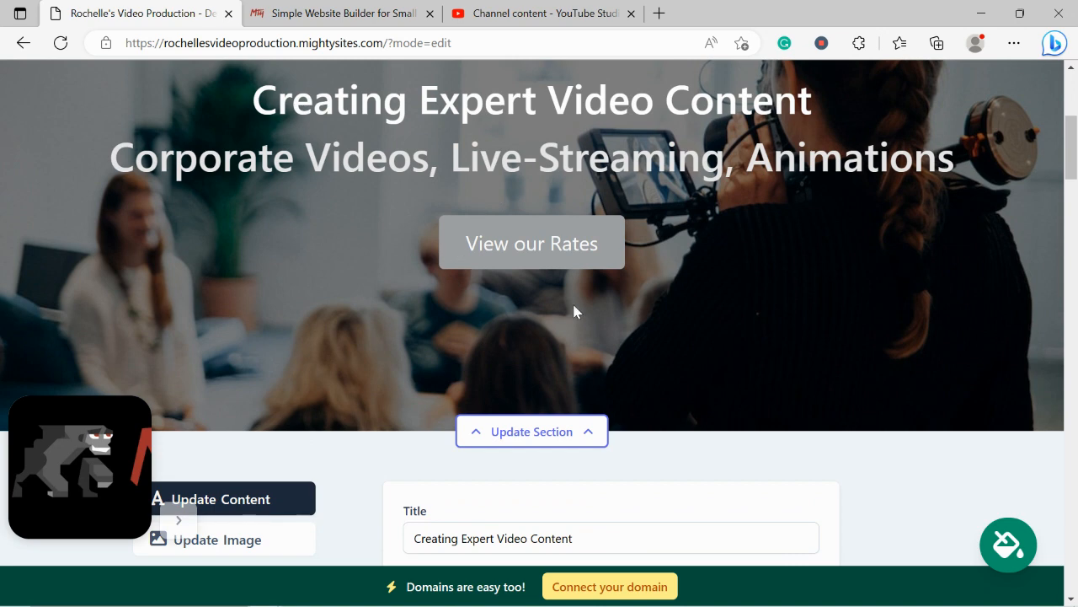
pyautogui.scroll(-3)
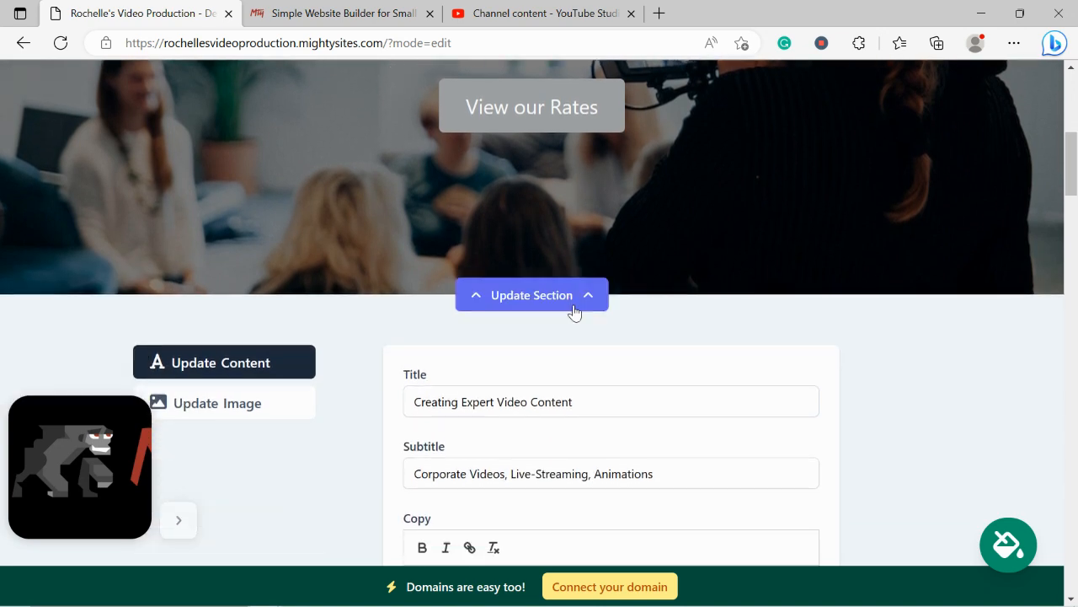
pyautogui.scroll(-3)
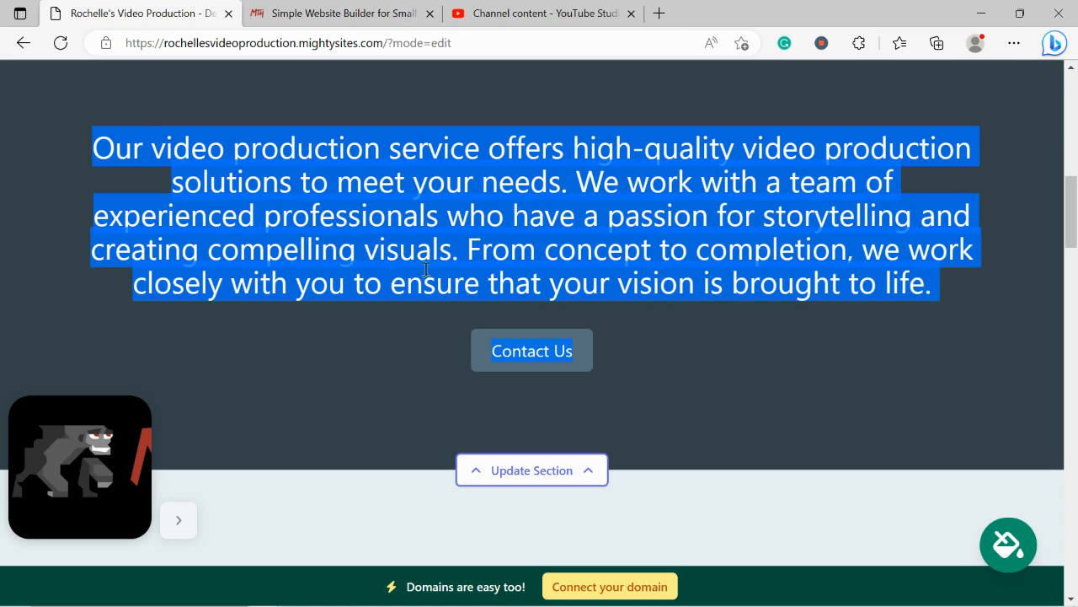
pyautogui.click(505, 411)
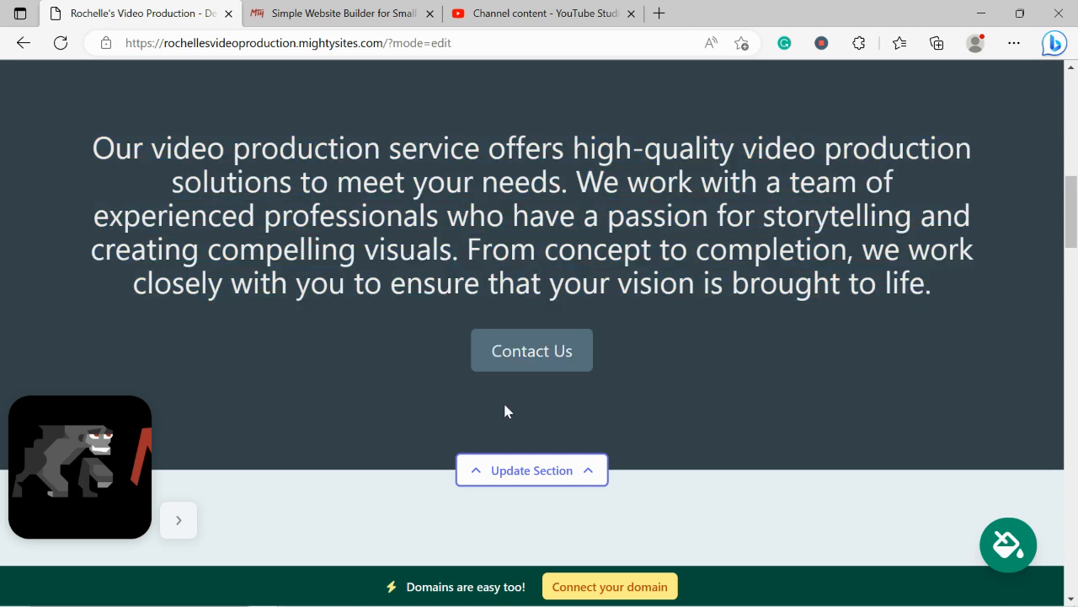
pyautogui.scroll(-3)
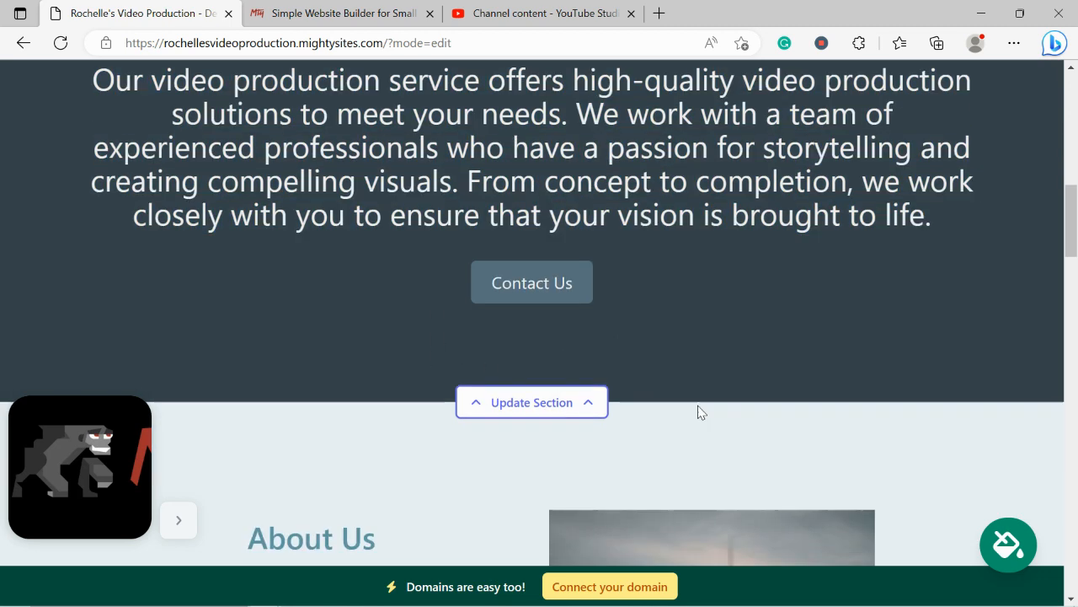
pyautogui.scroll(-3)
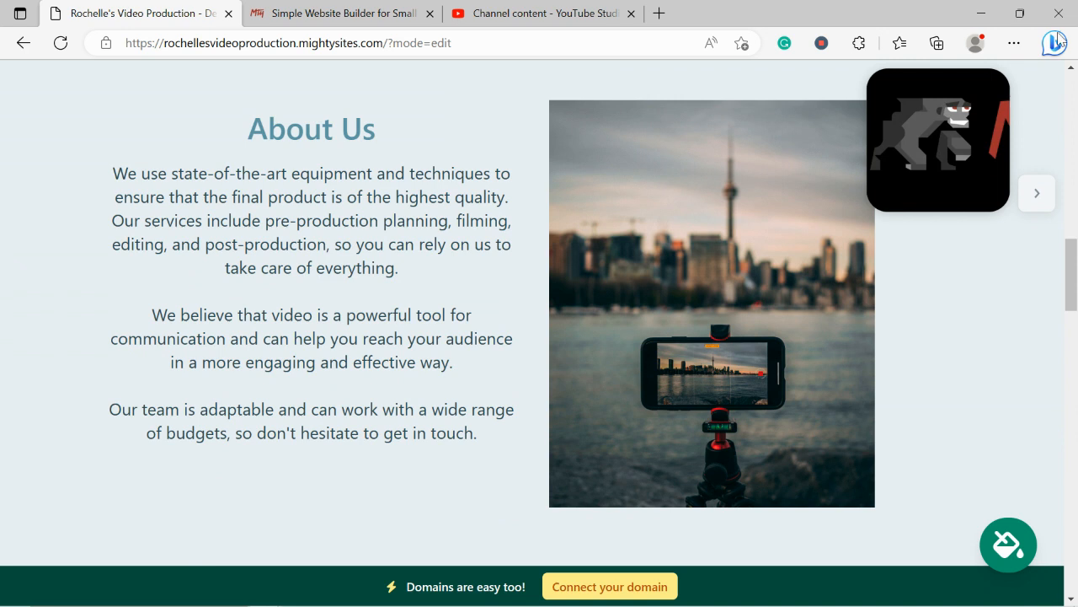
pyautogui.moveTo(201, 214)
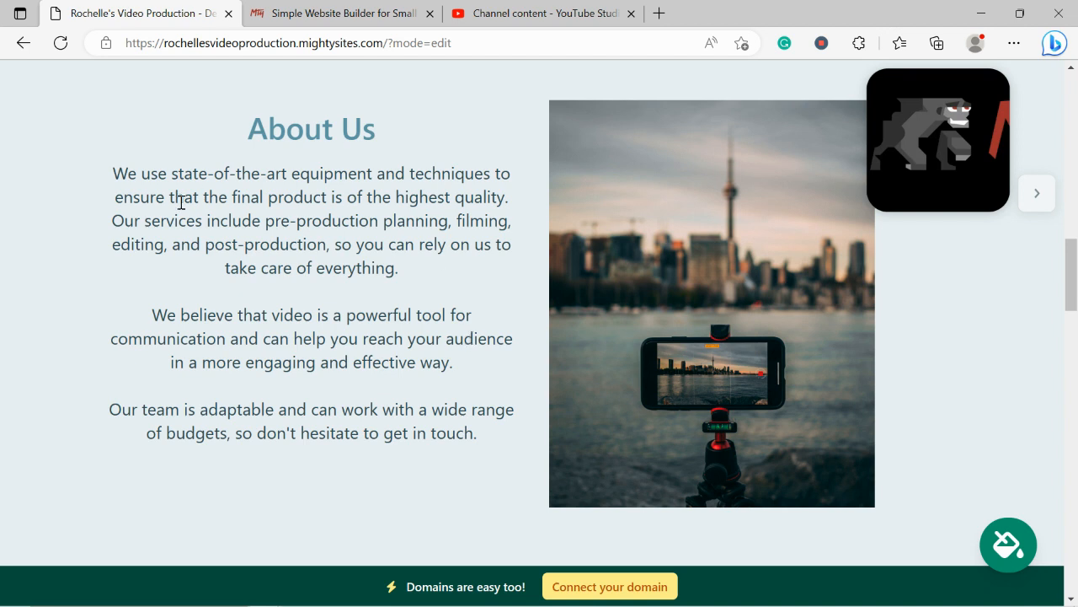
pyautogui.scroll(-3)
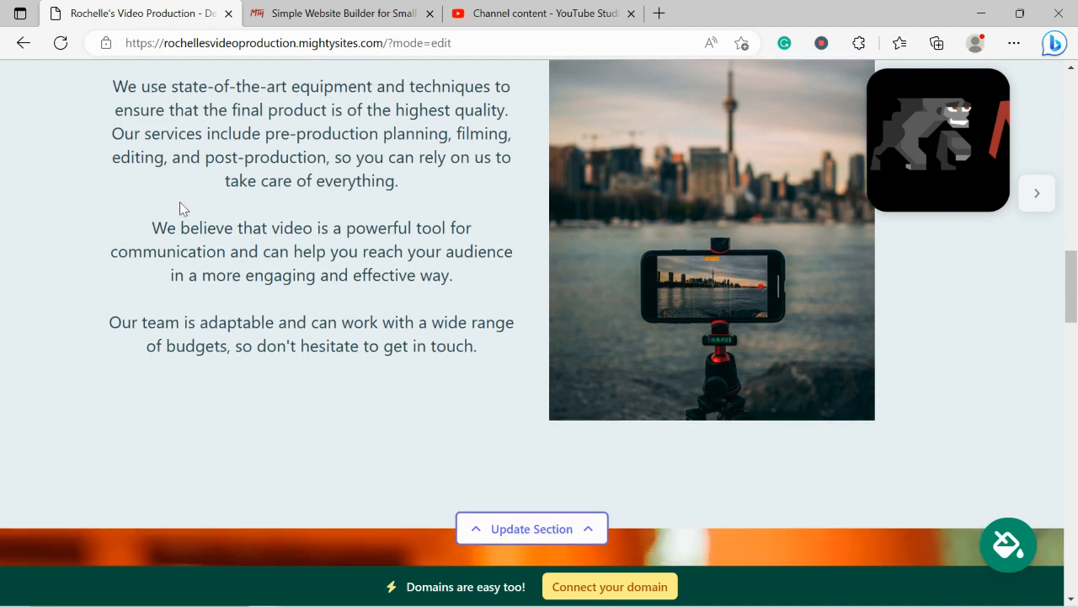
pyautogui.scroll(-3)
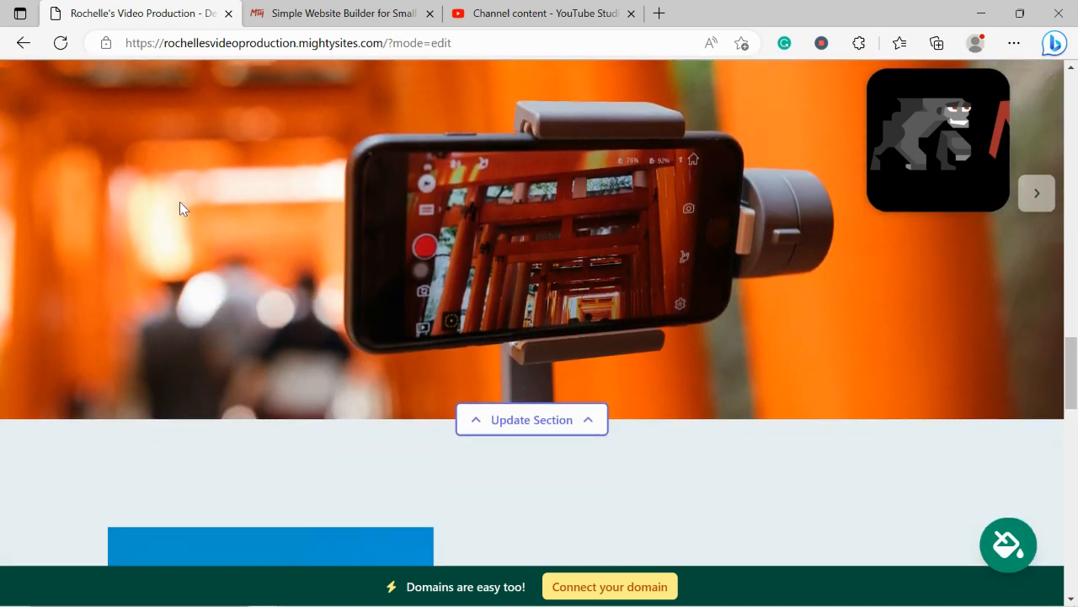
pyautogui.scroll(-3)
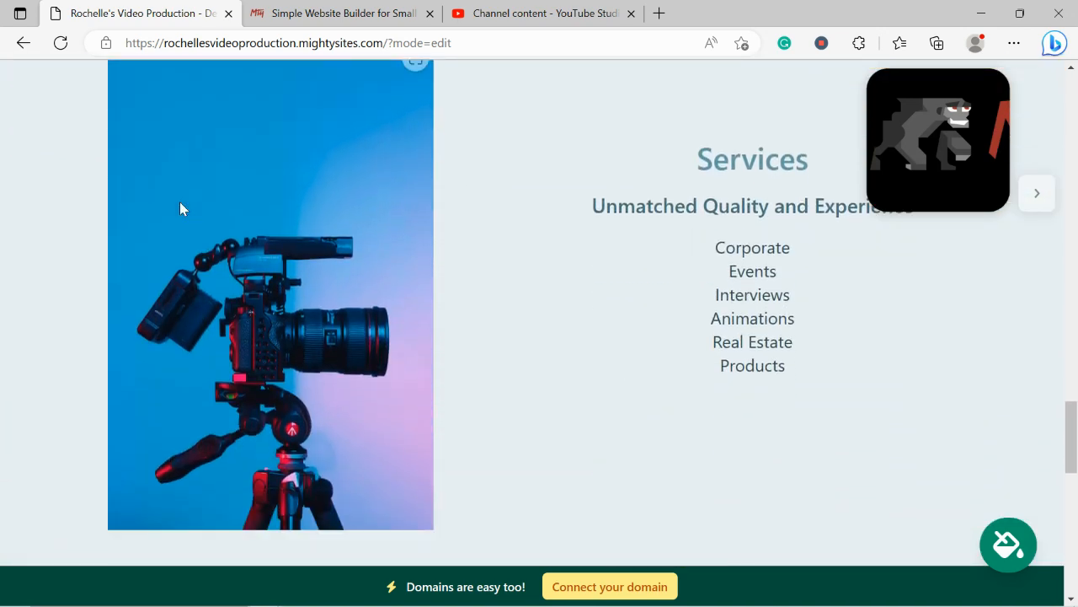
pyautogui.scroll(3)
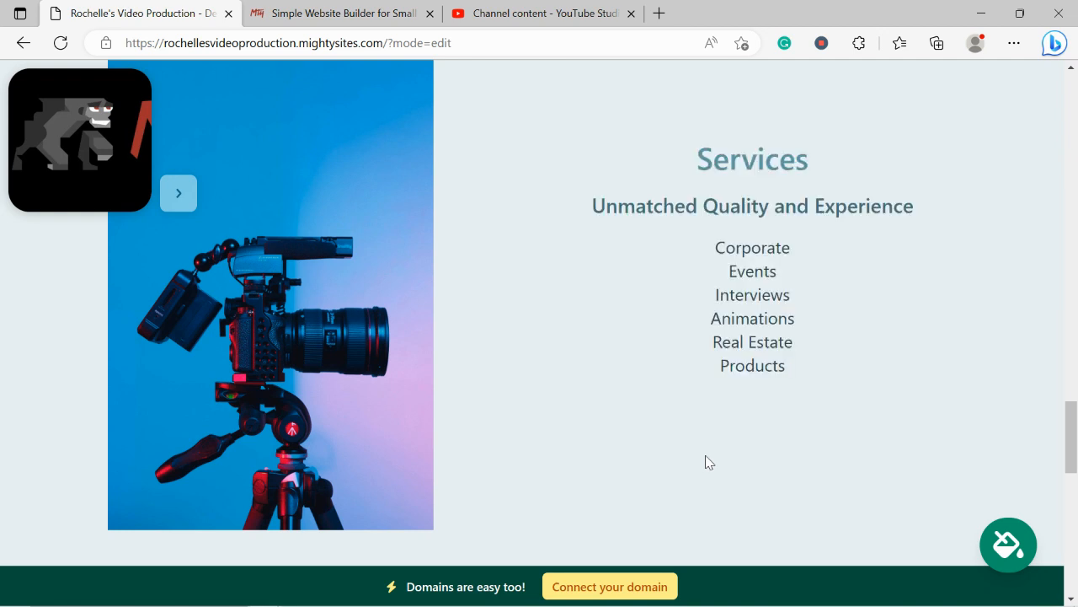
pyautogui.scroll(-3)
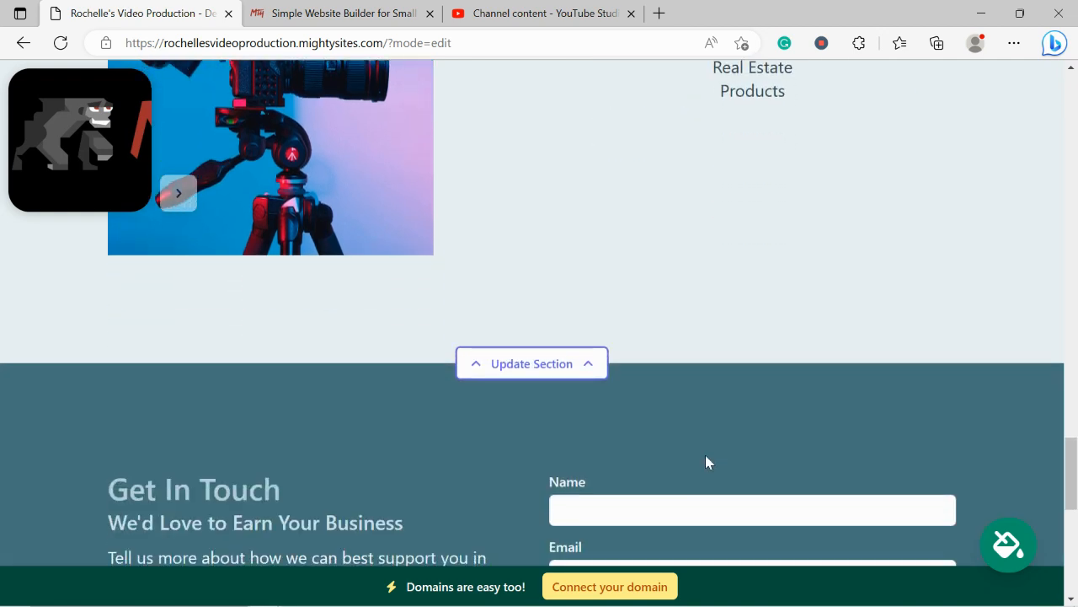
pyautogui.scroll(-3)
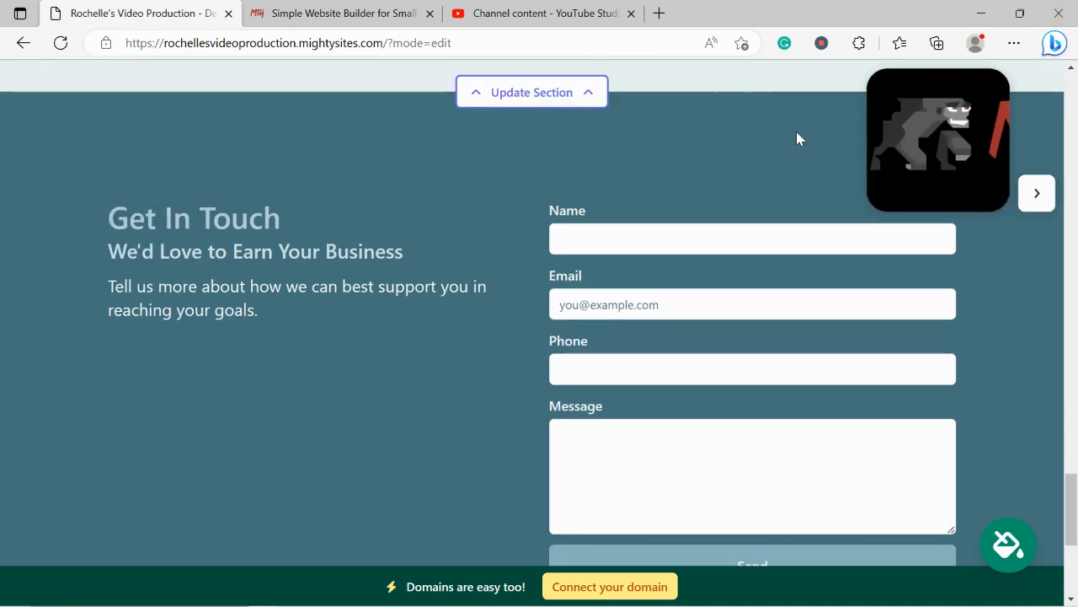
pyautogui.scroll(-3)
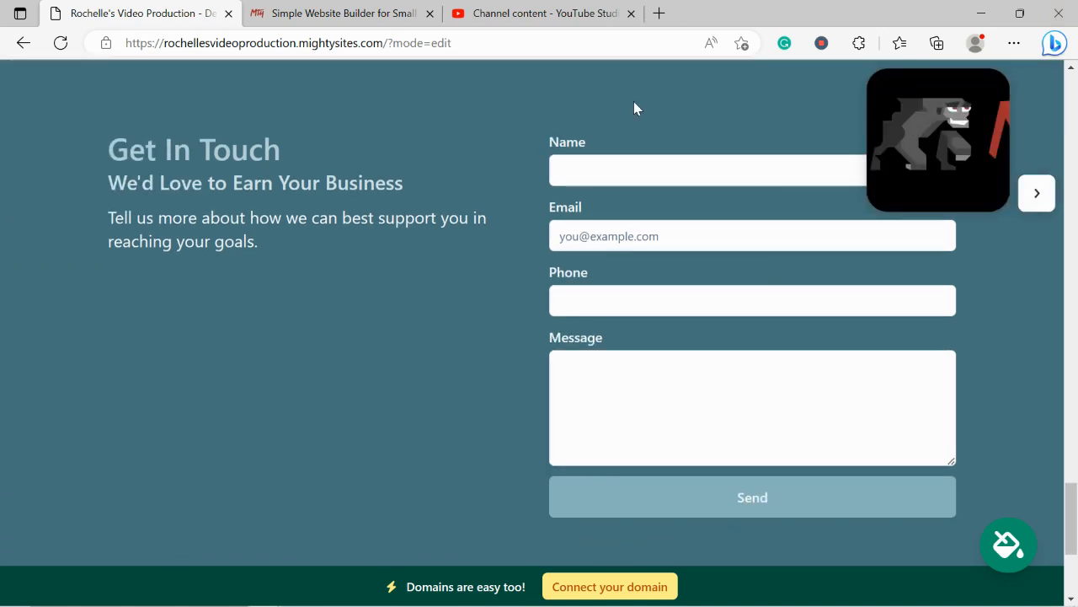
pyautogui.moveTo(752, 495)
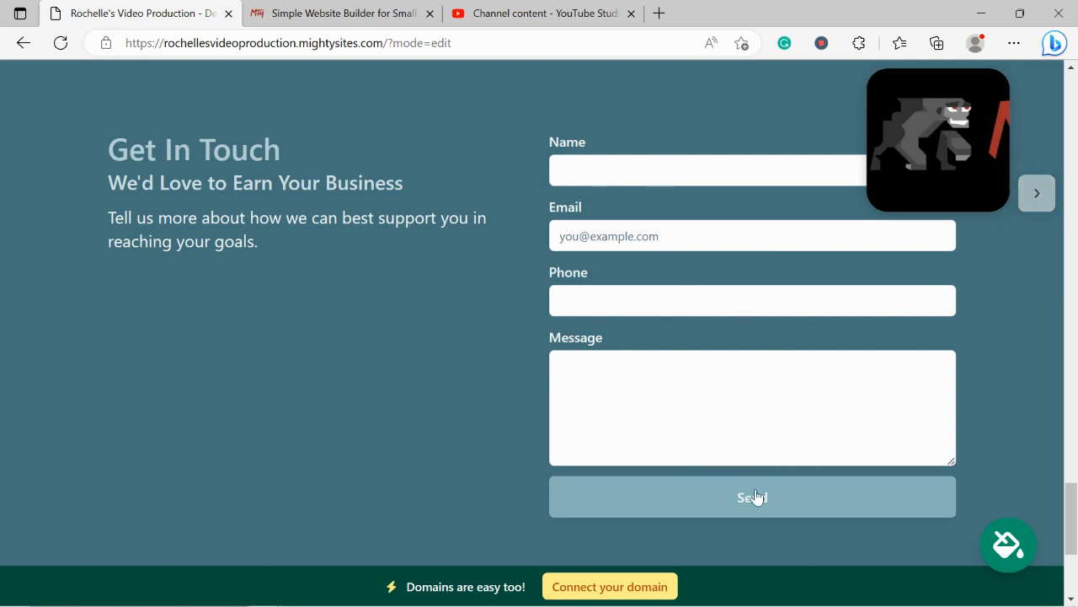
pyautogui.moveTo(452, 435)
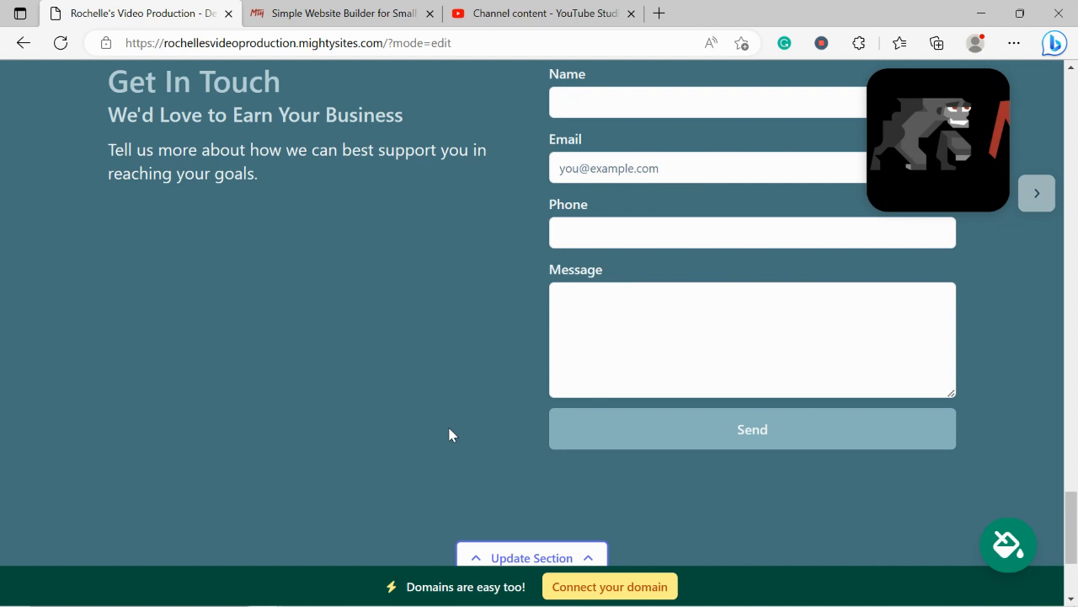
pyautogui.scroll(-3)
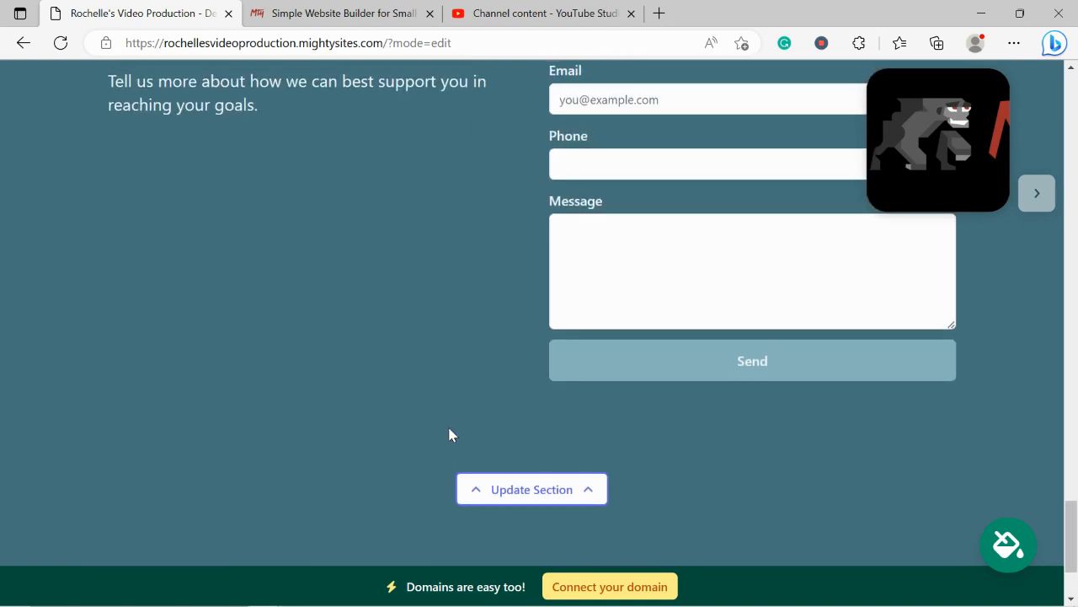
# Scroll back up through the whole edited site to review it before connecting a domain.
pyautogui.scroll(3)
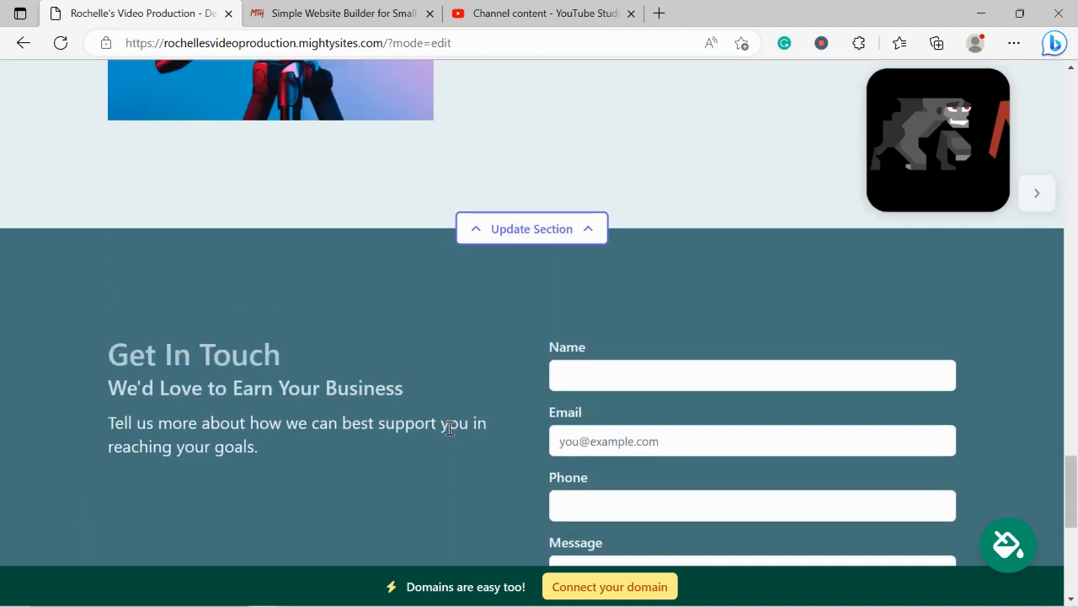
pyautogui.scroll(3)
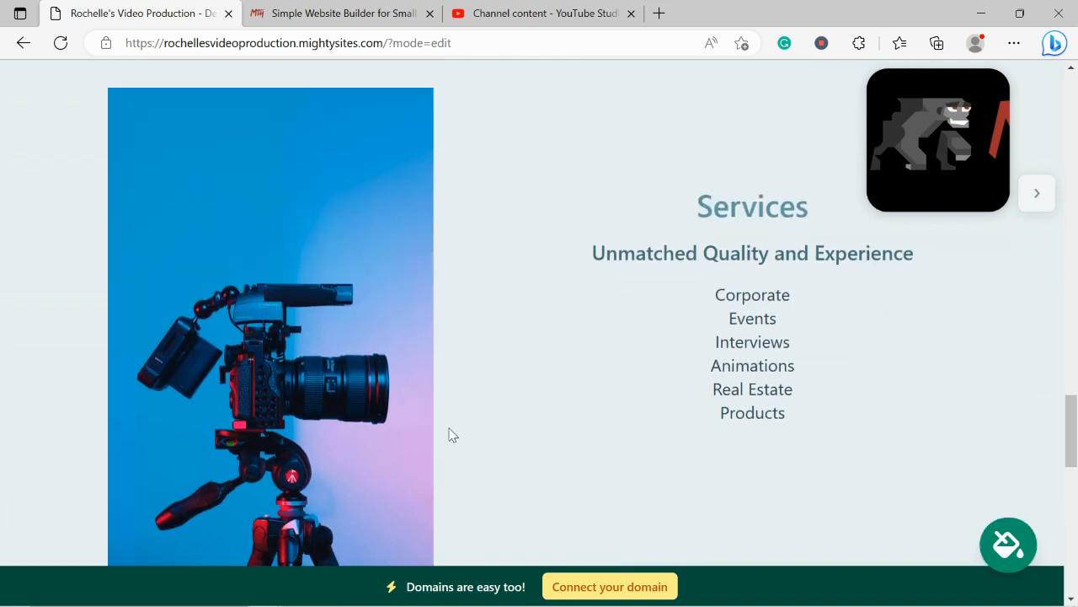
pyautogui.scroll(3)
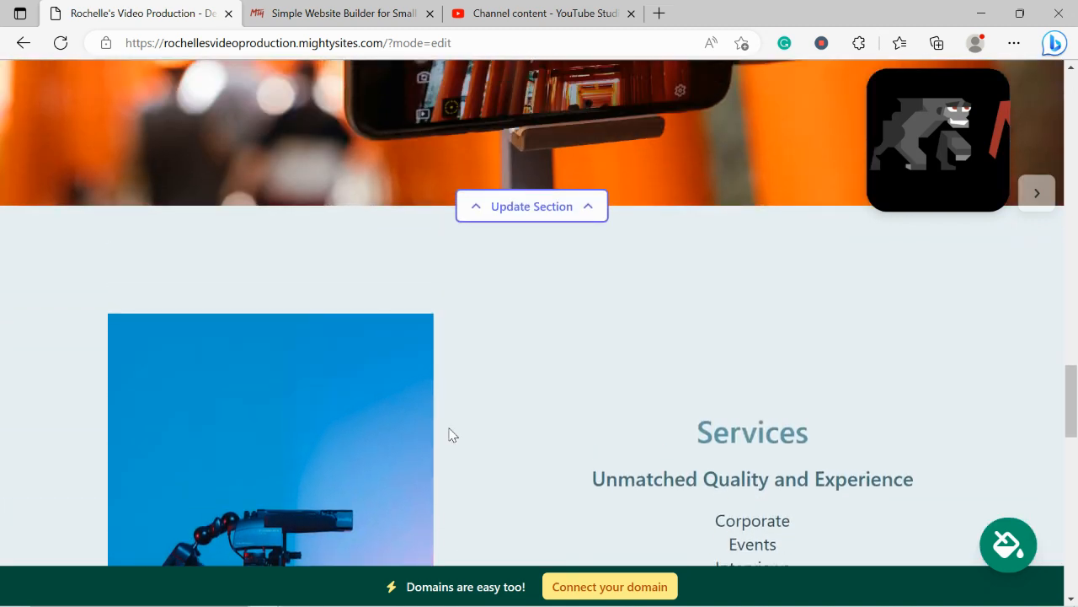
pyautogui.scroll(3)
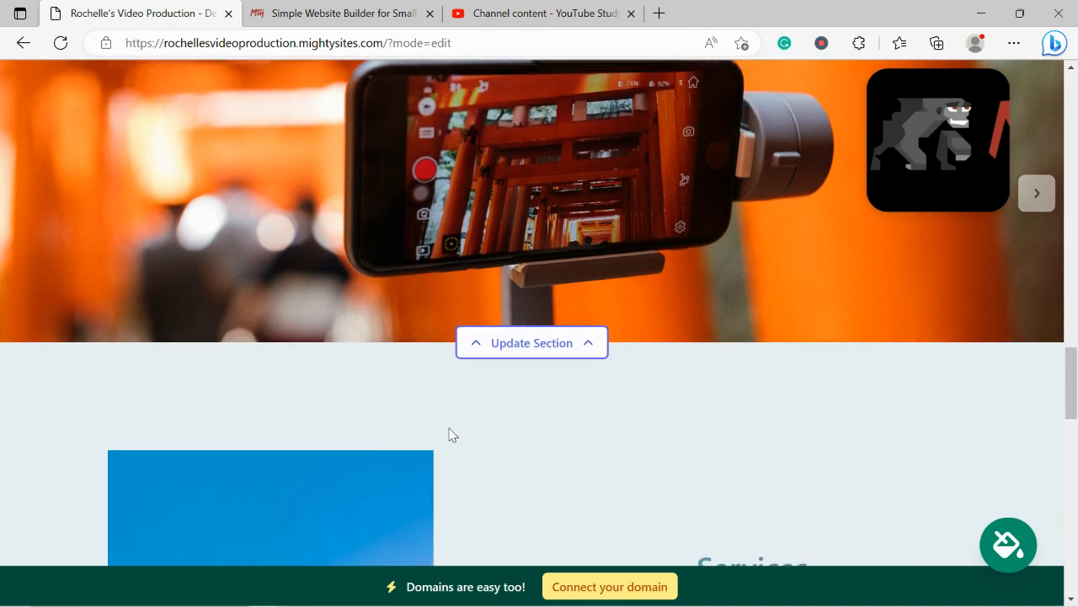
pyautogui.scroll(3)
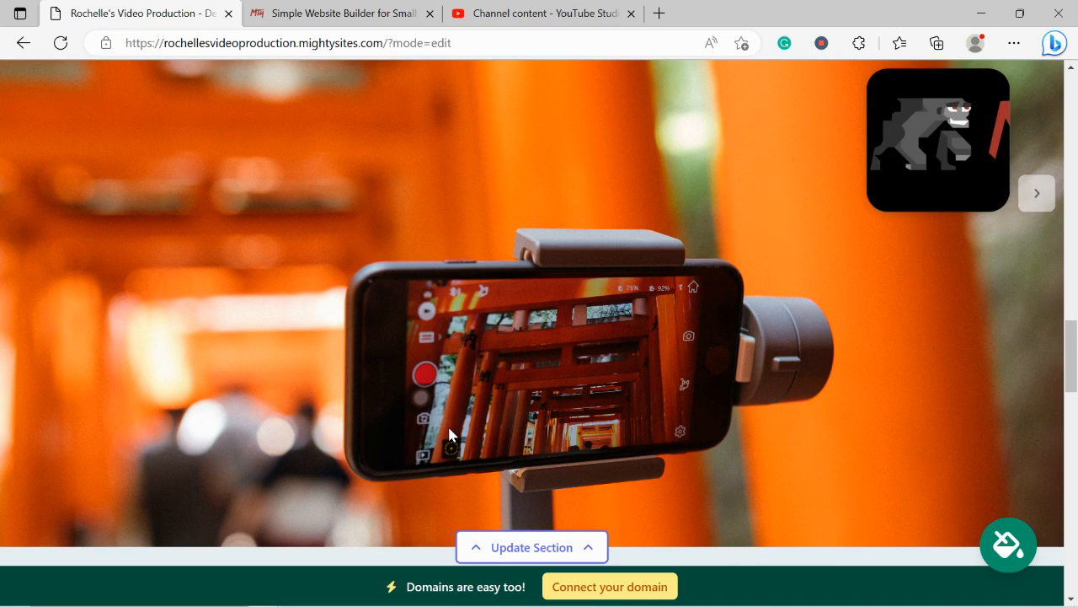
pyautogui.scroll(3)
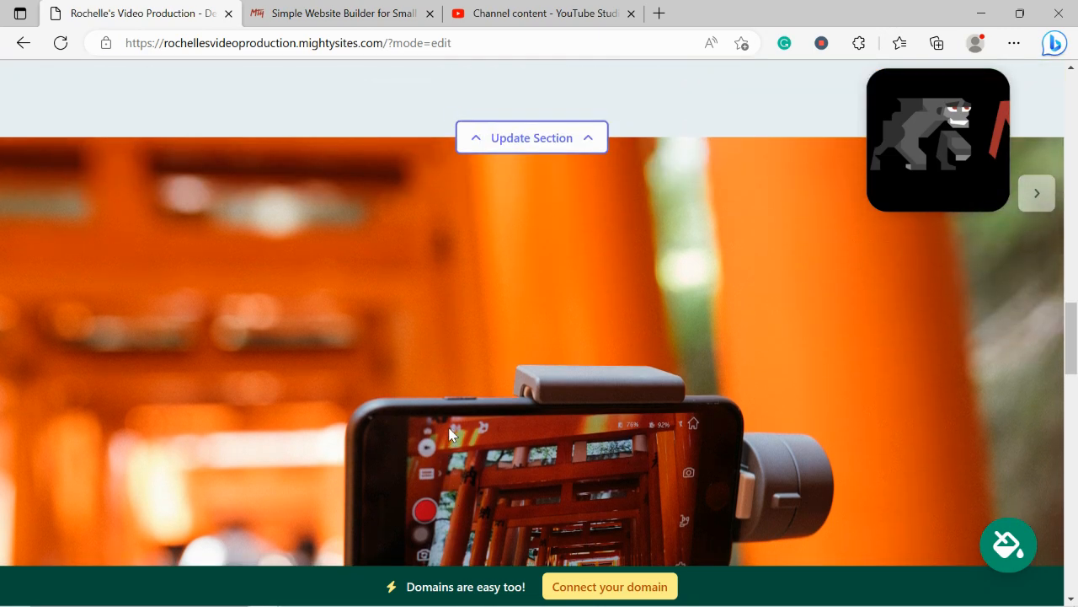
pyautogui.scroll(3)
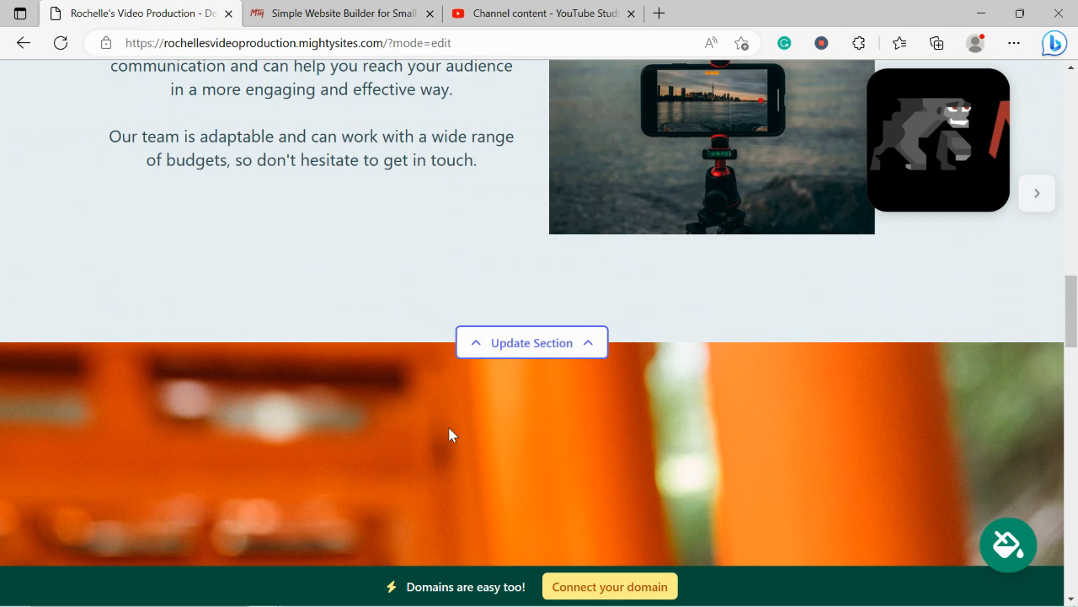
pyautogui.scroll(3)
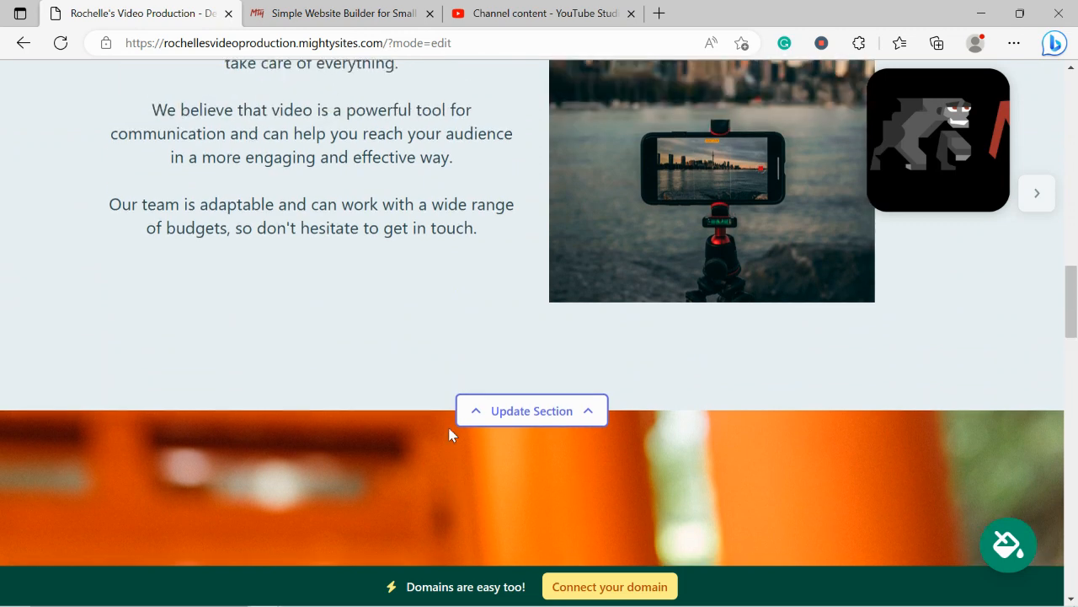
pyautogui.scroll(3)
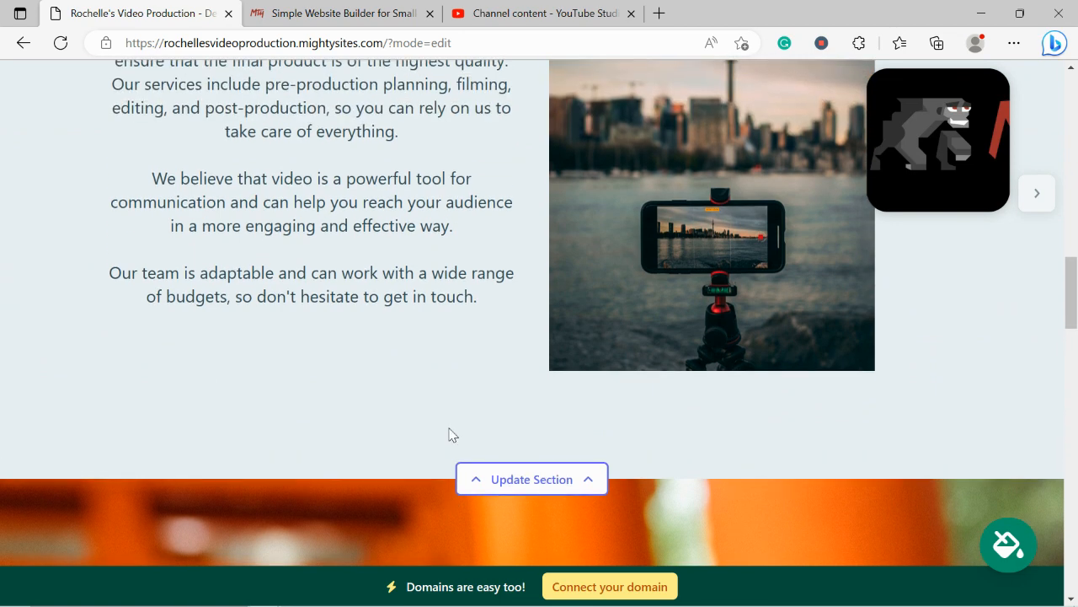
pyautogui.scroll(3)
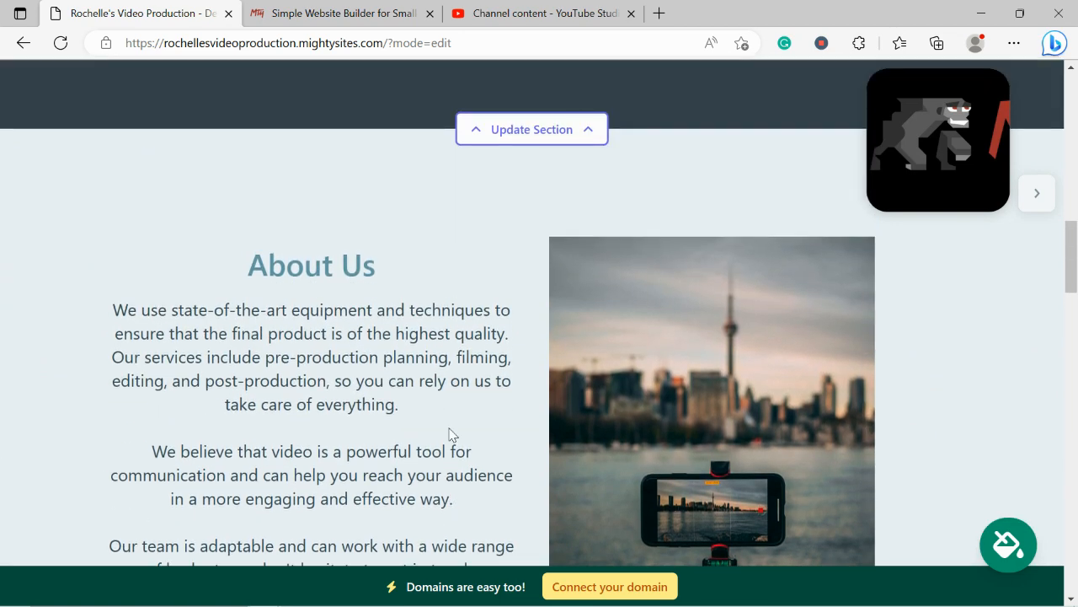
pyautogui.scroll(3)
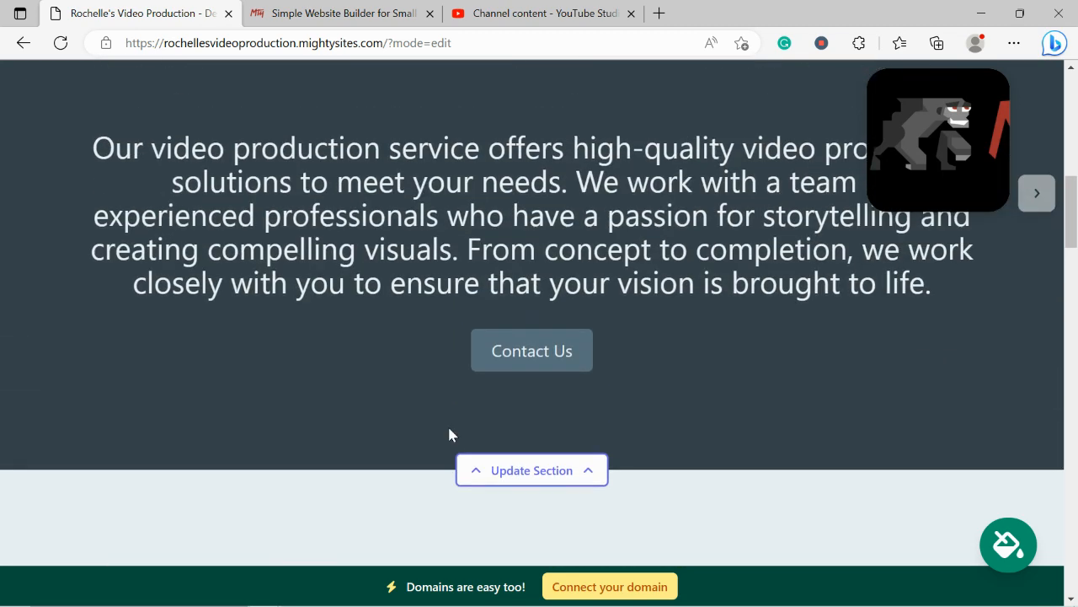
pyautogui.scroll(3)
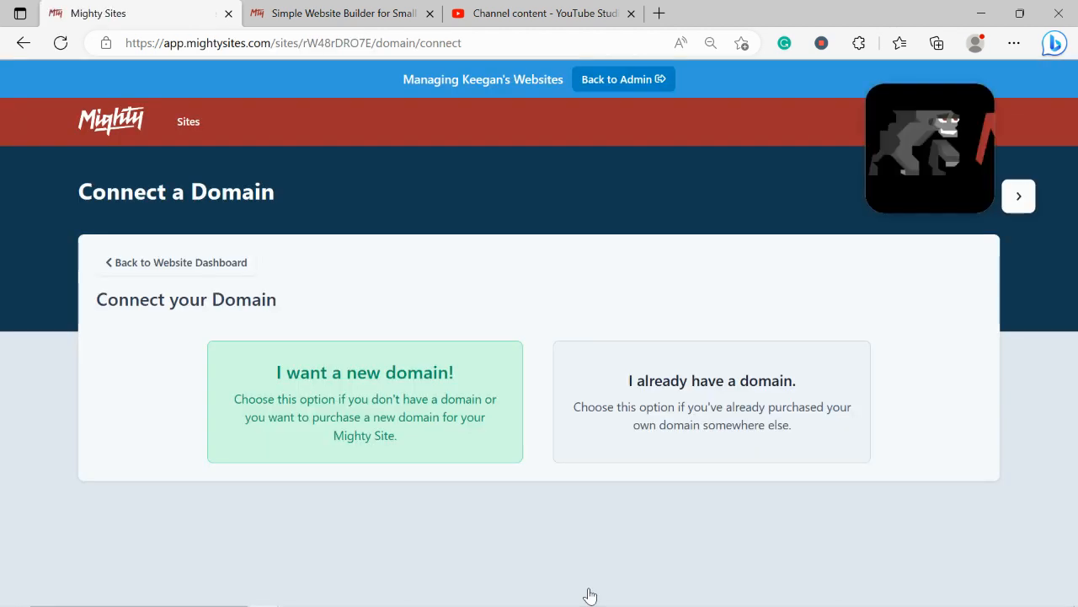
pyautogui.moveTo(762, 344)
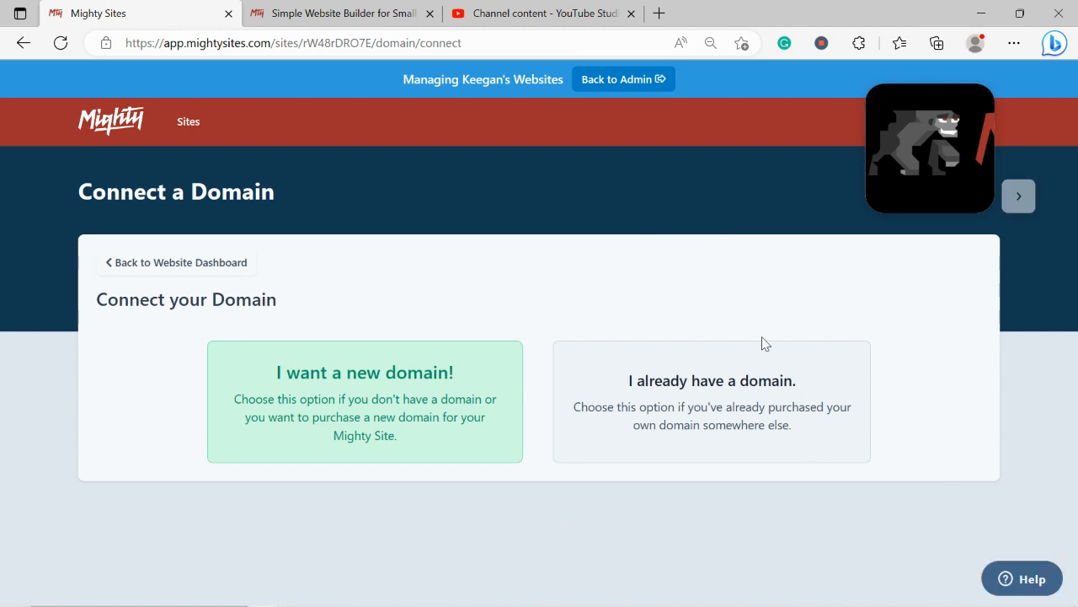
# Go to the Mighty Sites homepage and open its Small Business Marketing Blog.
pyautogui.click(337, 13)
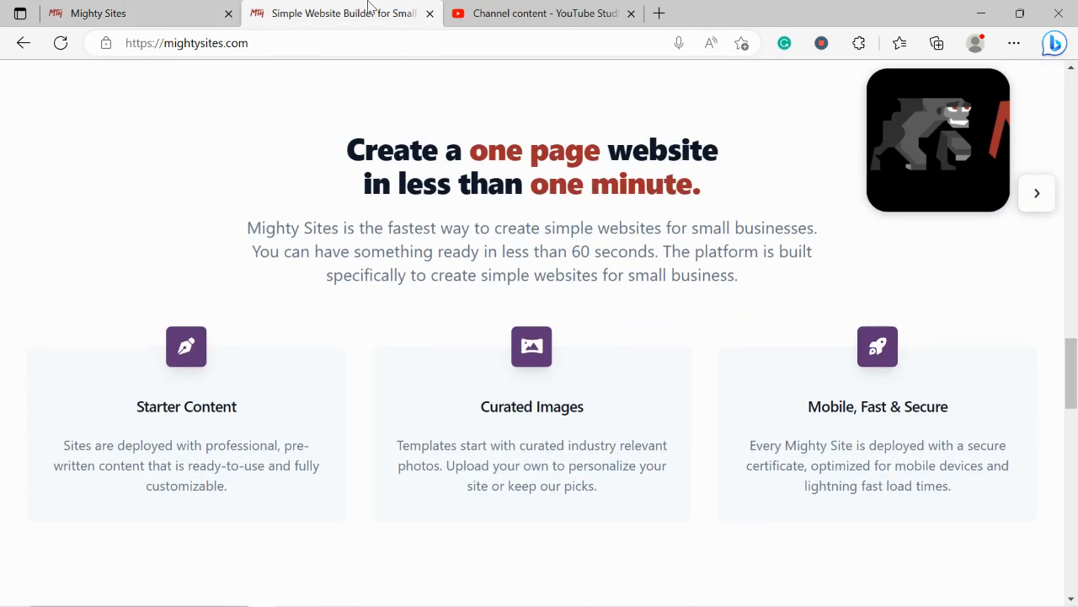
pyautogui.scroll(3)
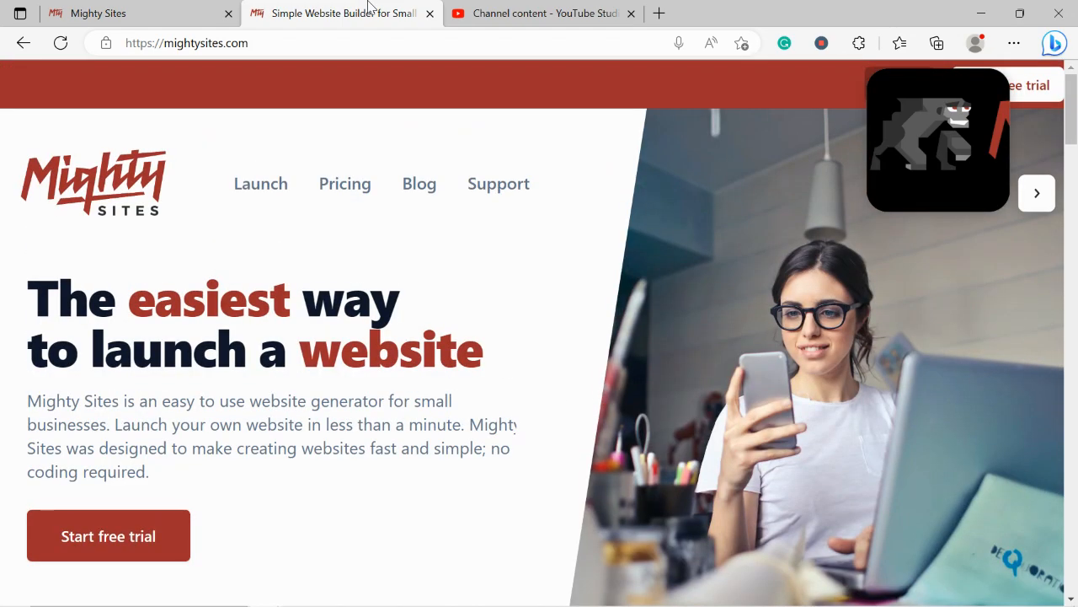
pyautogui.moveTo(408, 141)
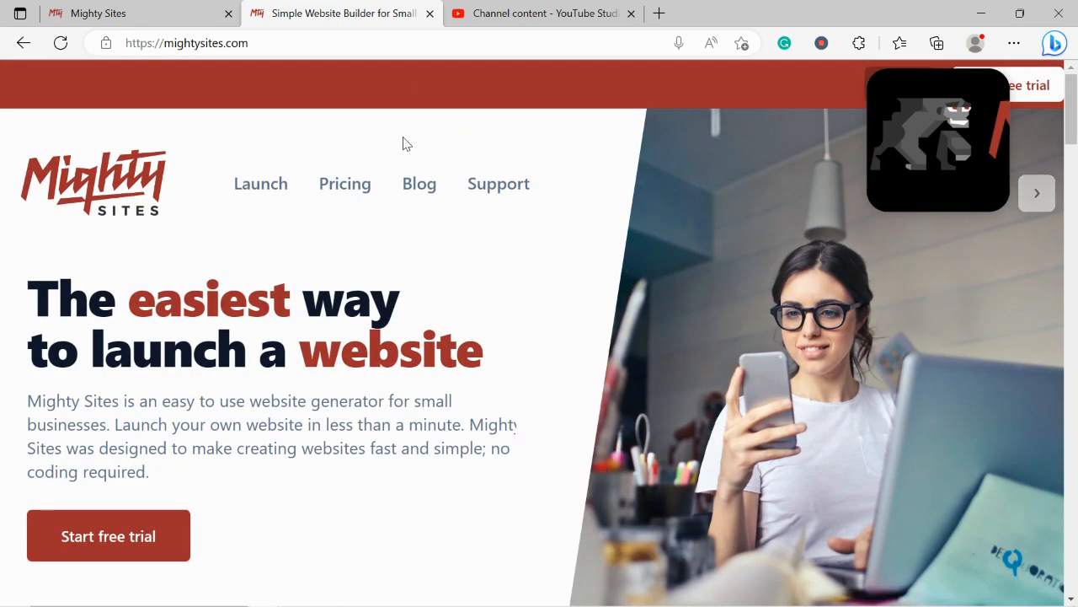
pyautogui.click(418, 183)
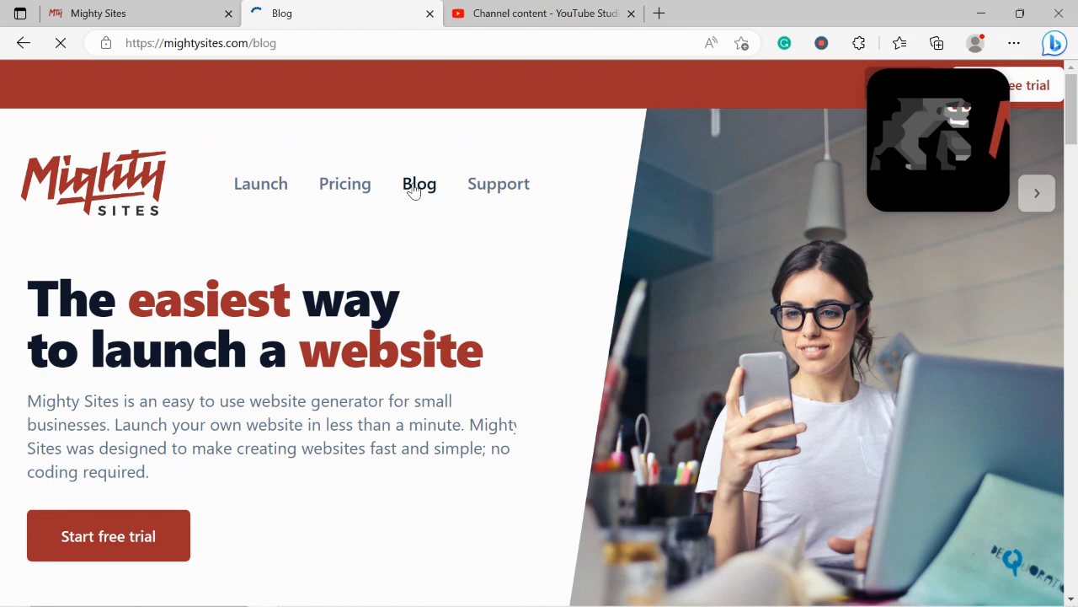
pyautogui.click(419, 183)
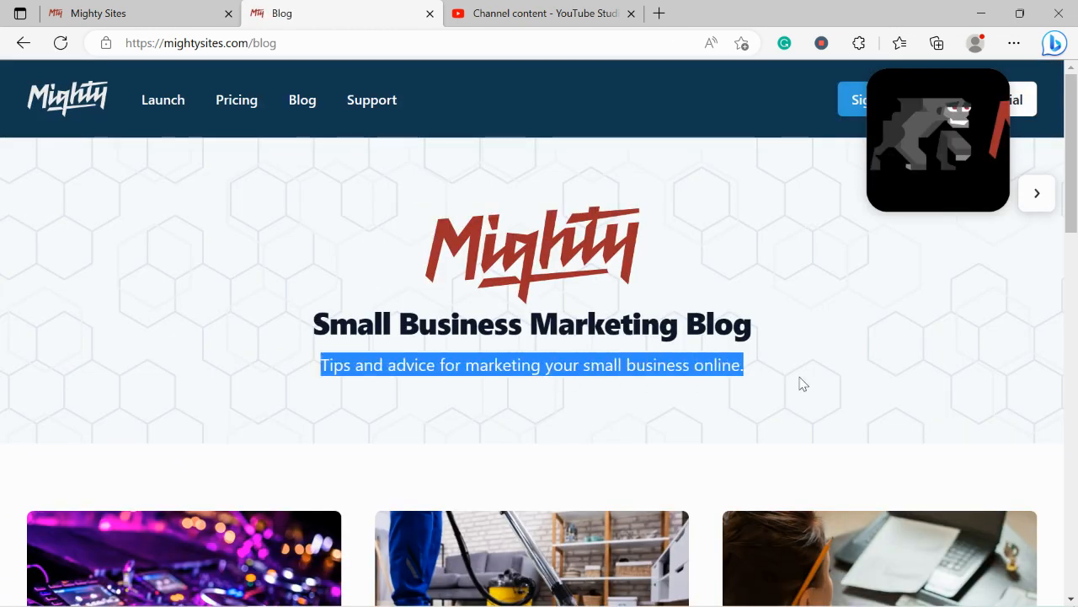
# Browse down through the blog's list of small-business articles.
pyautogui.click(566, 406)
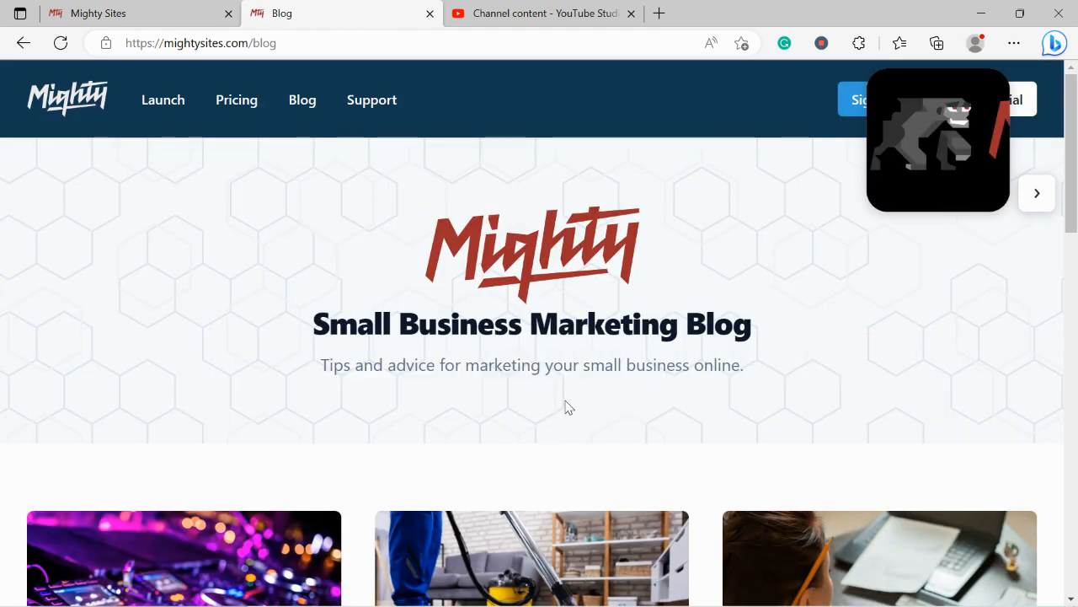
pyautogui.scroll(-3)
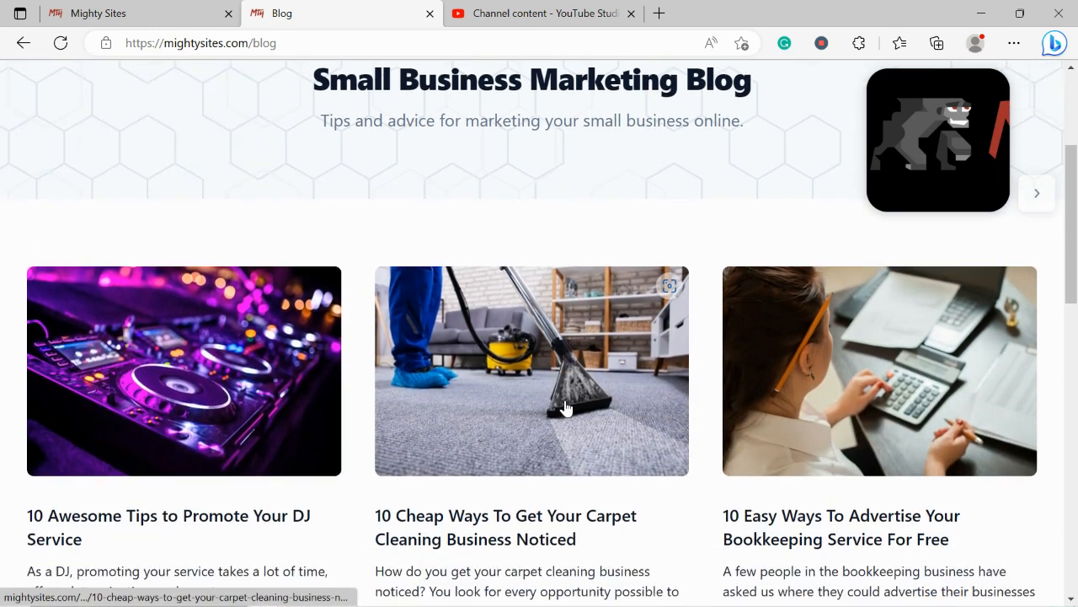
pyautogui.scroll(-3)
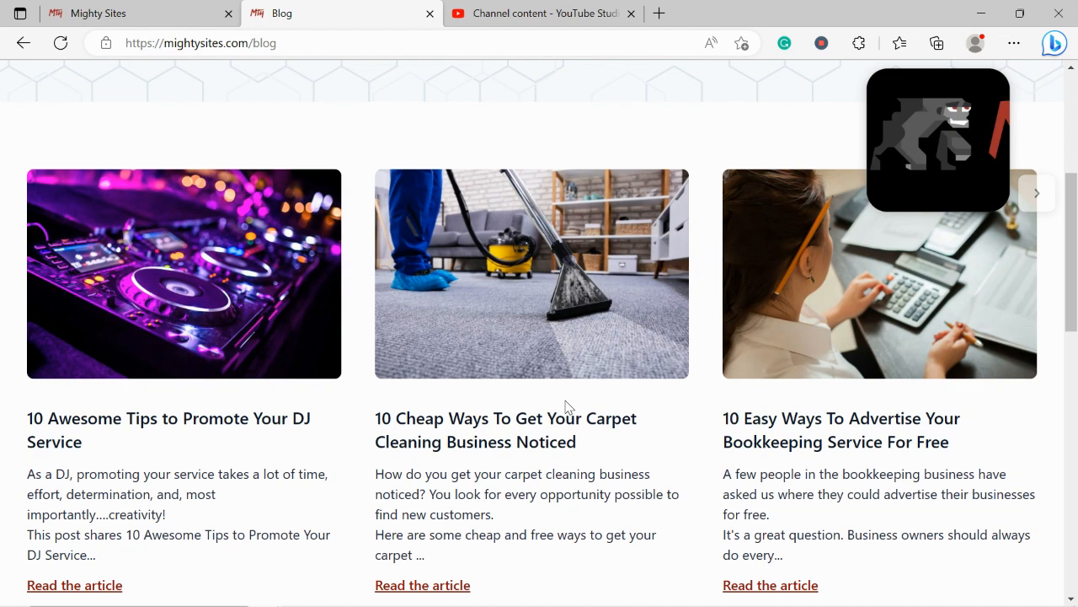
pyautogui.scroll(-3)
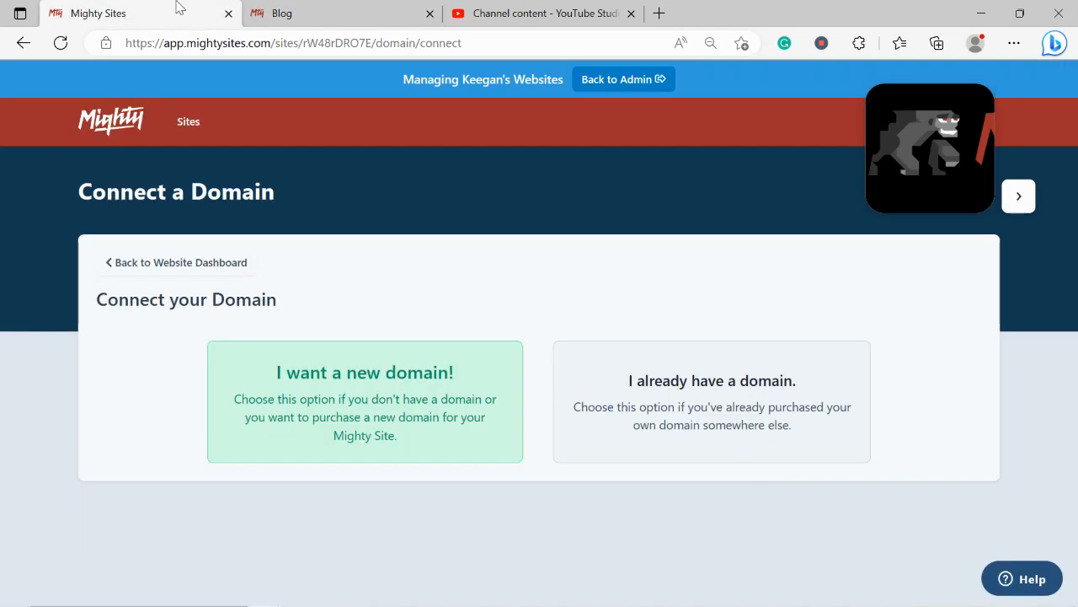
pyautogui.moveTo(300, 352)
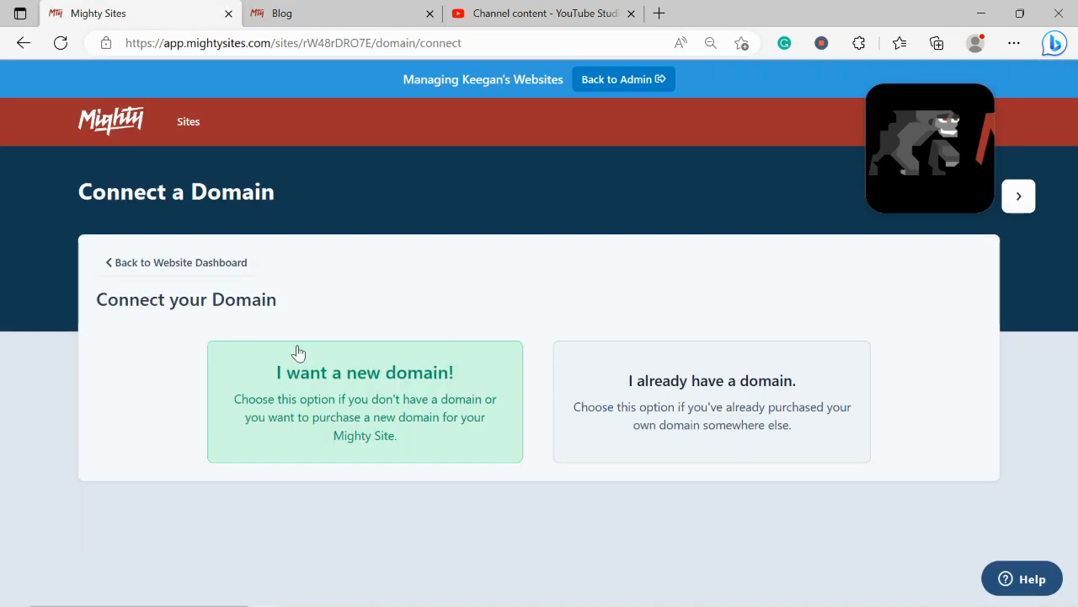
pyautogui.moveTo(417, 445)
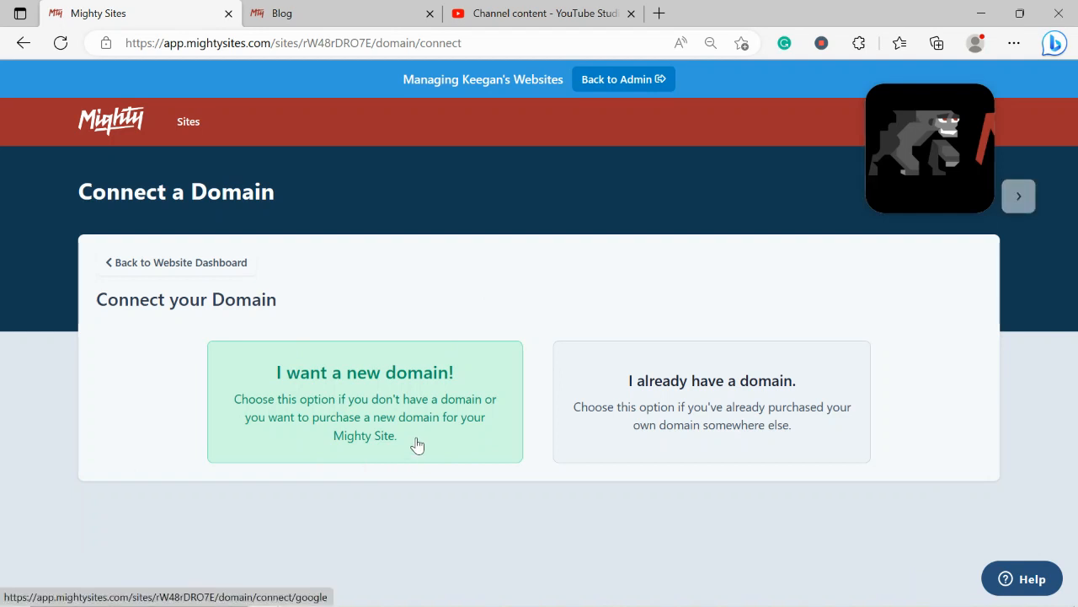
pyautogui.moveTo(222, 278)
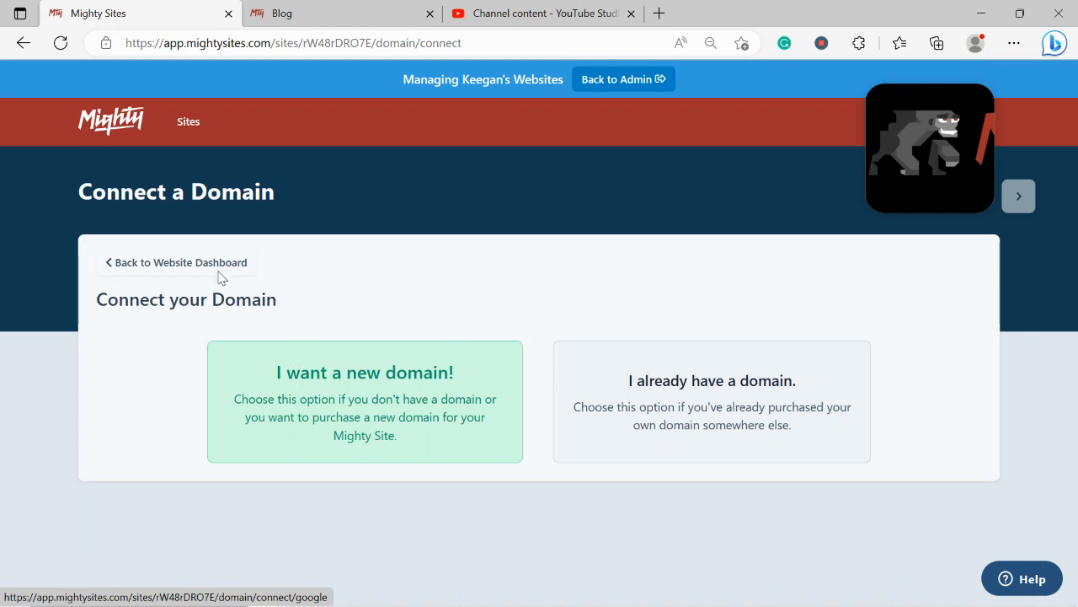
# Return from the domain page to Rochelle's Video Production website dashboard.
pyautogui.click(175, 263)
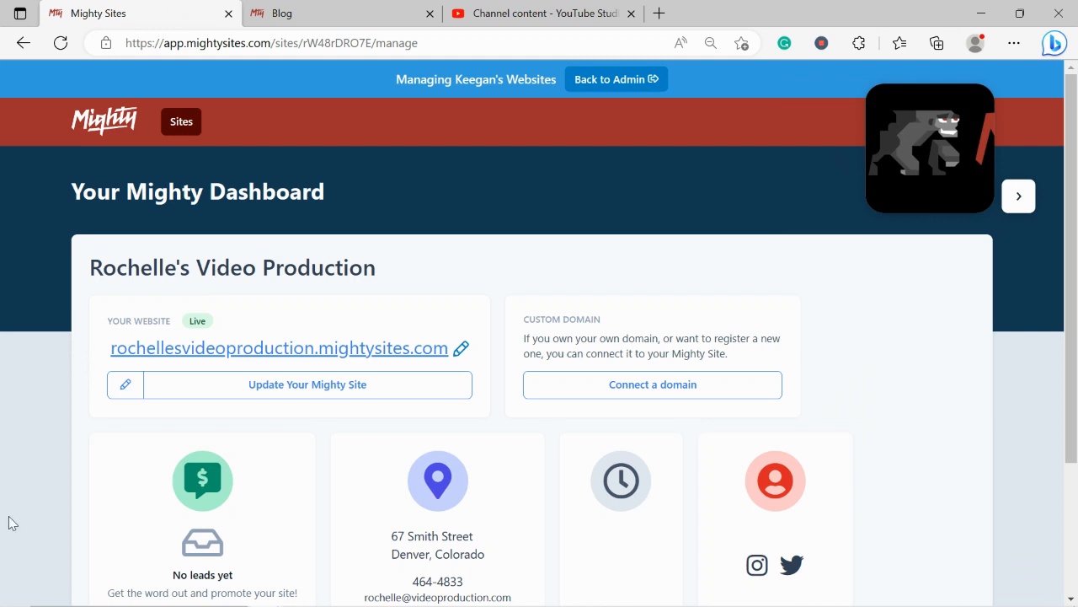
# Open the live rochellesvideoproduction.mightysites.com site from the dashboard.
pyautogui.scroll(-3)
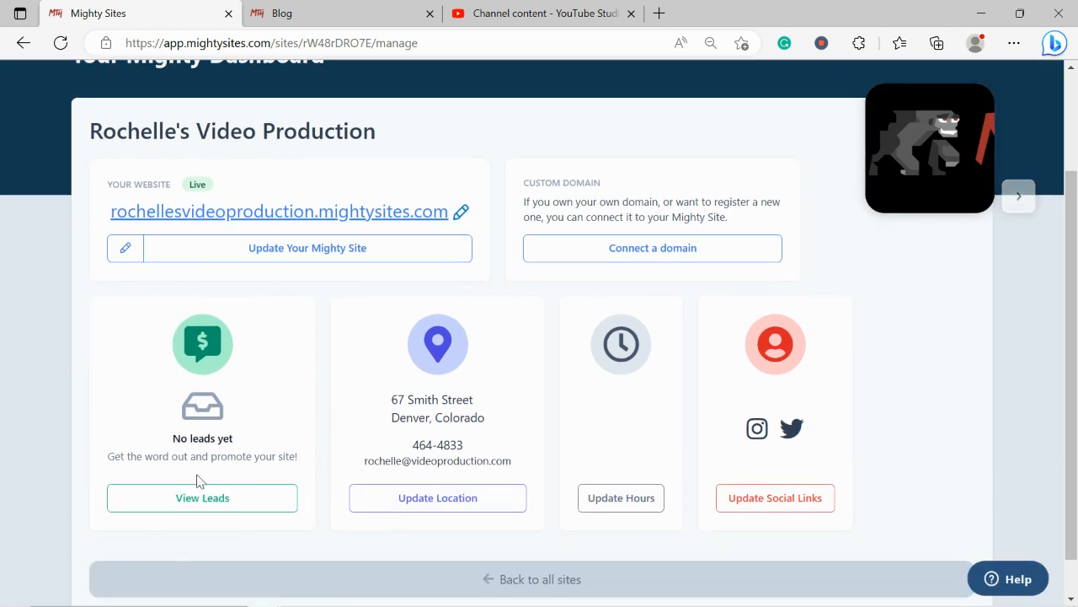
pyautogui.moveTo(340, 118)
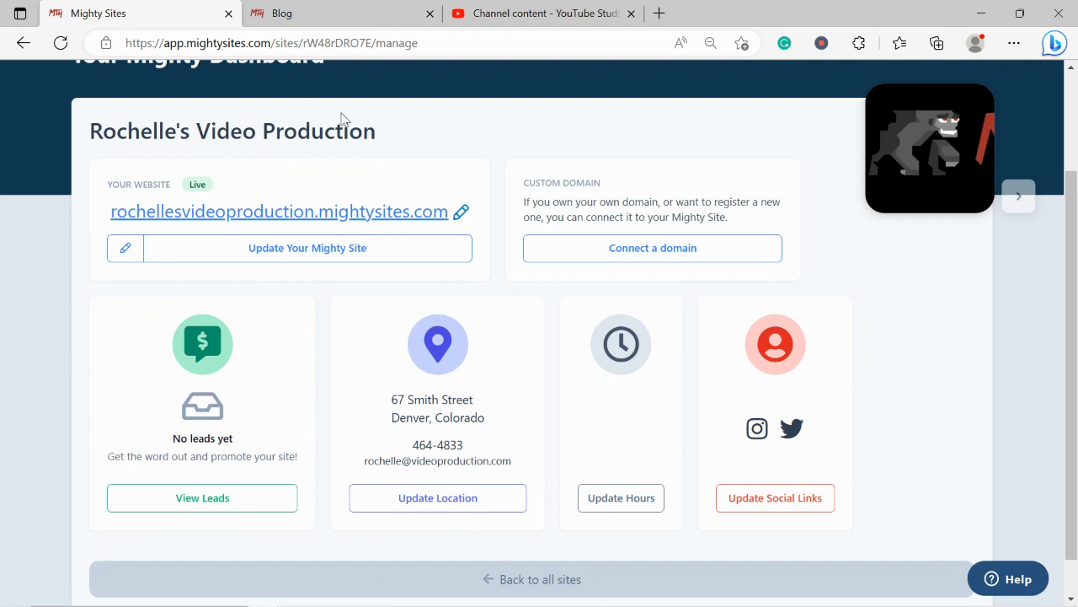
pyautogui.click(280, 213)
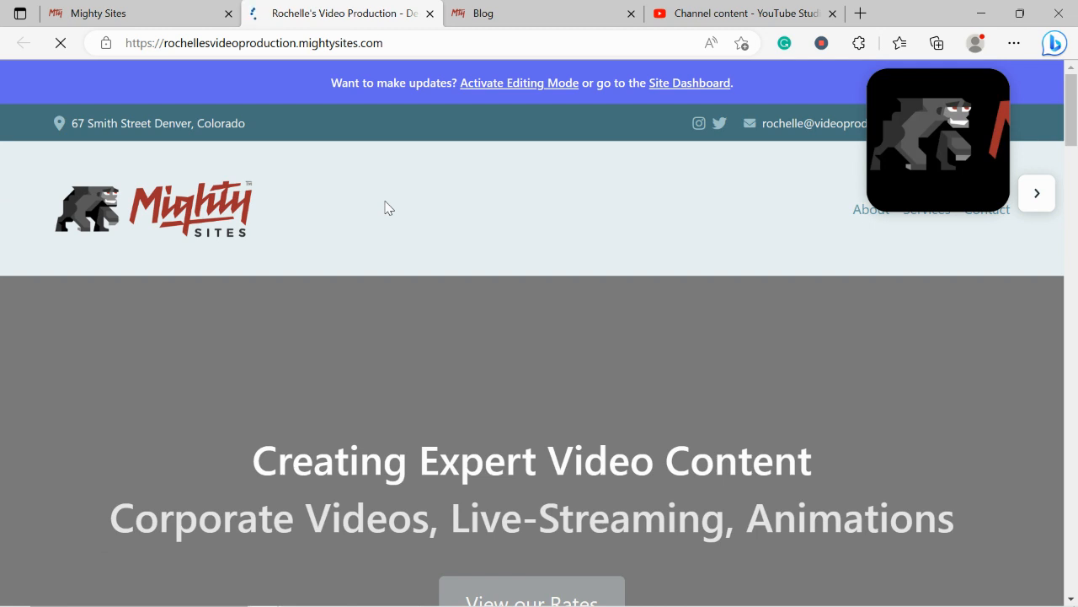
pyautogui.scroll(-3)
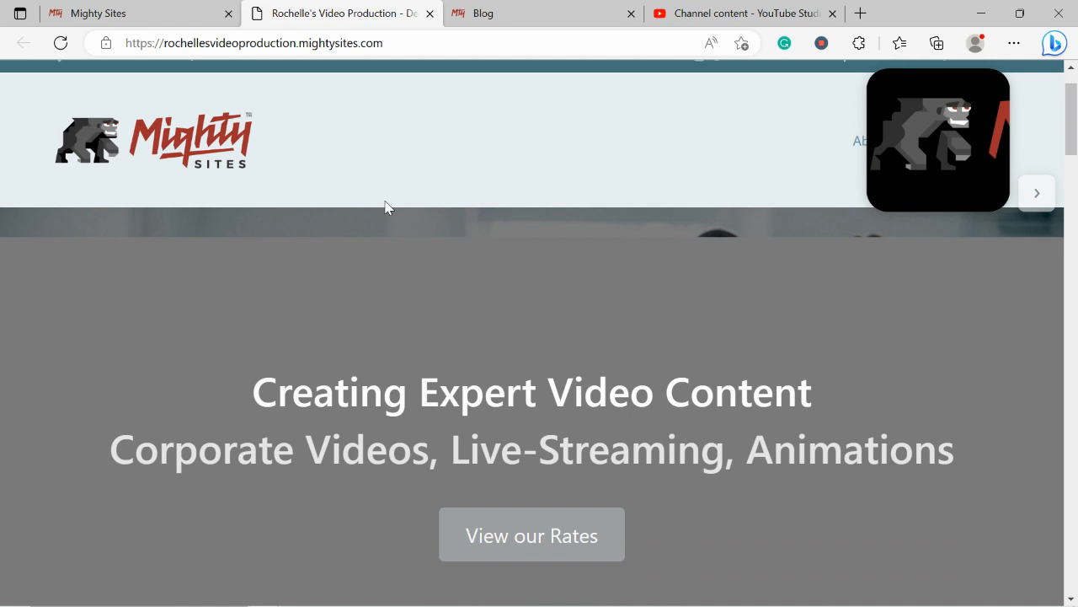
pyautogui.scroll(-3)
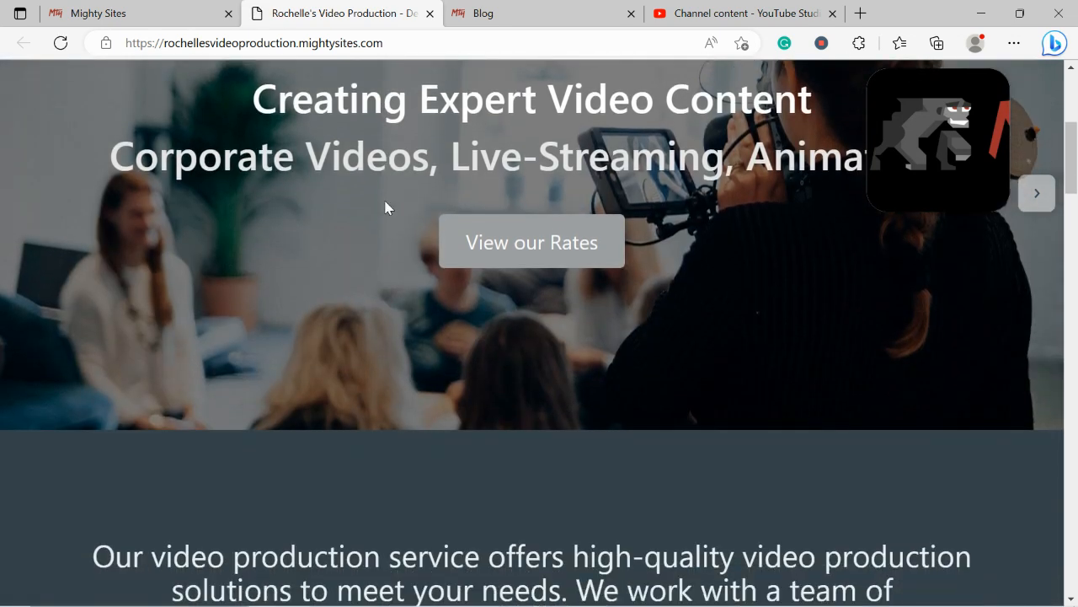
pyautogui.scroll(-3)
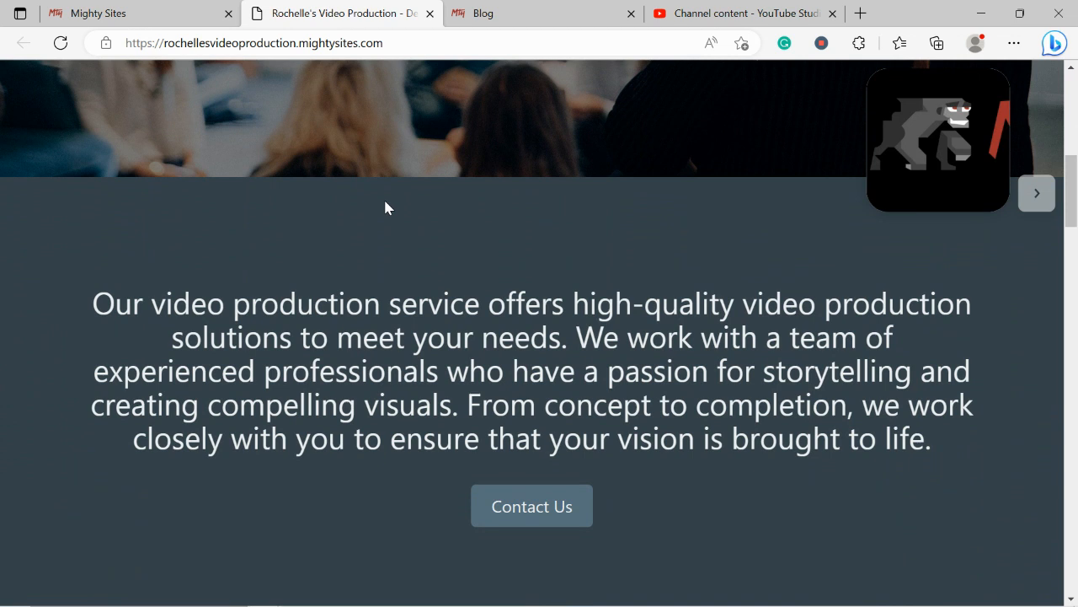
pyautogui.moveTo(829, 70)
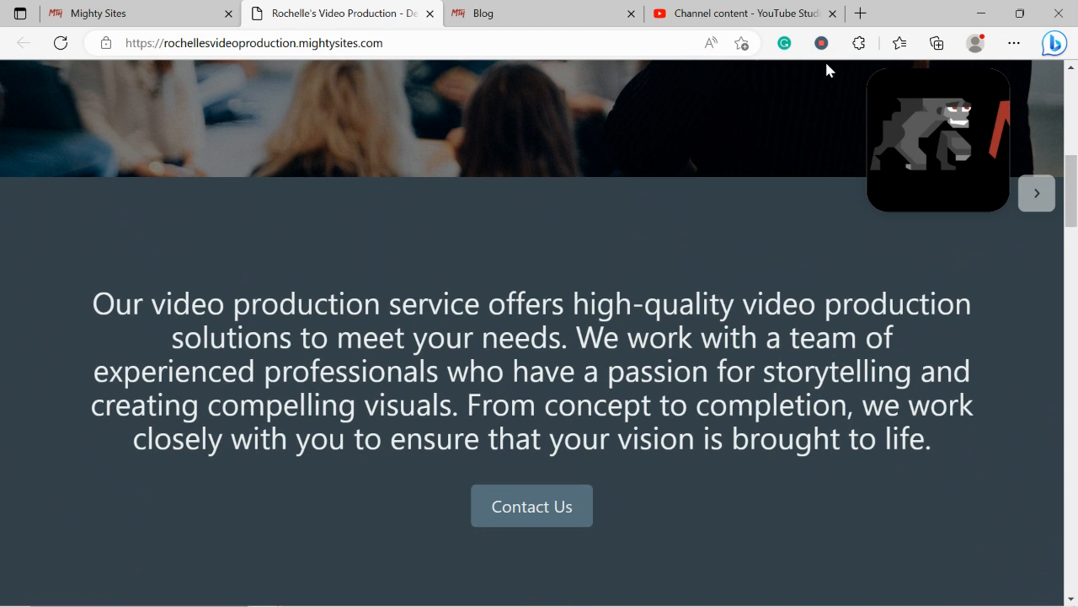